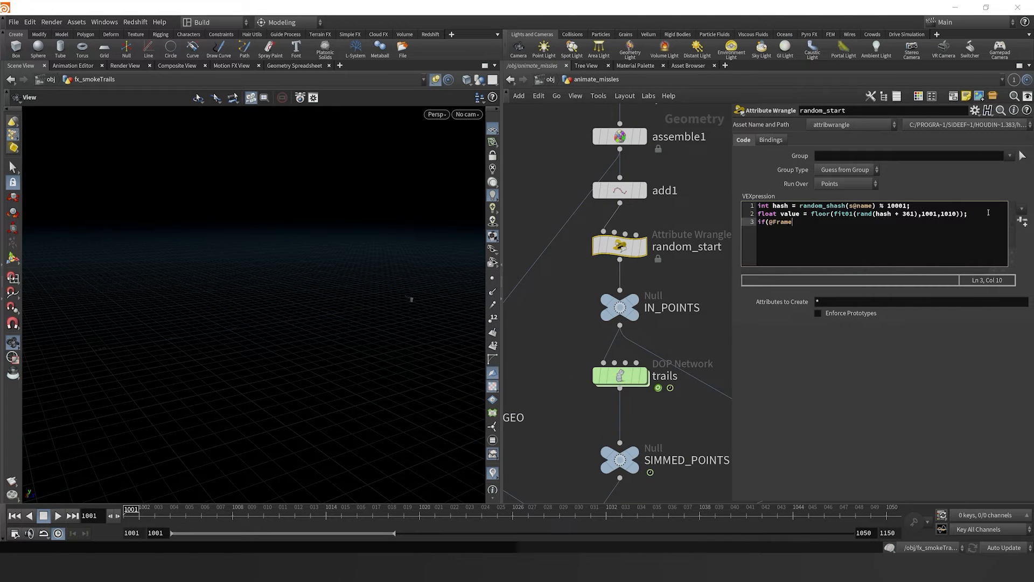
Open the fx_smokeTrails network to show pyrosolver1's setup with voxel size 0.05
double_click(619, 375)
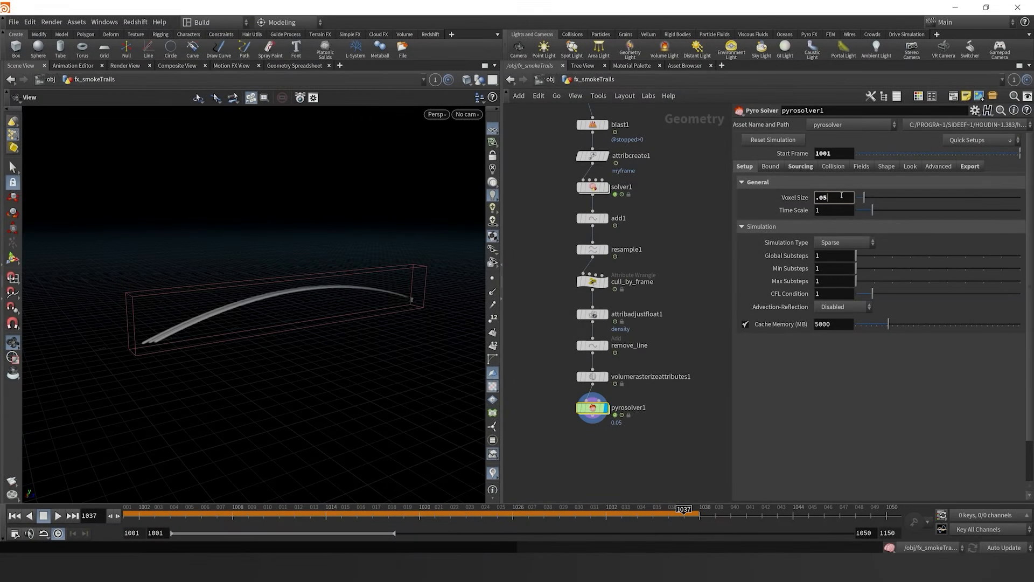
Set the Pyro Solver voxel size to 0.08 and play back the smoke simulation
type(".08")
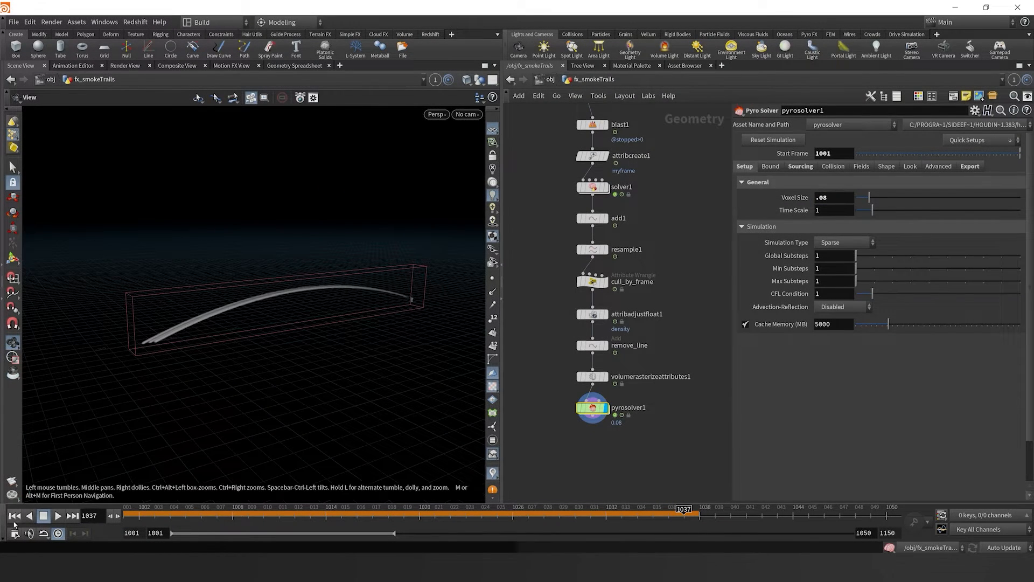
left_click(56, 516)
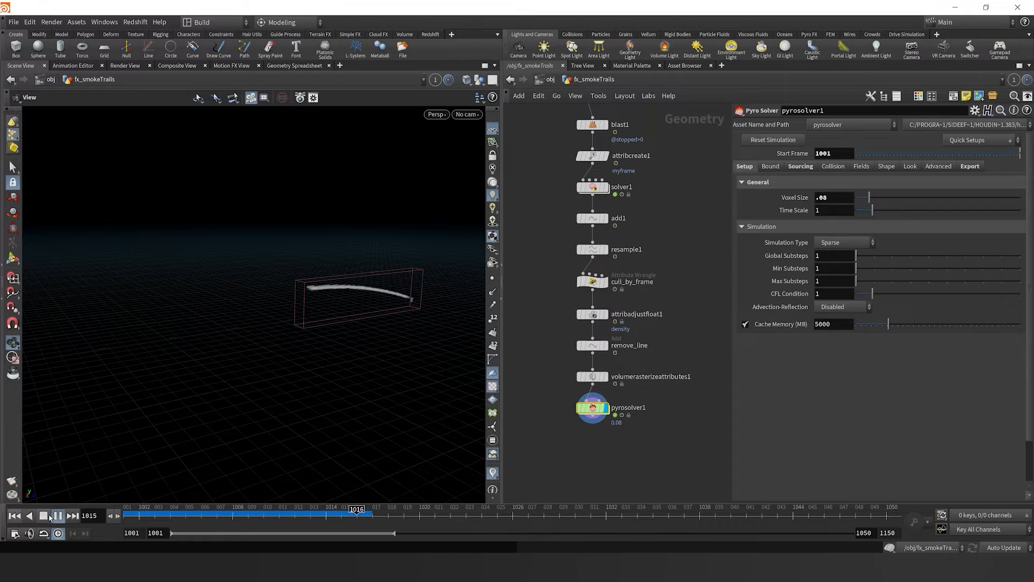
left_click(58, 515)
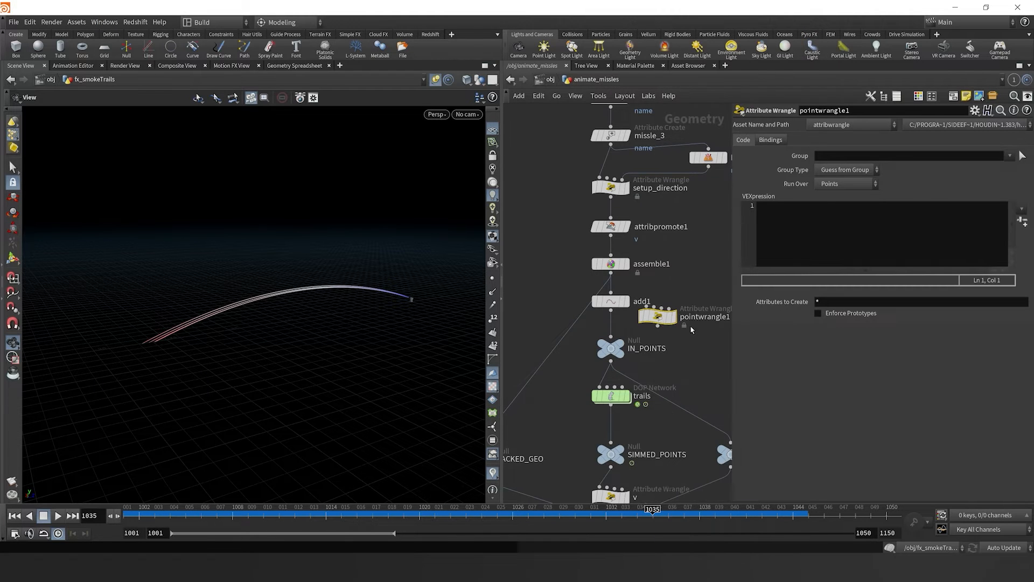
Name the wrangle random_start with code int hash = random_shash(s@name); i@test = hash
type("random_start")
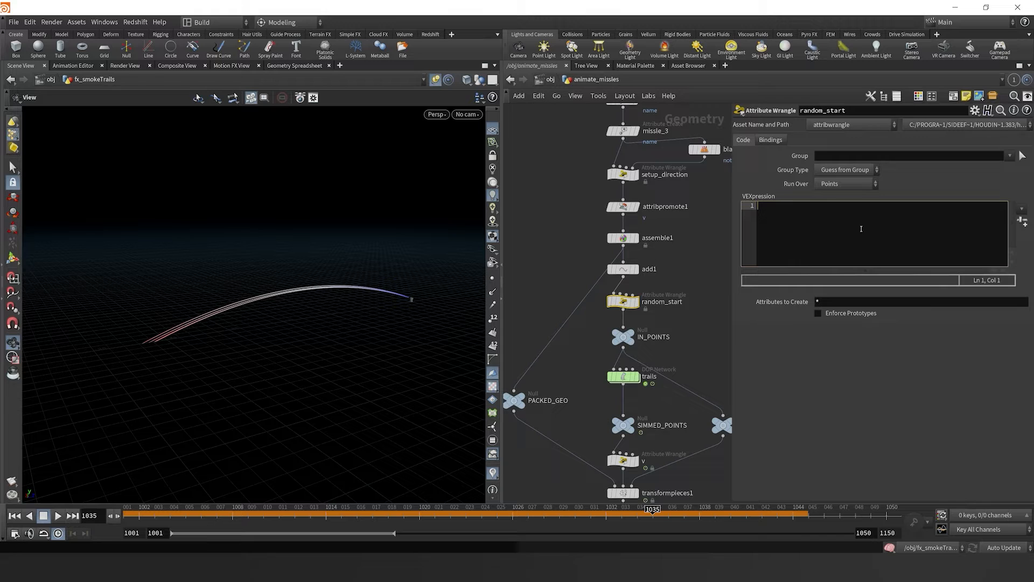
type("int hash = rand")
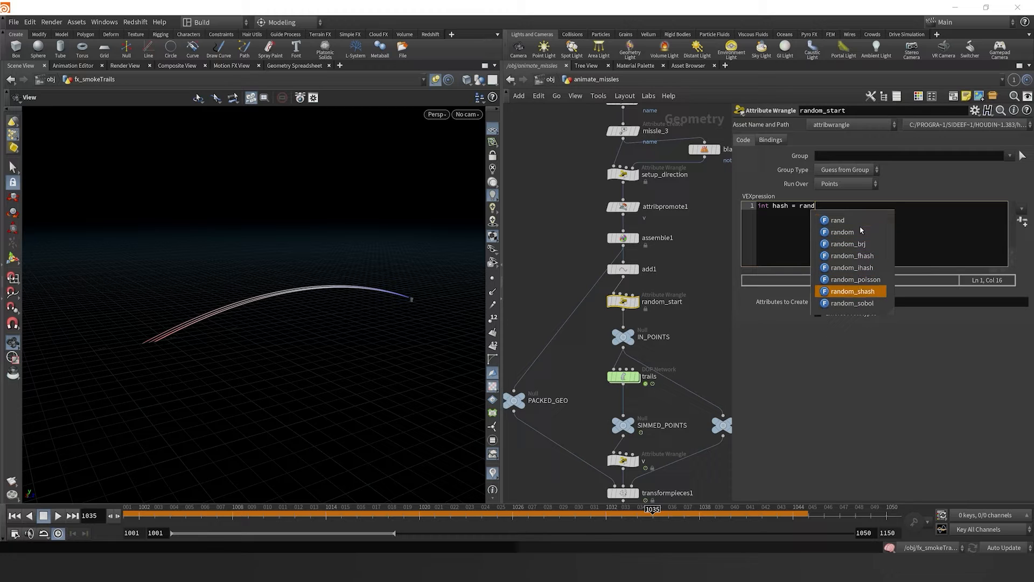
left_click(853, 291)
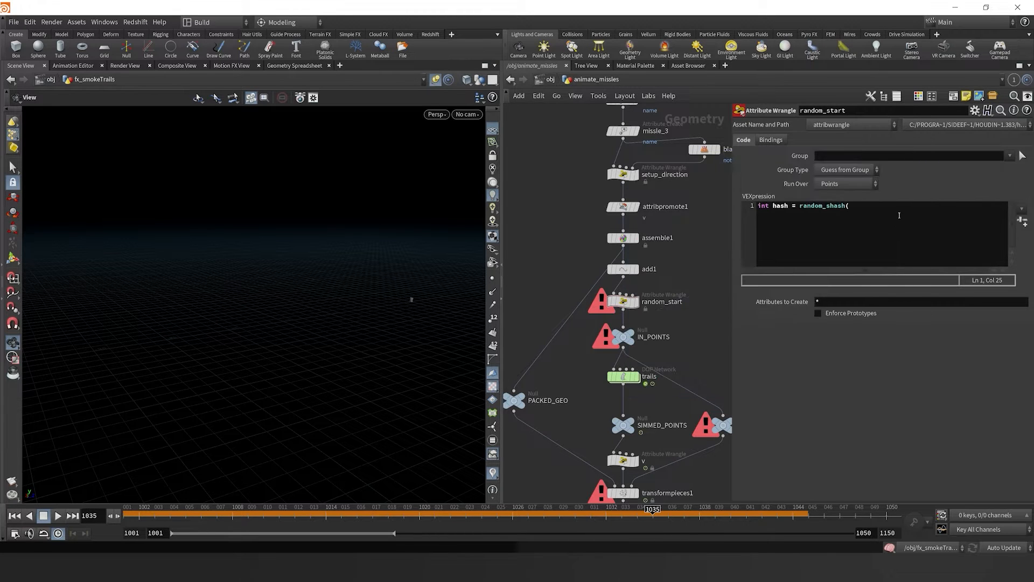
type("s@name")
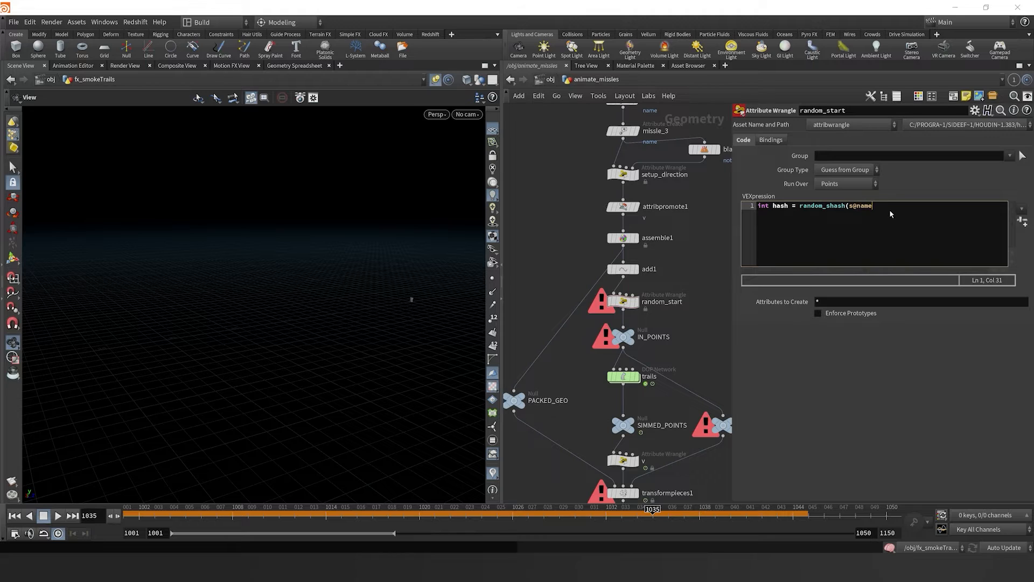
key("enter")
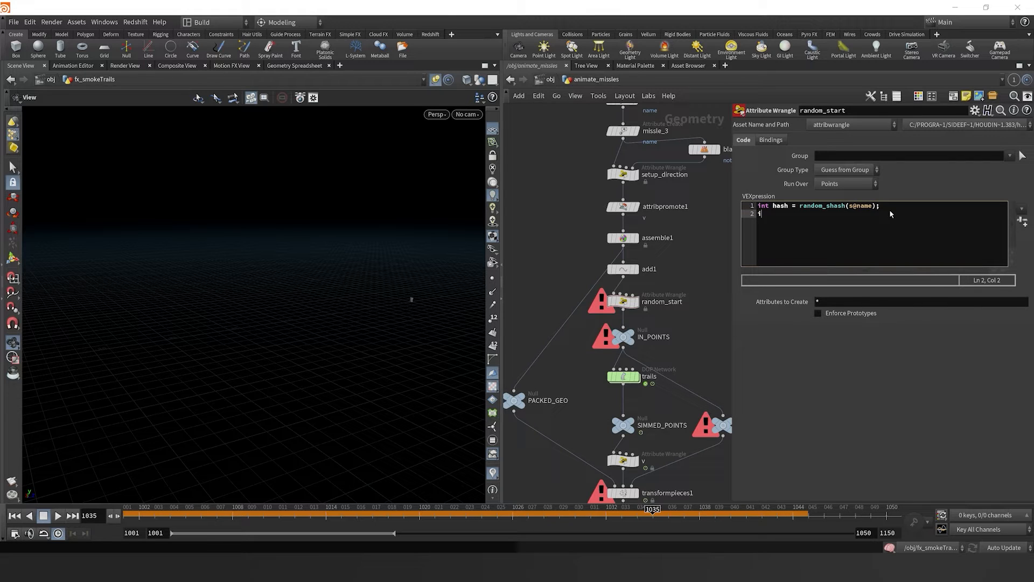
type("@test =")
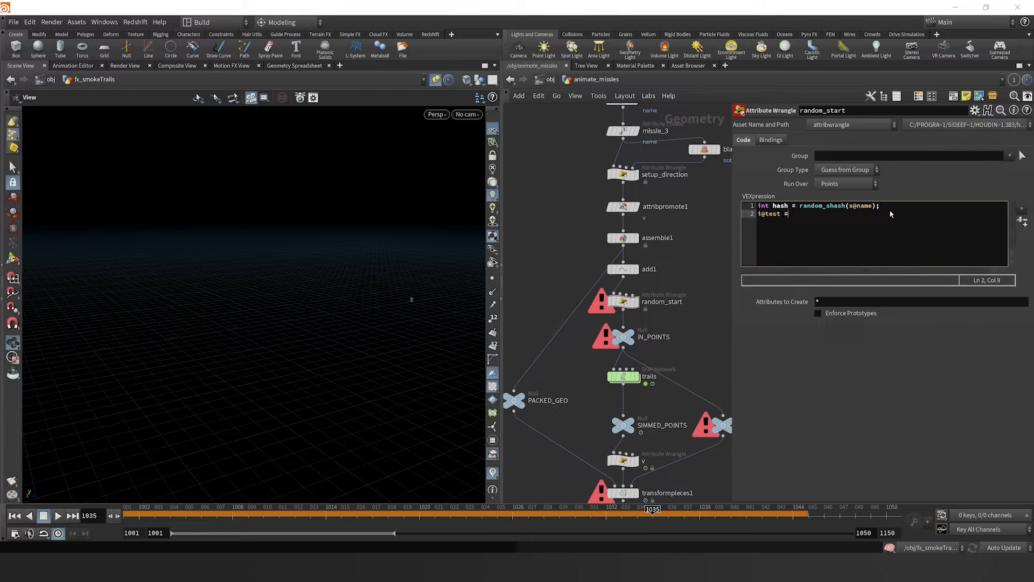
type("hash;")
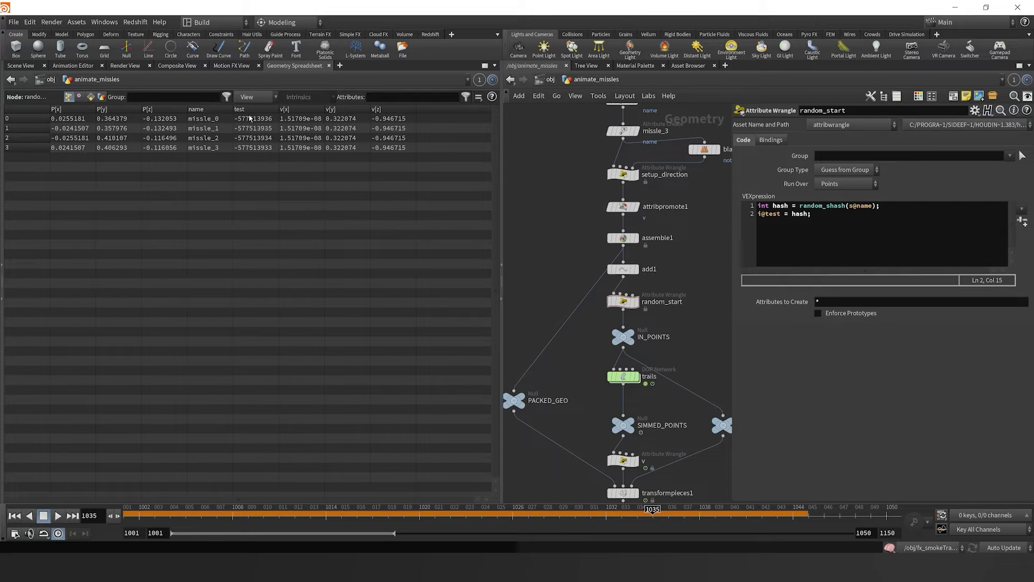
mouse_move(272, 146)
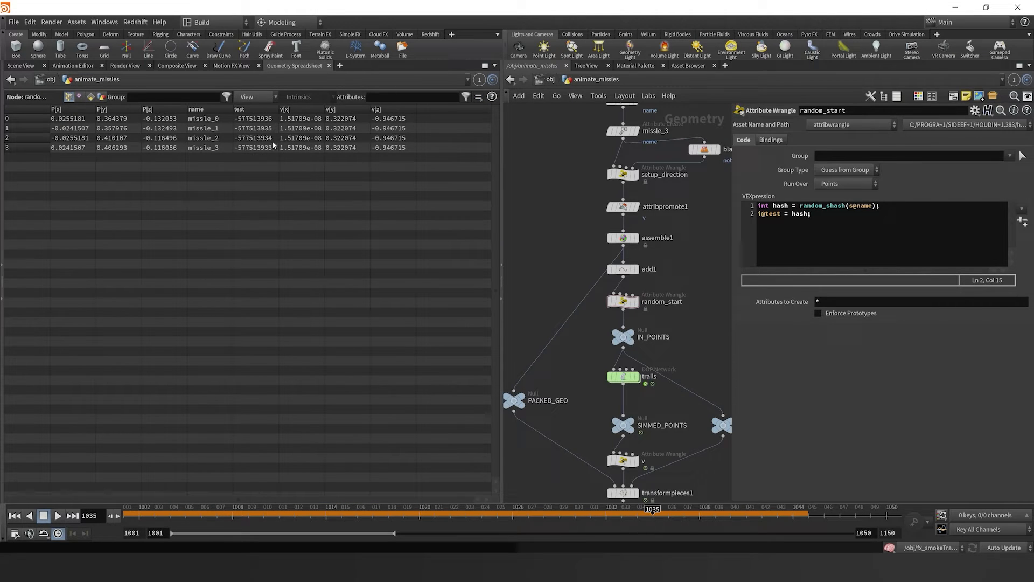
Append % 10001 to the random_shash hash line in the wrangle
left_click(877, 205)
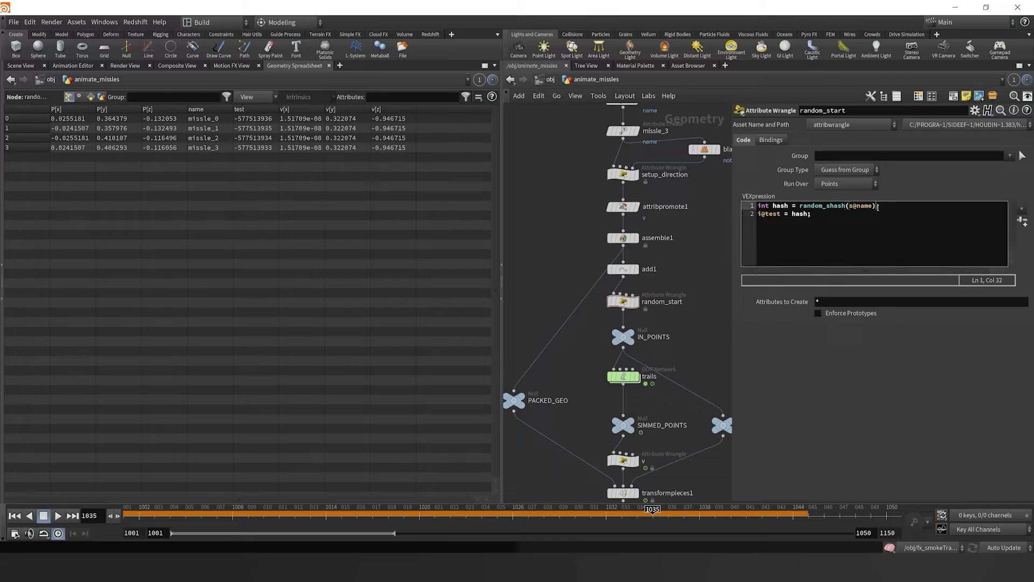
type("% 1")
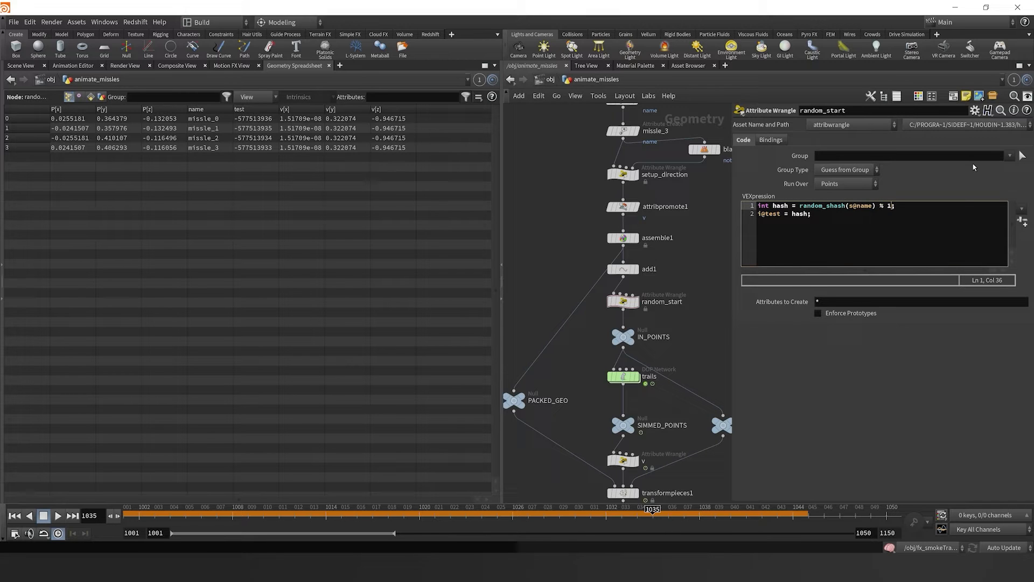
type("0001")
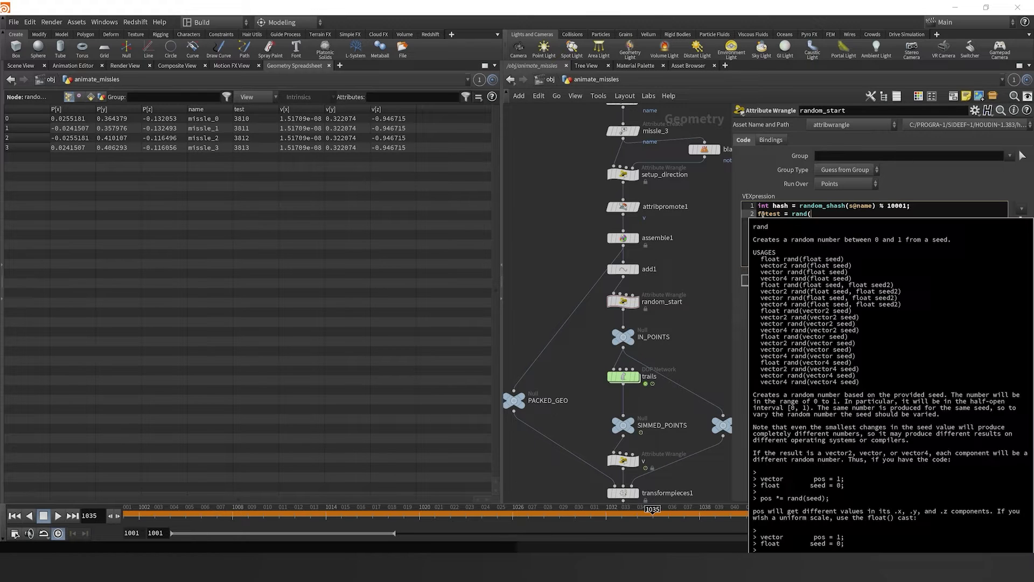
Rewrite the test line as floor(fit01(rand(hash + 361),1001,1010)) while adjusting the seed offset
type("hash +")
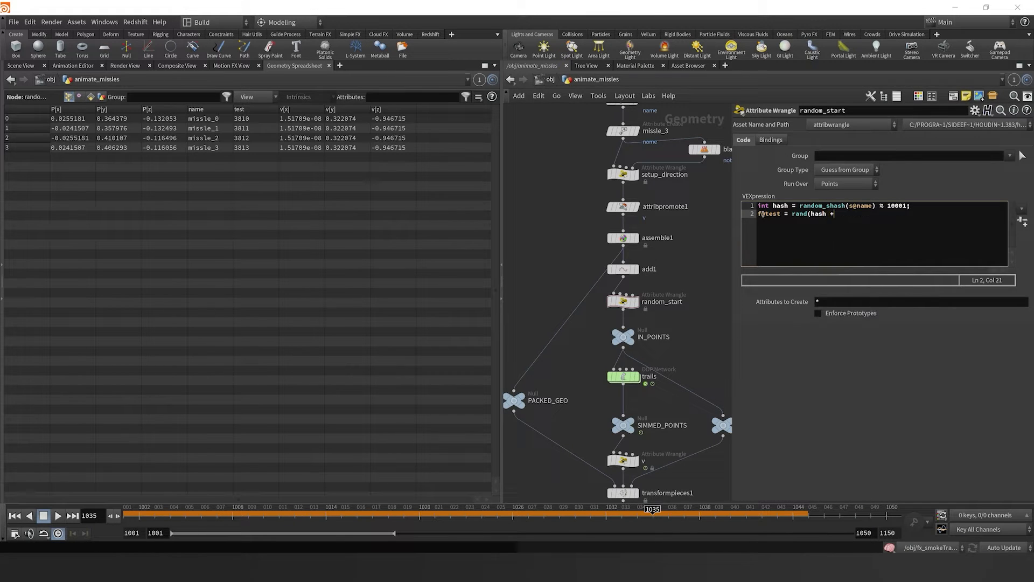
type("3921")
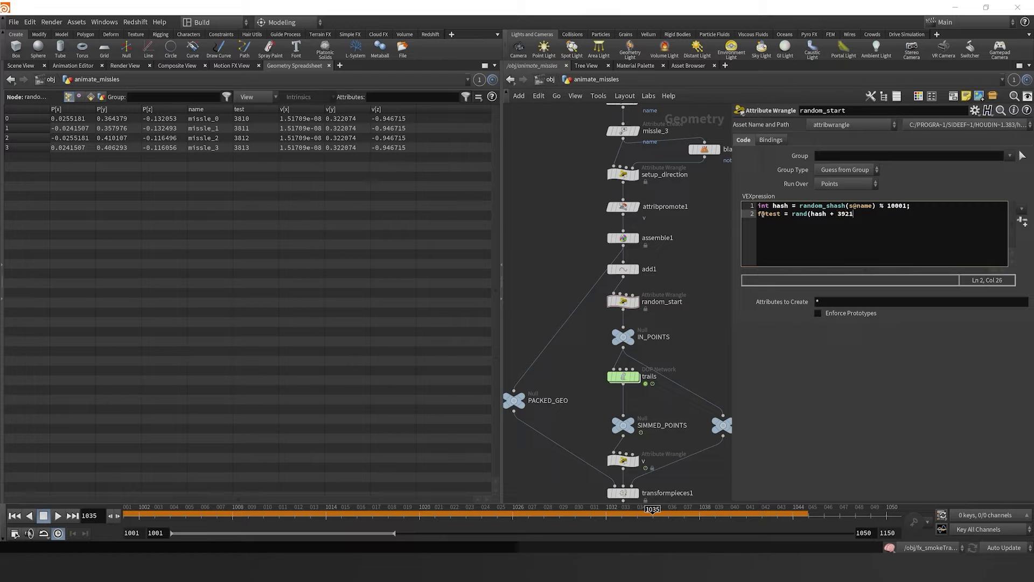
type(");")
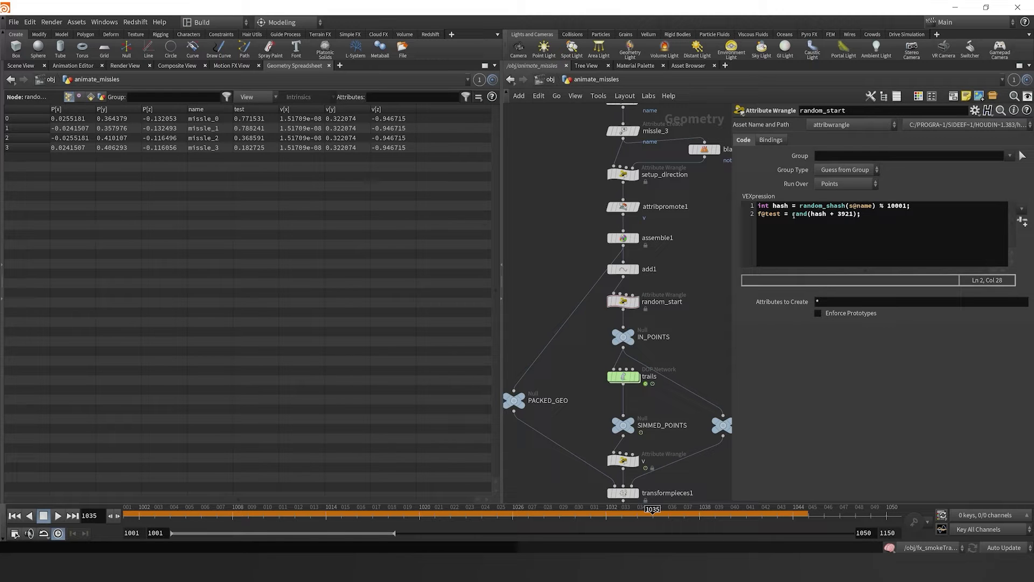
type("fit01(")
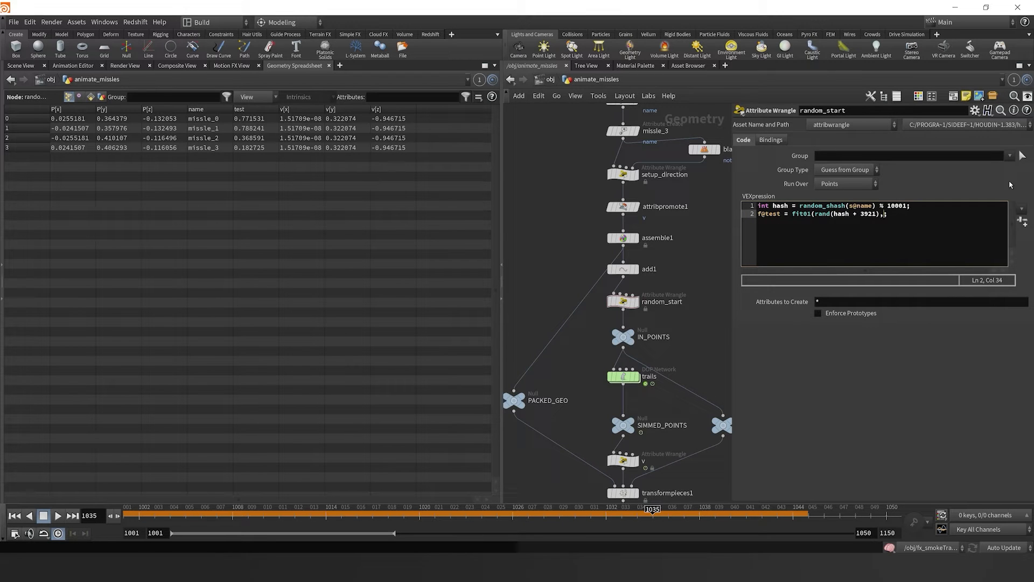
type("1001,1010))")
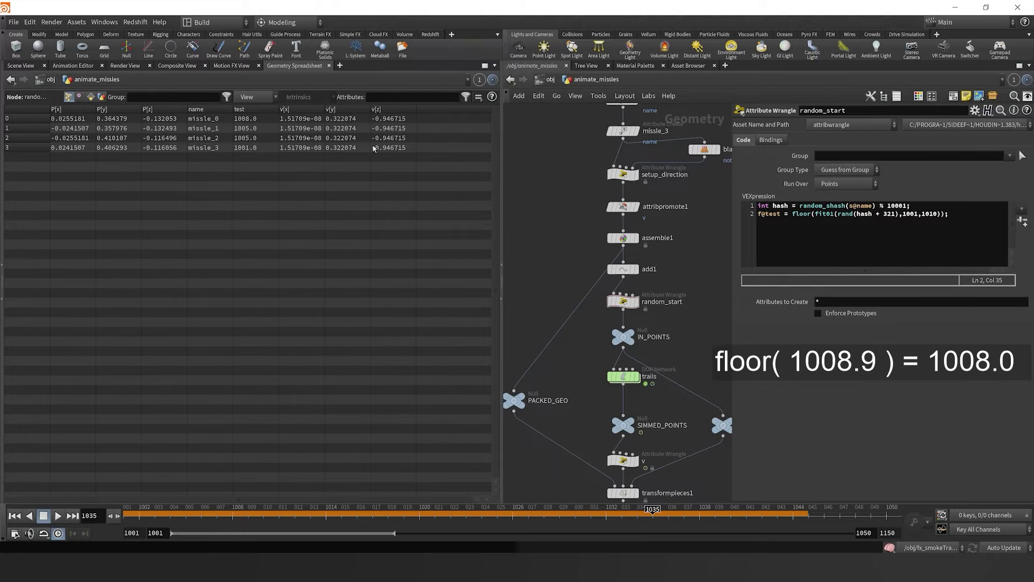
left_click(874, 213)
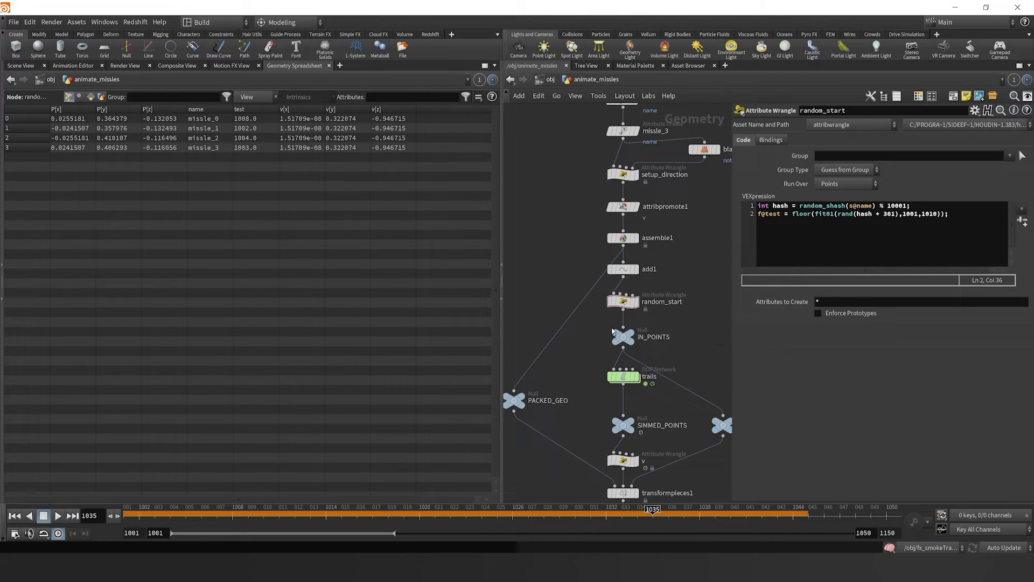
left_click(21, 65)
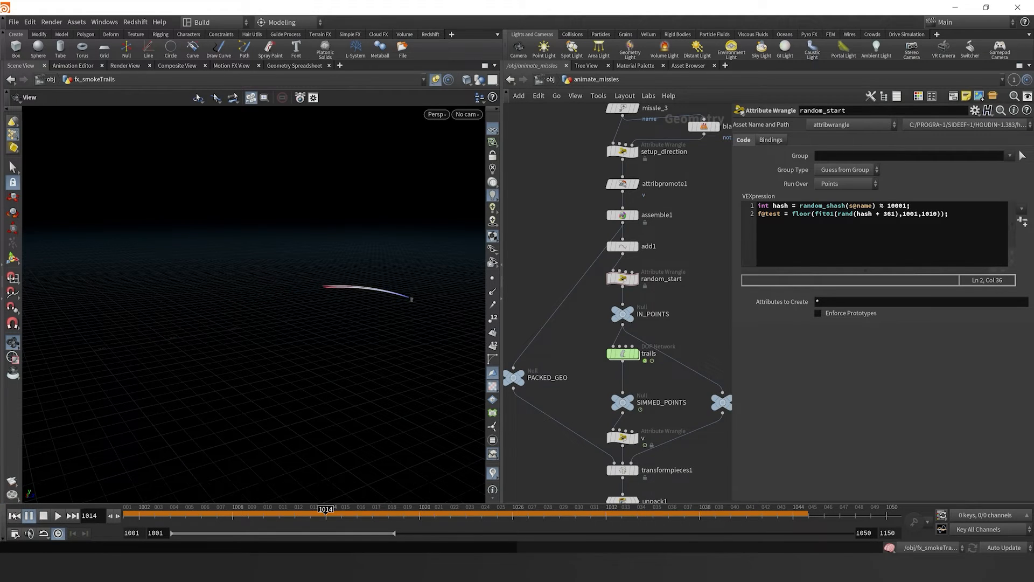
In the trails DOP network, replace Impulse Activation's expression with constant 1 and replay
left_click(58, 515)
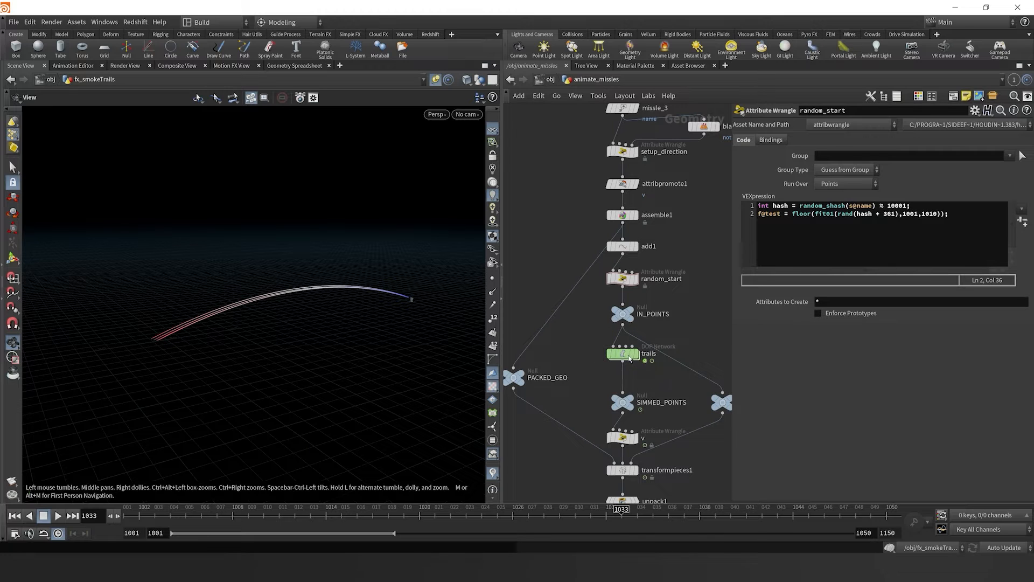
double_click(623, 353)
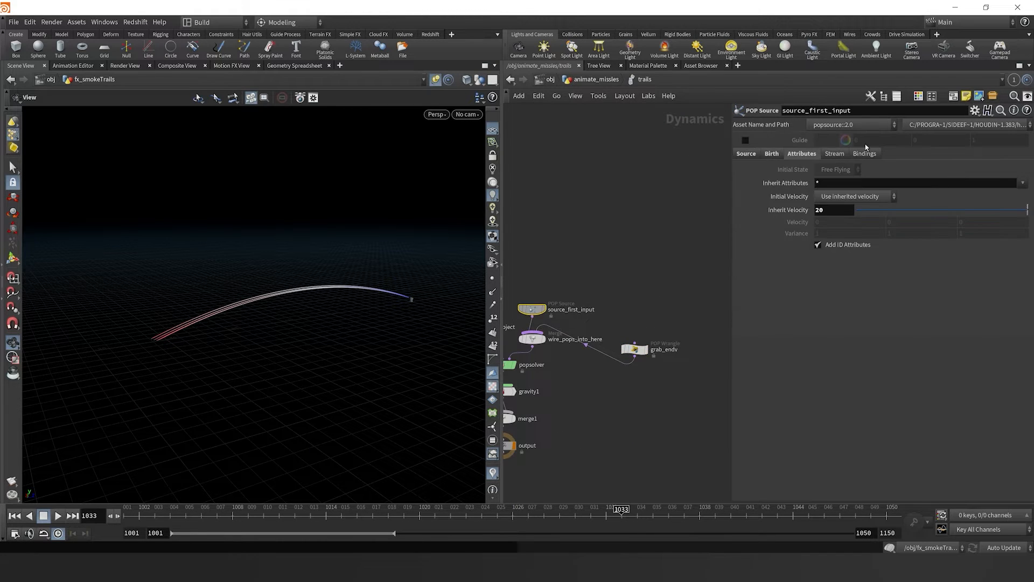
right_click(838, 168)
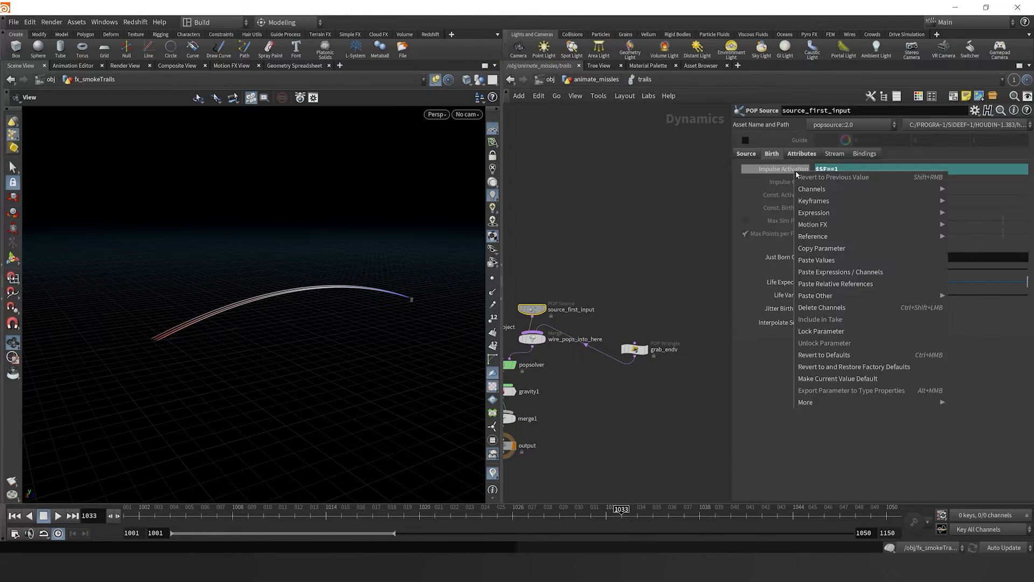
left_click(832, 177)
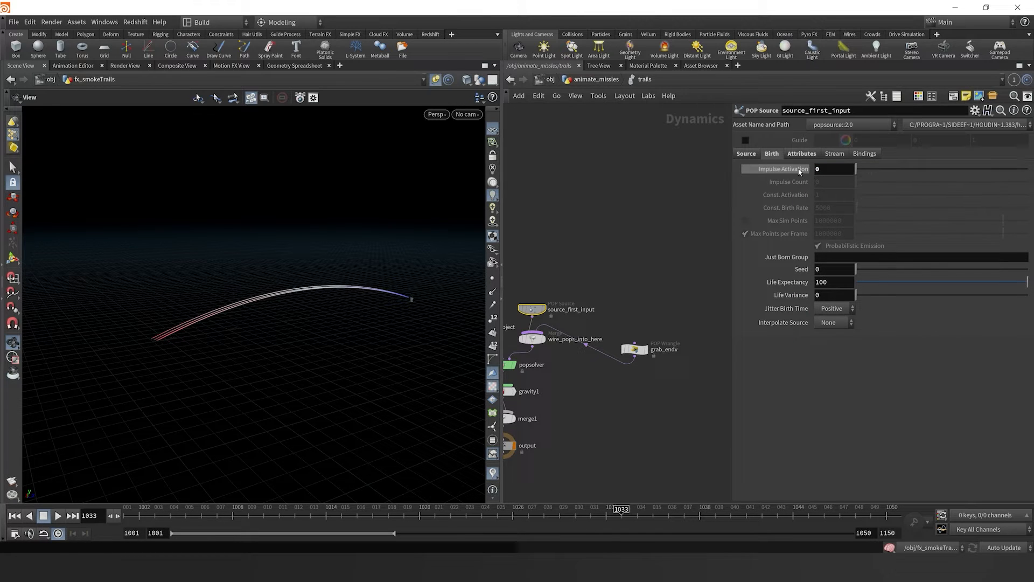
left_click(835, 169)
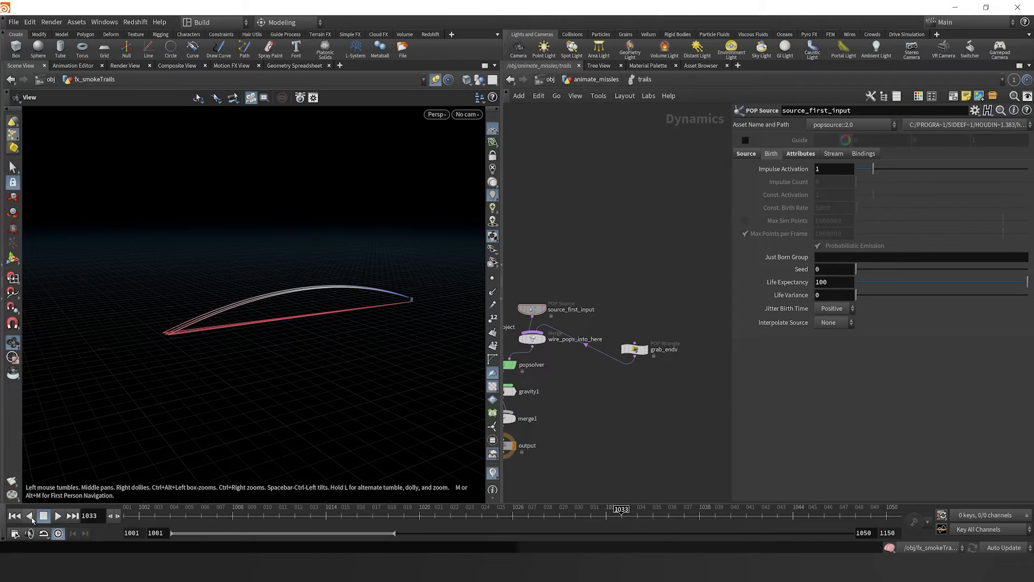
left_click(58, 515)
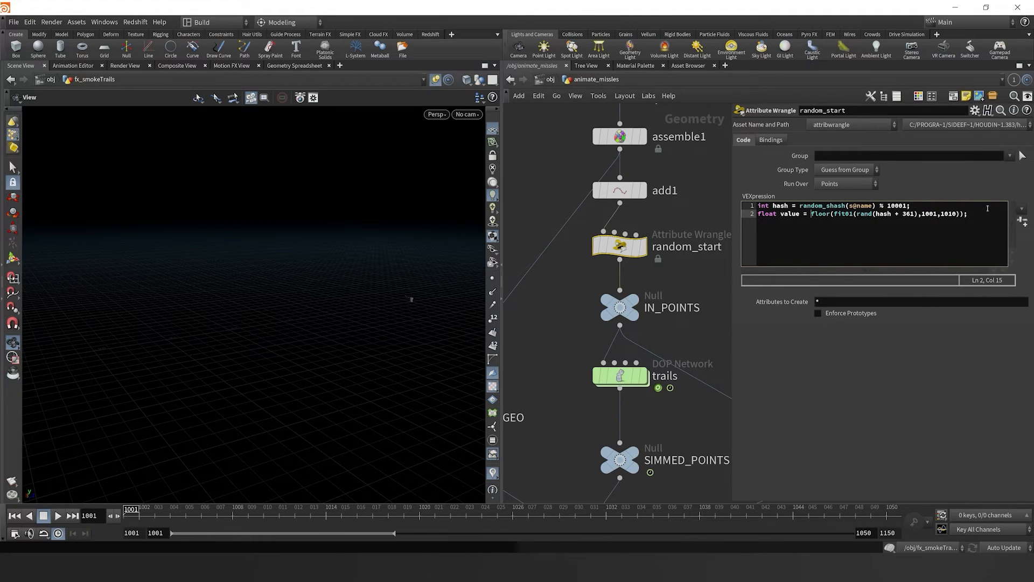
type("if")
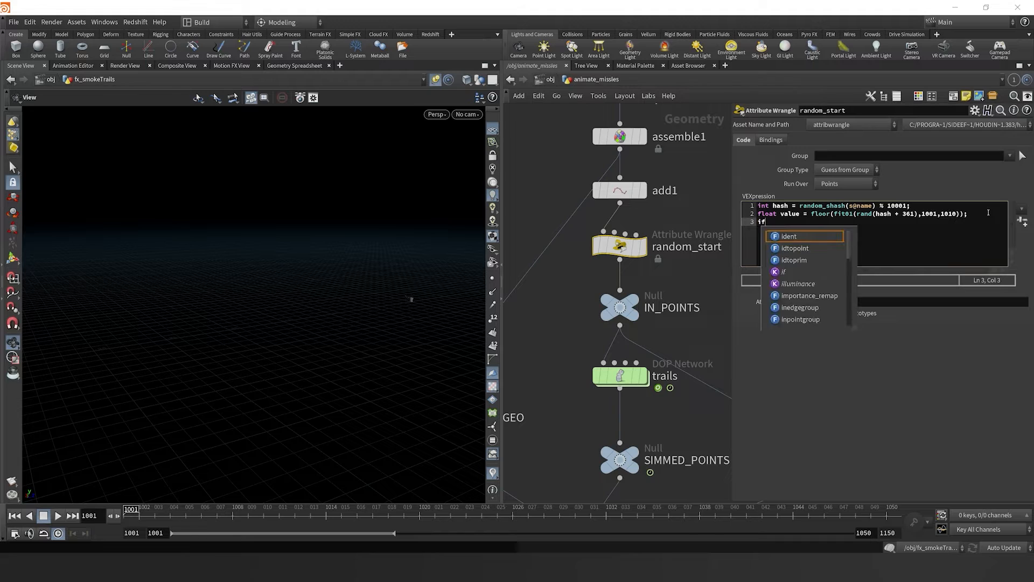
type("(@Frame")
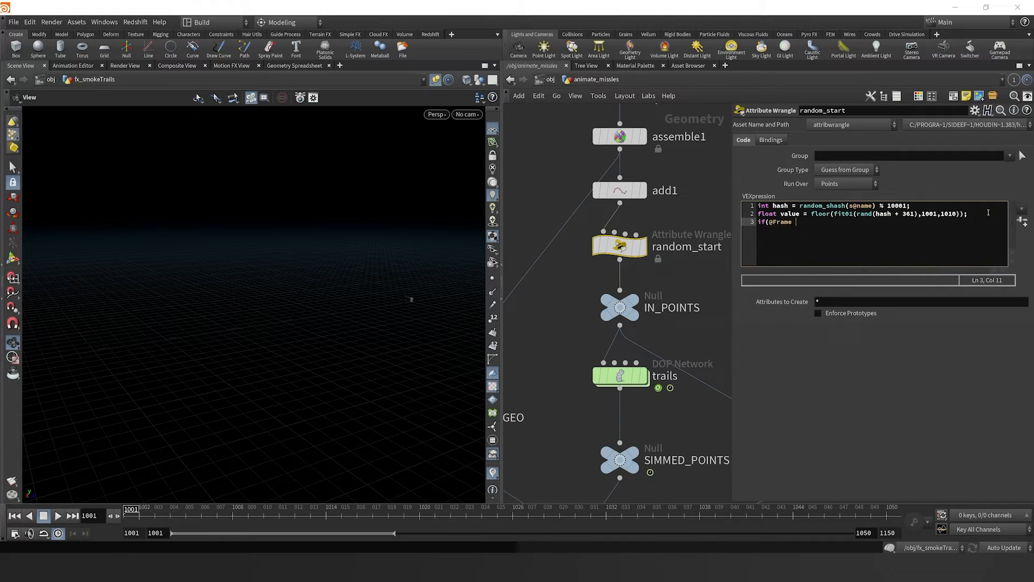
type("!= v")
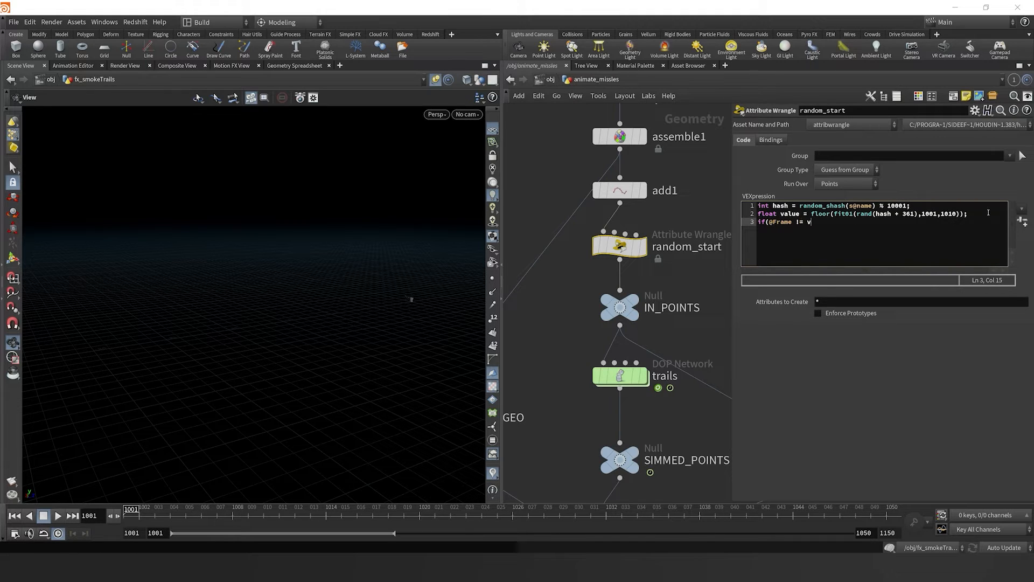
type("alue){")
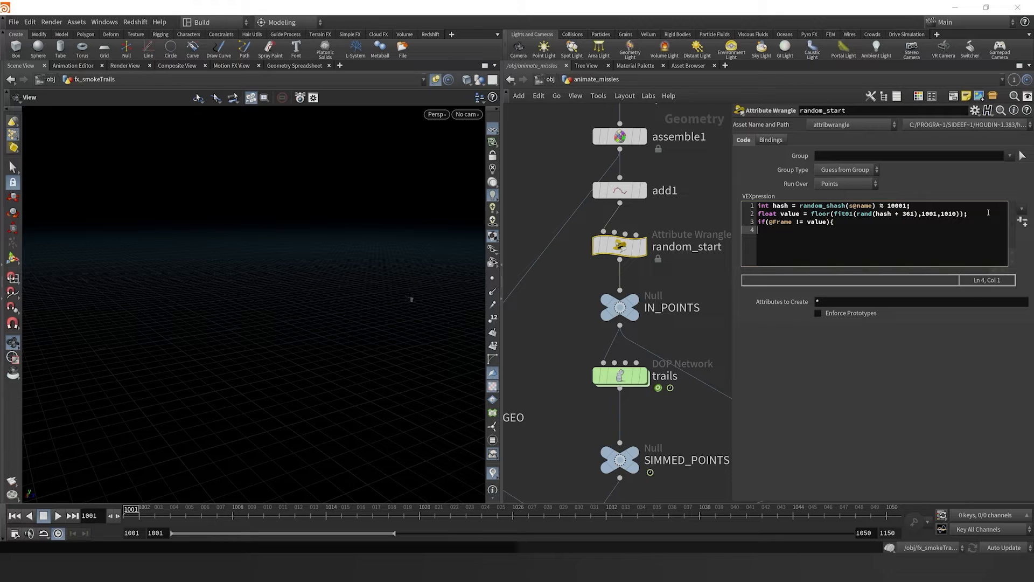
type("removepoint(0,@")
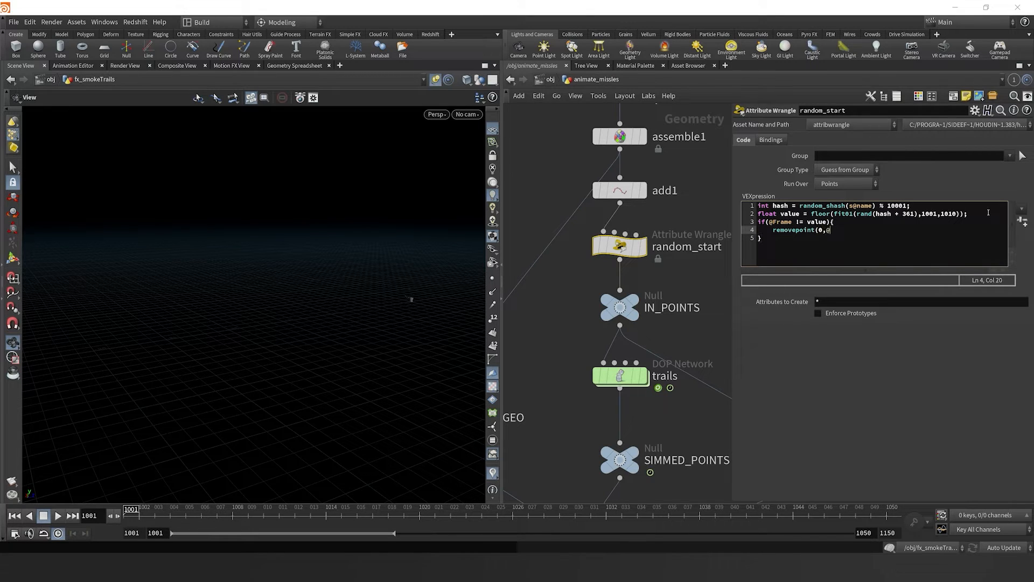
type("ptnum);")
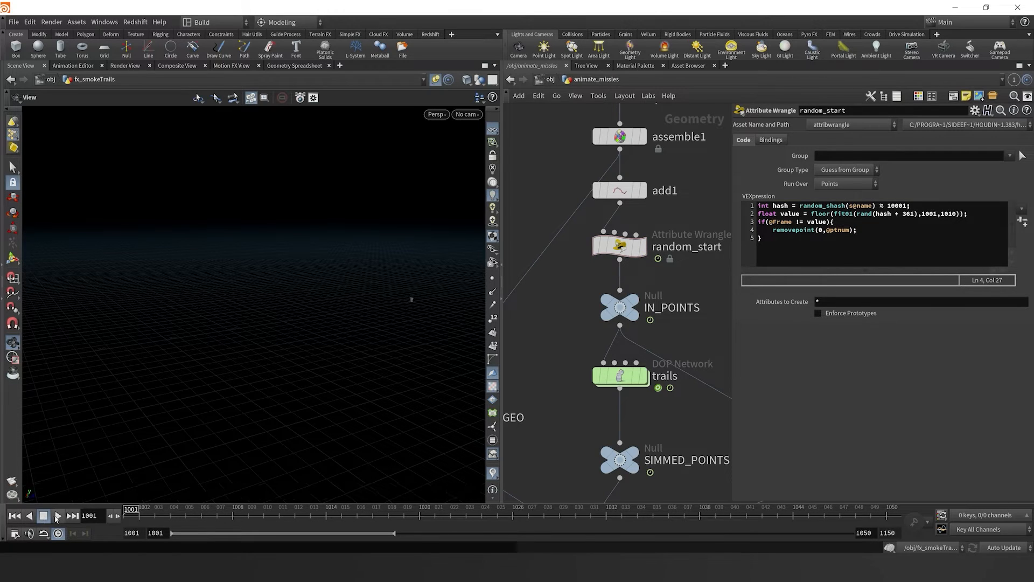
Replay the animation inside animate_missles to watch the staggered missile launches
left_click(43, 516)
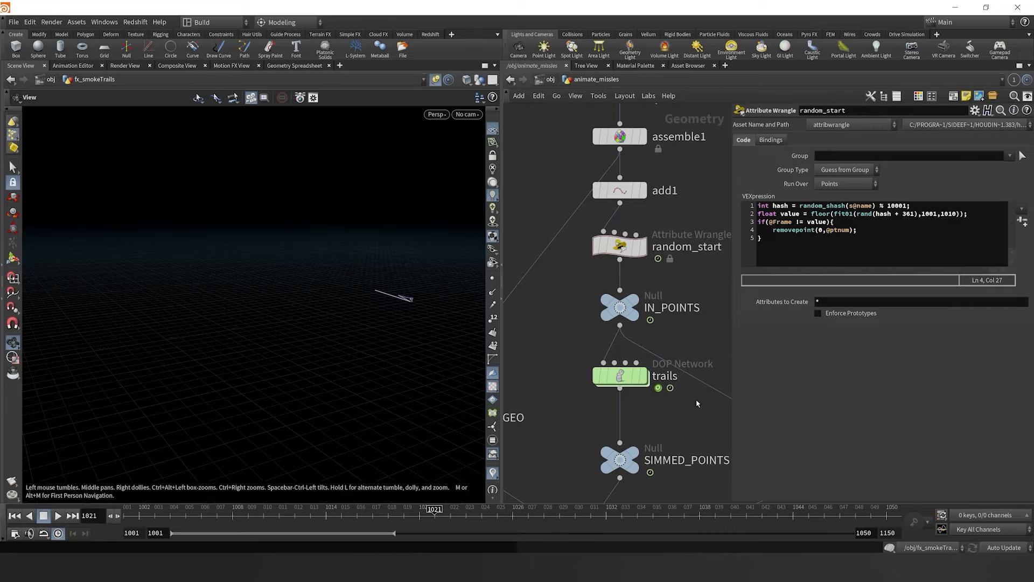
left_click(619, 376)
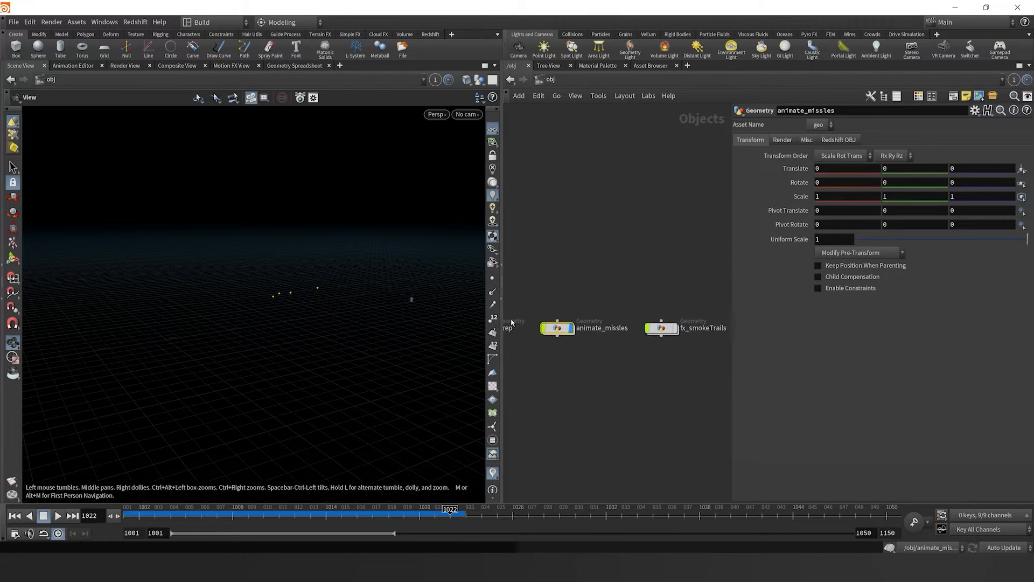
double_click(556, 328)
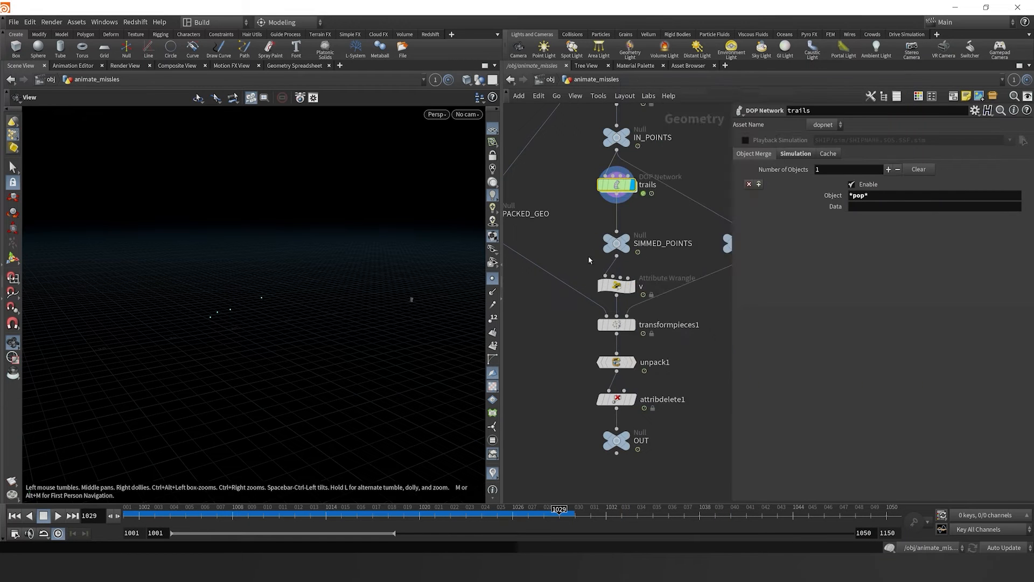
scroll("down", 3)
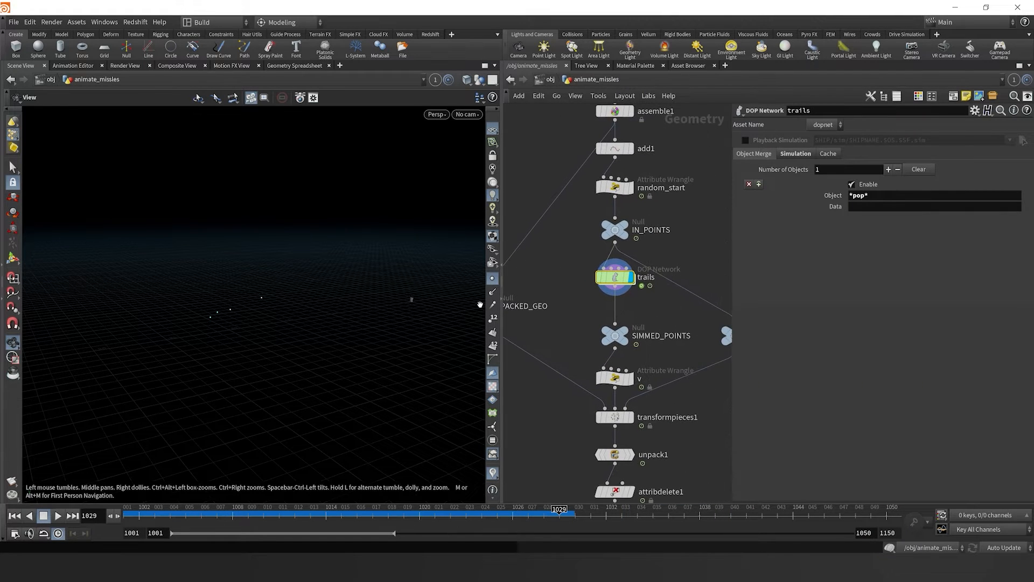
left_click(56, 515)
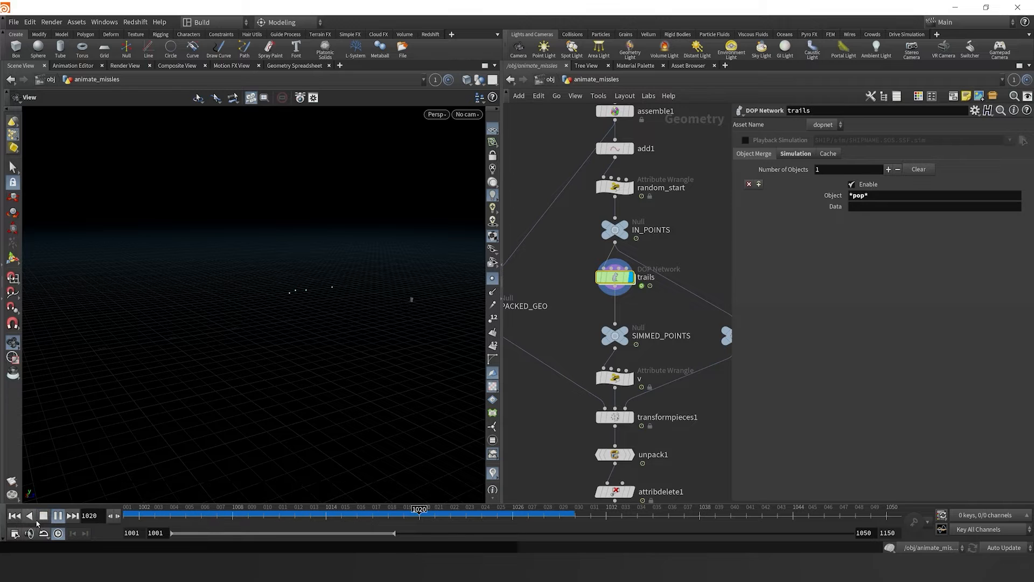
left_click(57, 515)
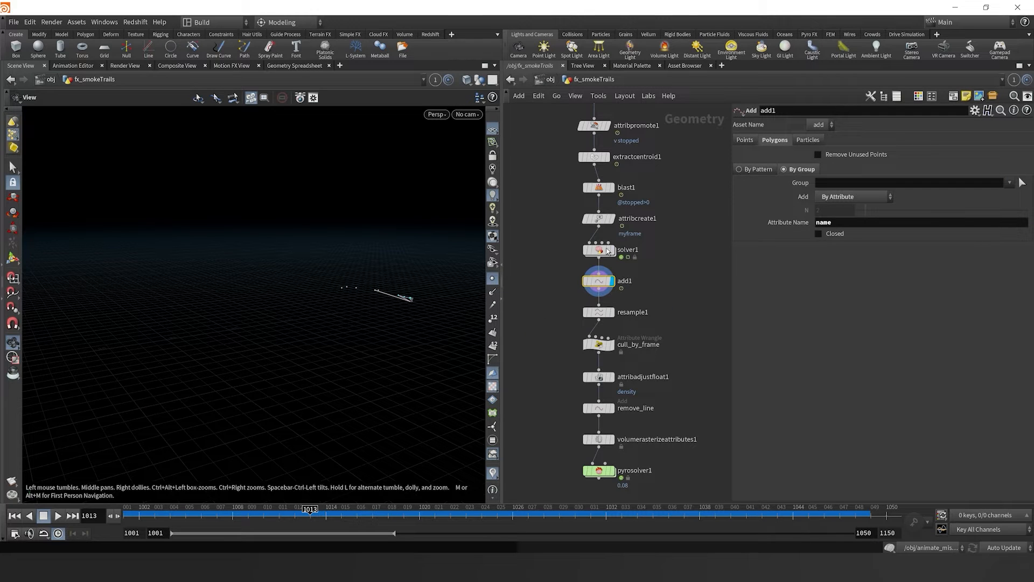
Inspect the solver1 and extractcentroid1 parameters and play the timeline
left_click(598, 249)
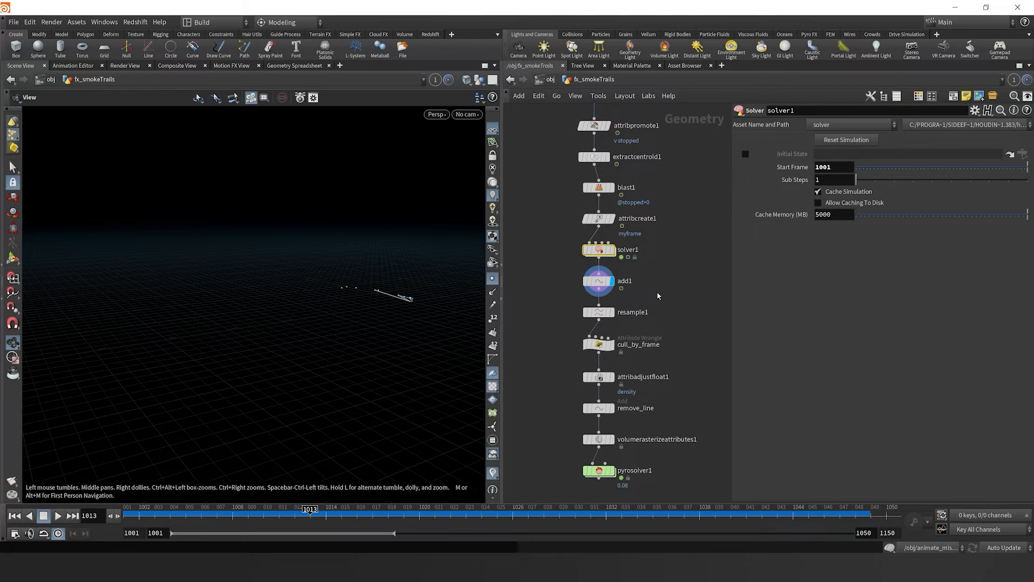
left_click(597, 280)
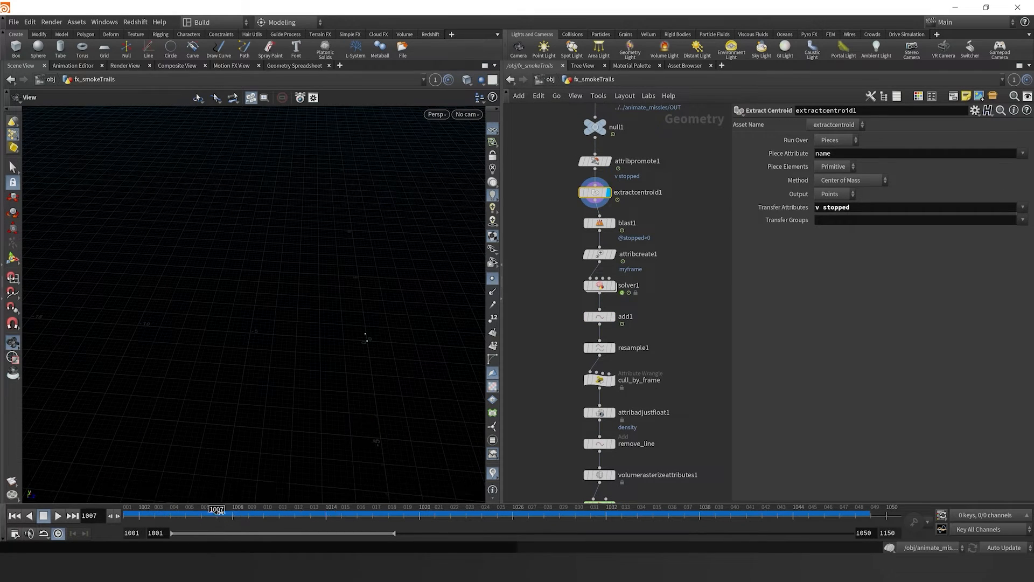
left_click(15, 516)
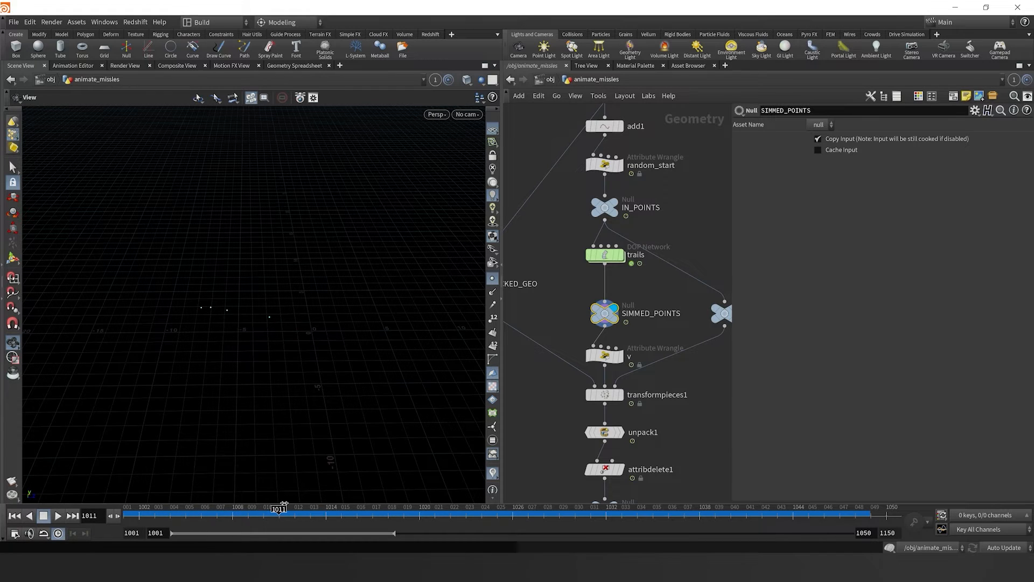
Play back to view smoke trails following the staggered missiles up to frame 1020
left_click(15, 516)
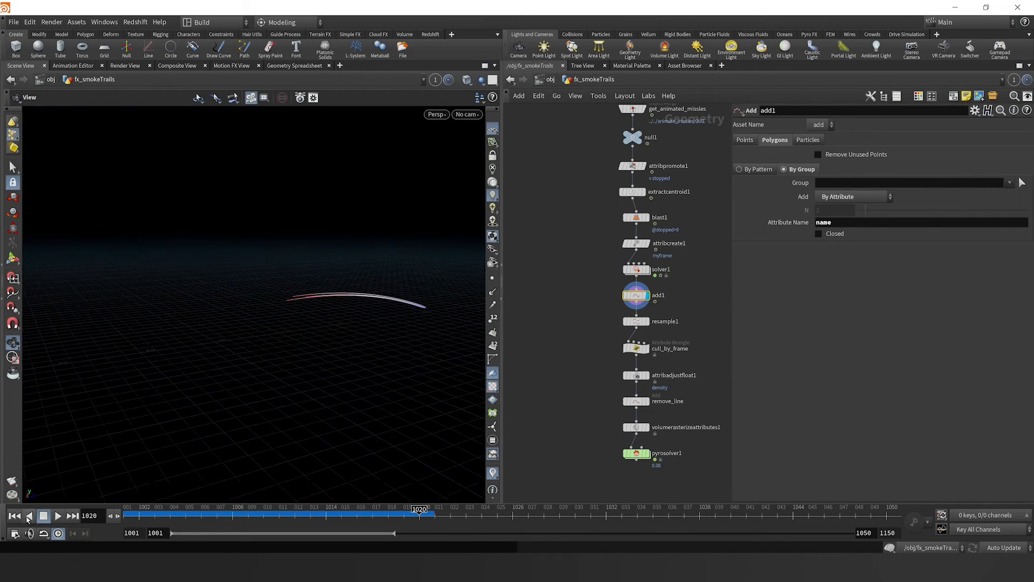
Go up to /obj showing both animate_missles and fx_smokeTrails objects
left_click(56, 516)
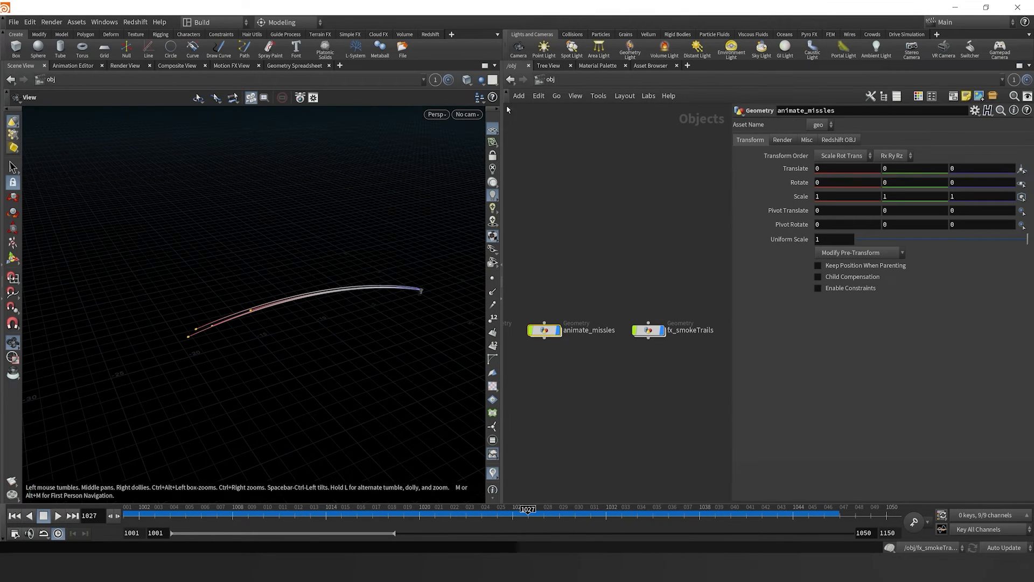
Inside animate_missles' trails network, add a POP Wrangle feeding wire_pops_into_here, named adjust_arc_of_missle
double_click(544, 329)
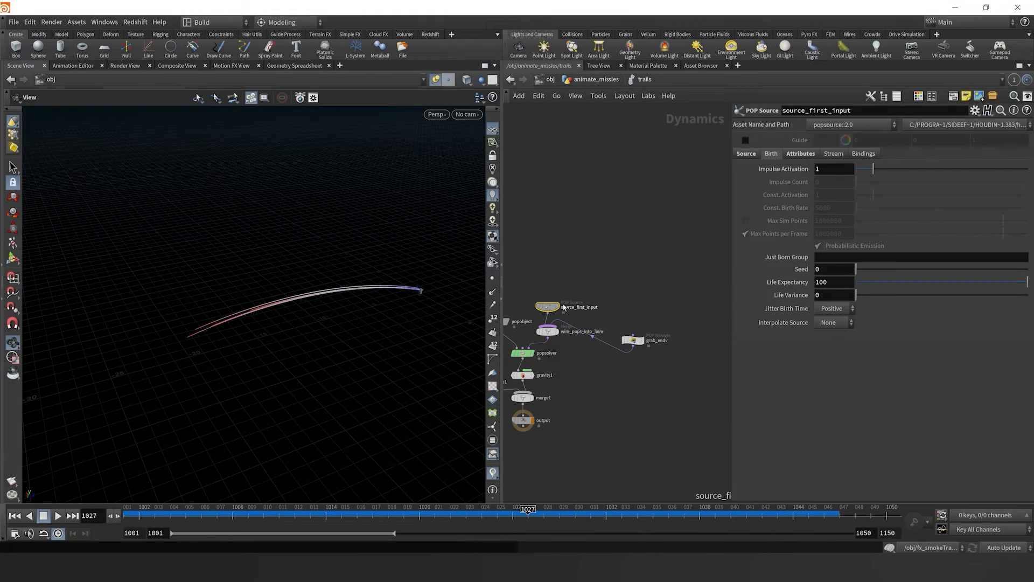
key("tab")
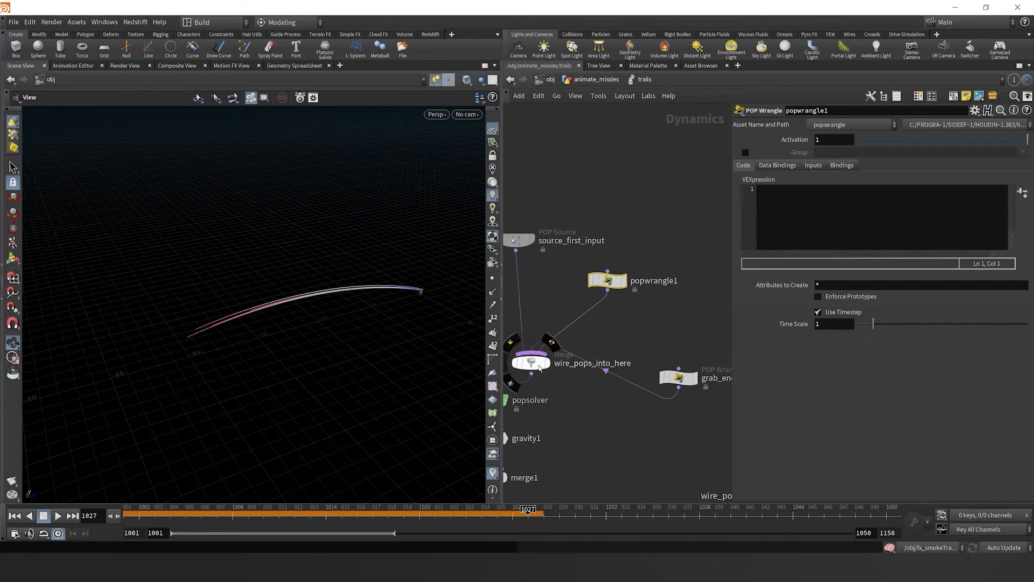
left_click(530, 362)
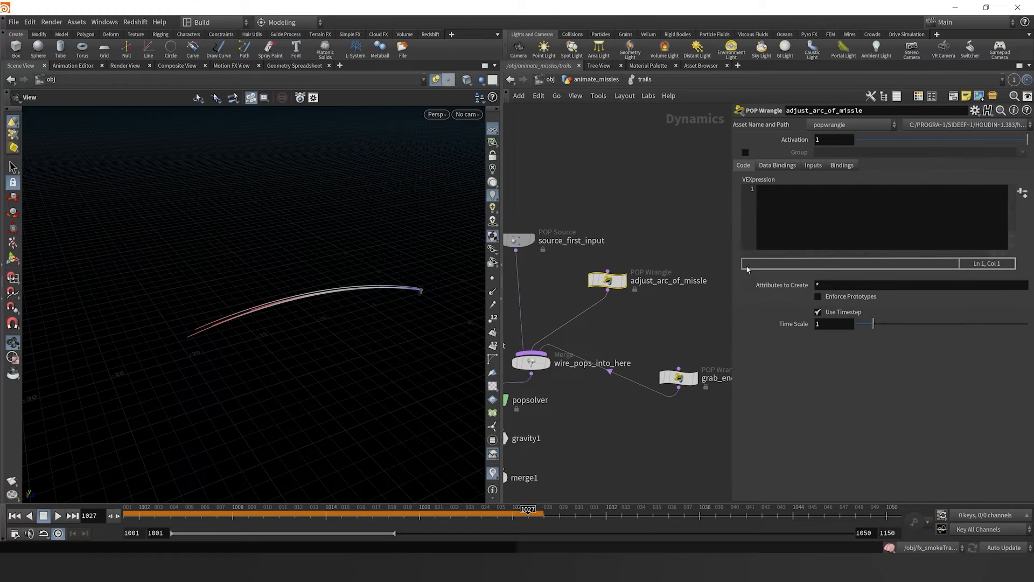
mouse_move(726, 348)
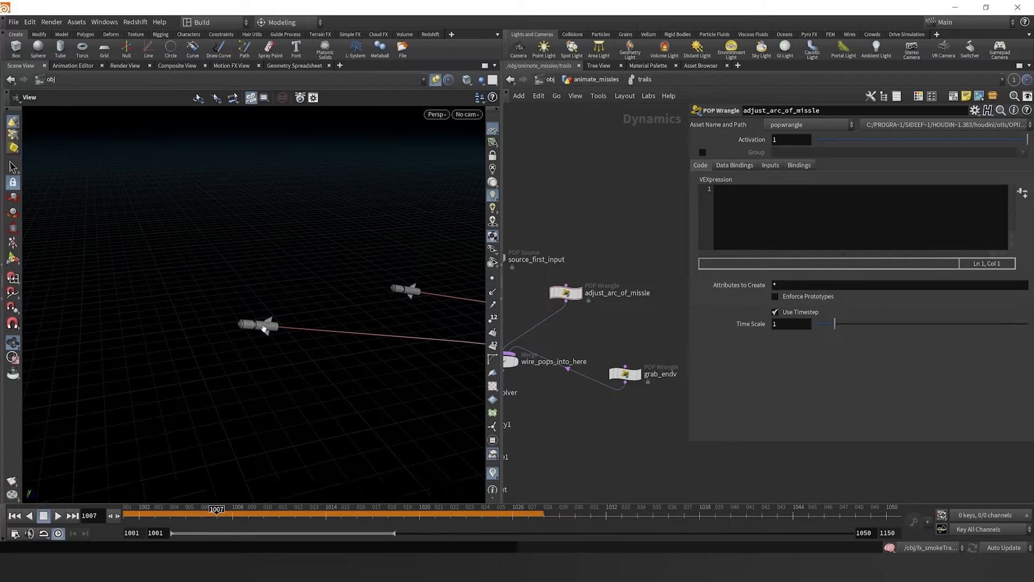
mouse_move(206, 275)
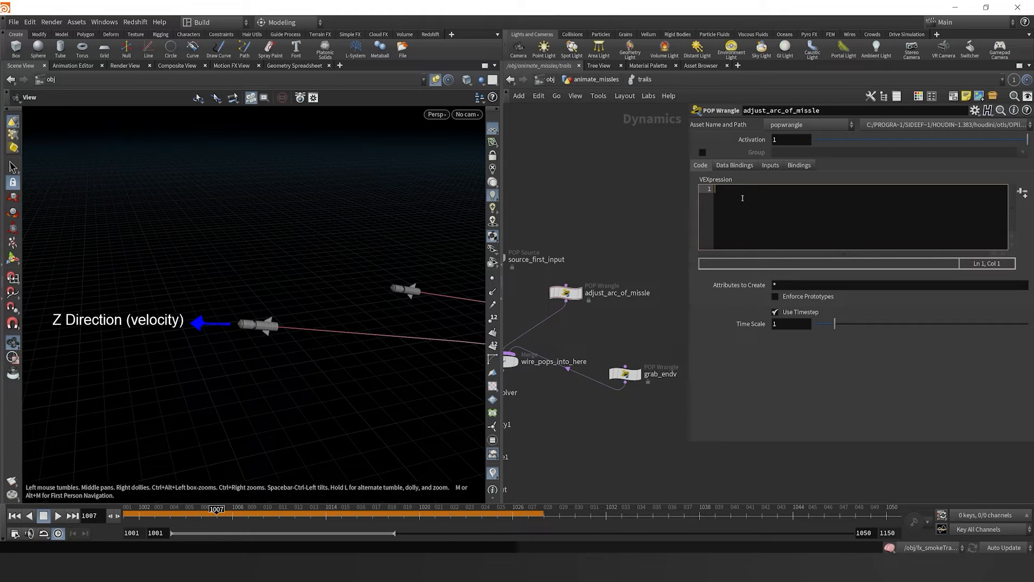
Write the wrangle line vector z = normalize(v@v);
type("vector z")
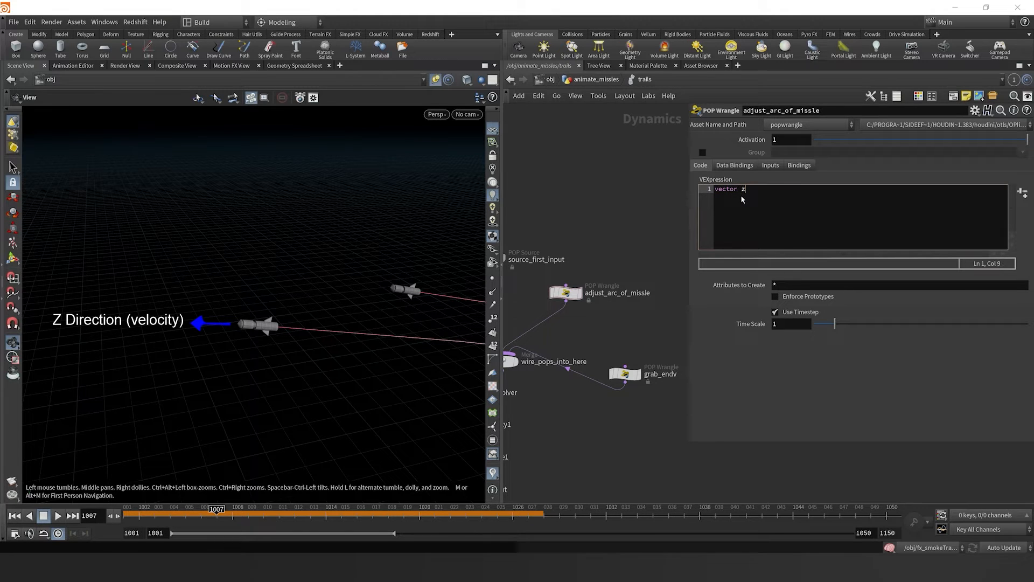
type("=")
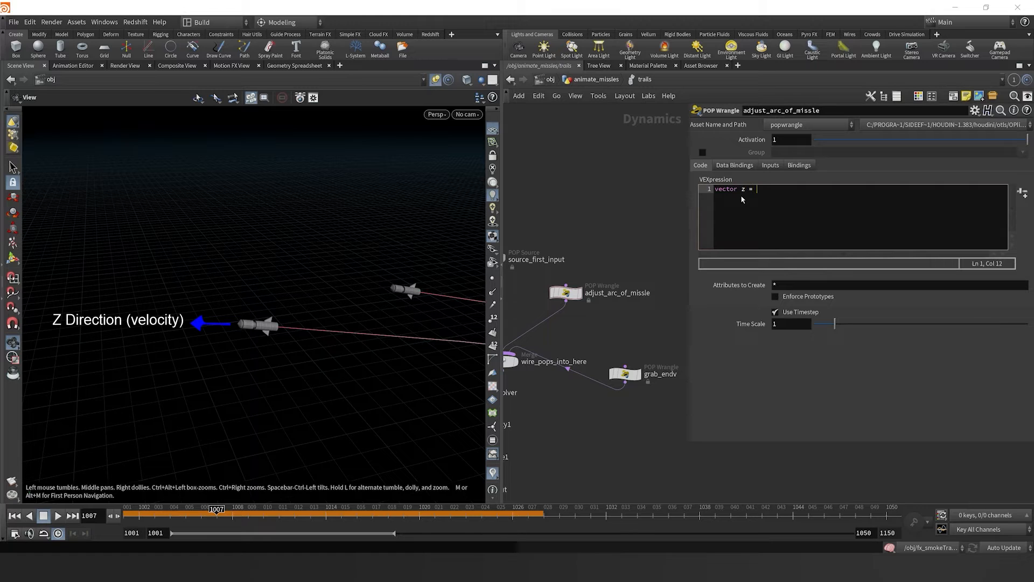
type("normalize")
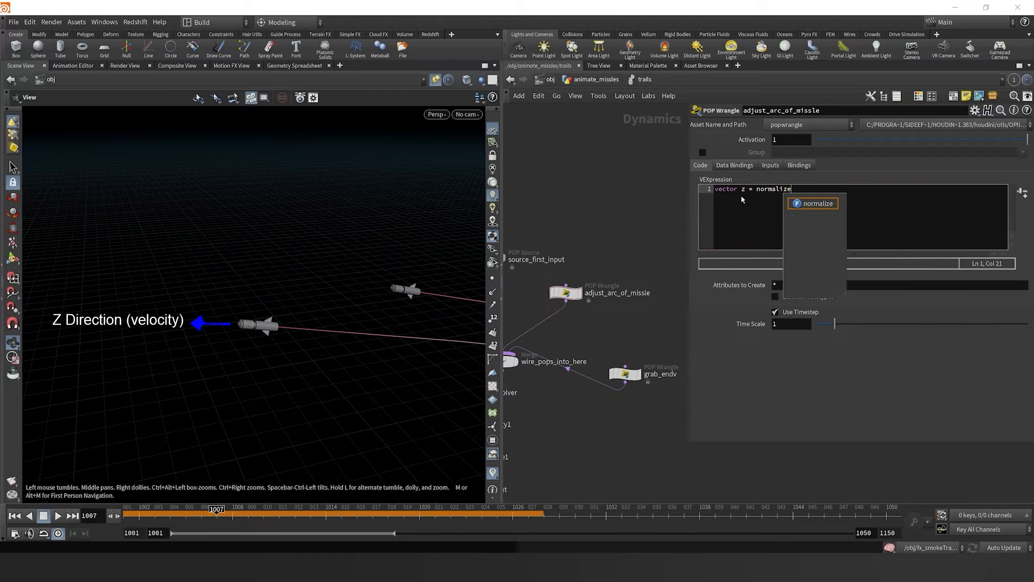
type("(v@v);")
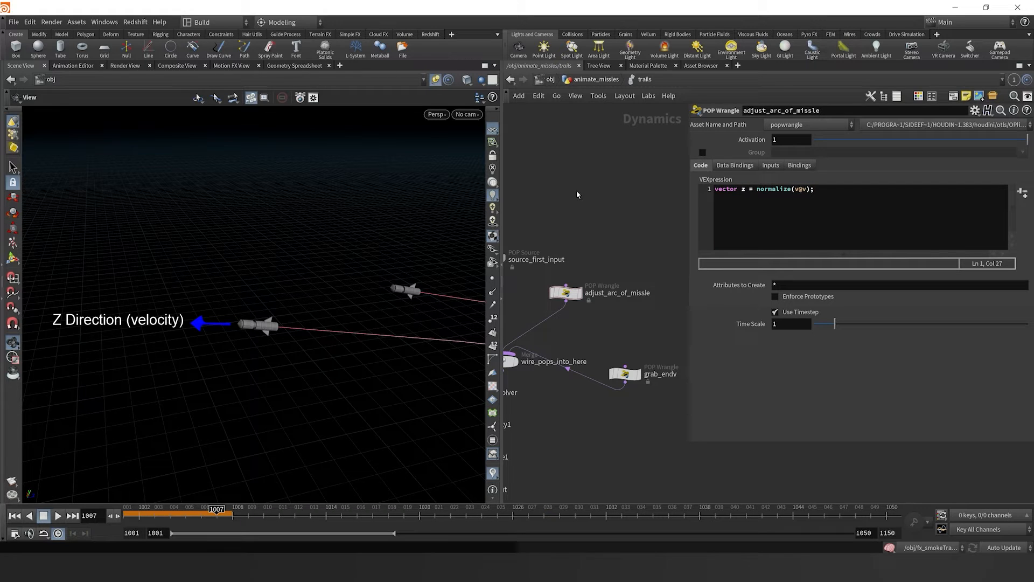
Add a second line vector up = set(0, -0.9999, 0.0001);
left_click(815, 189)
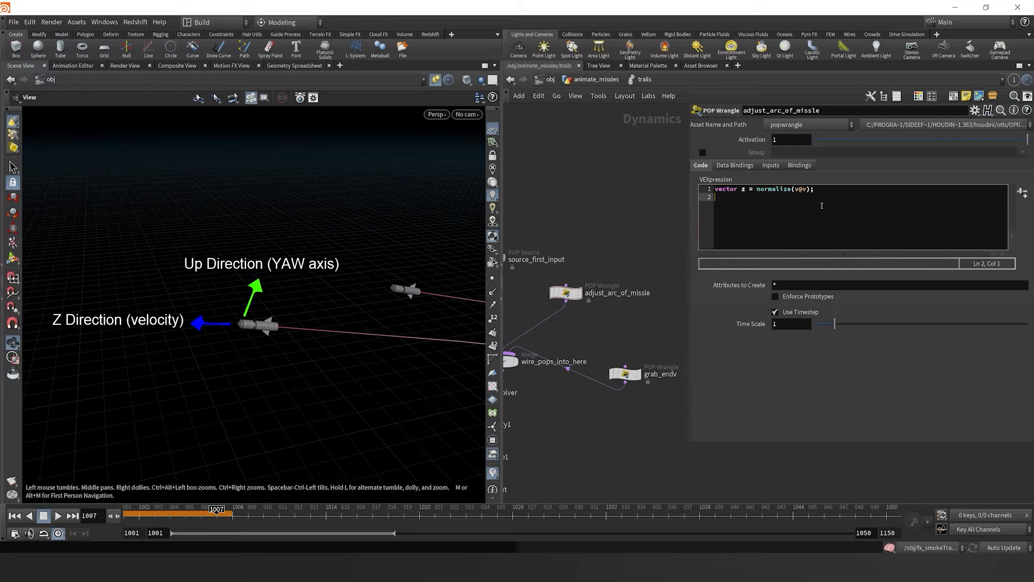
type("vector up = s")
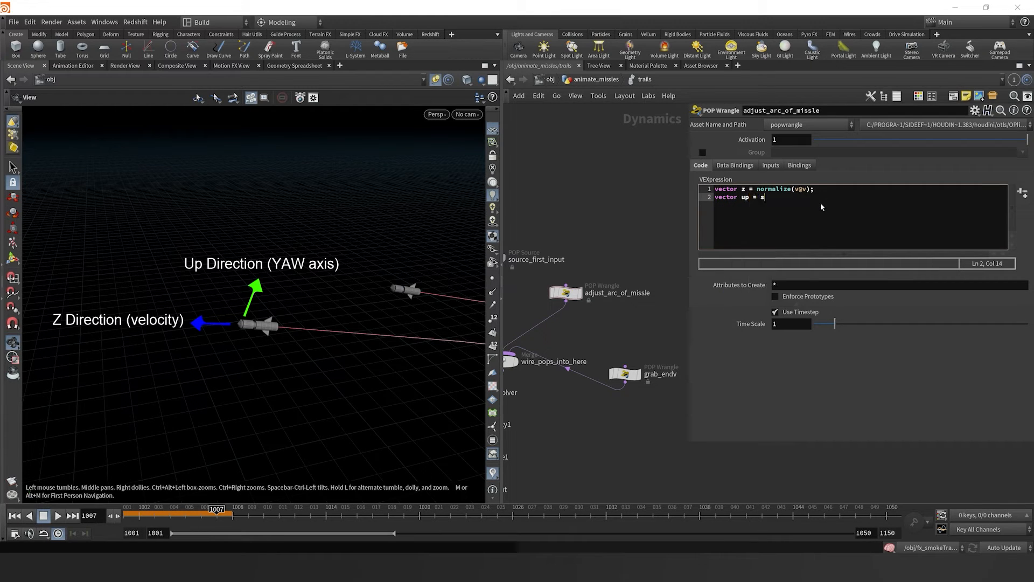
type("et(0,")
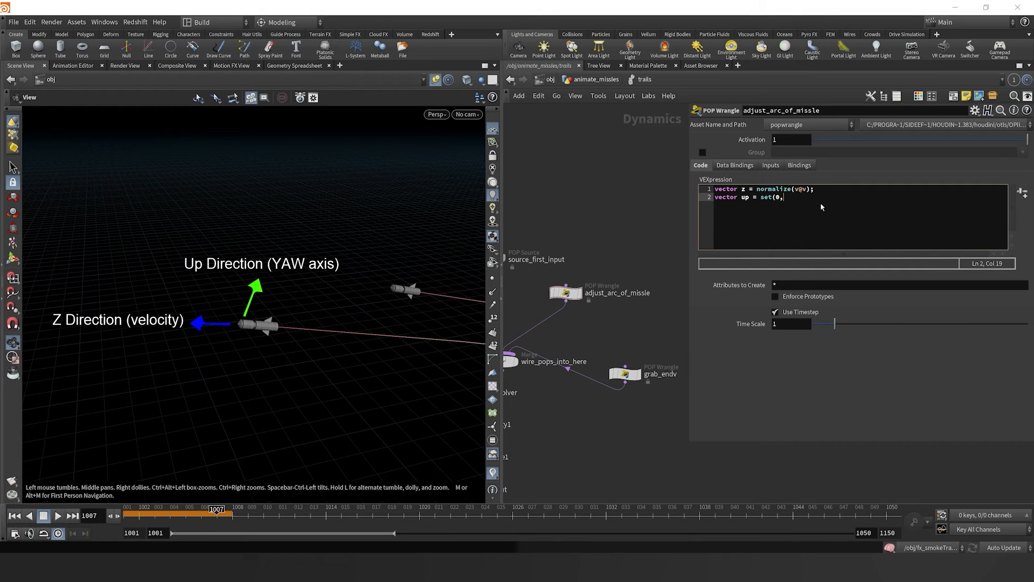
type("-0.9999,")
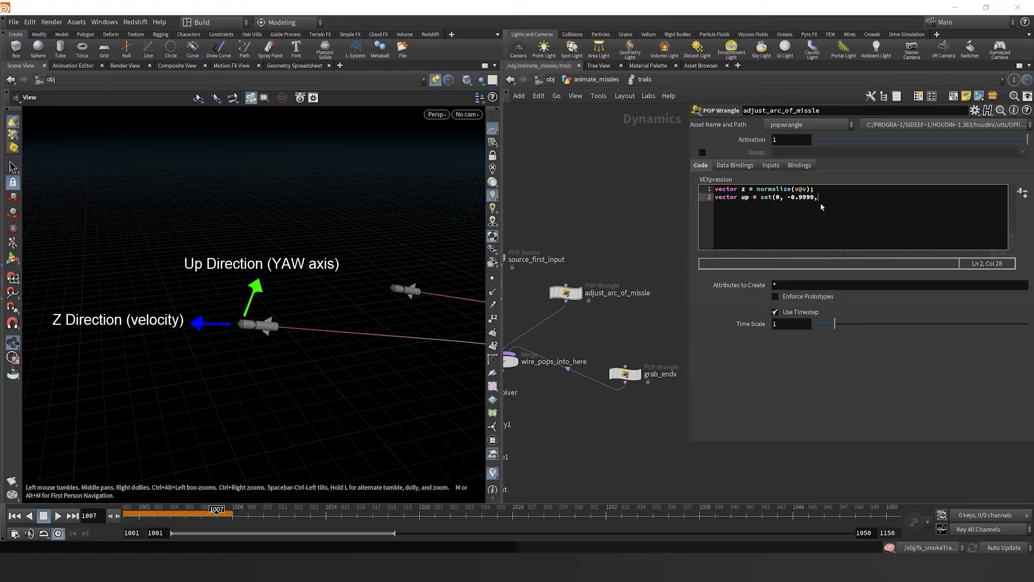
type("0.0001);")
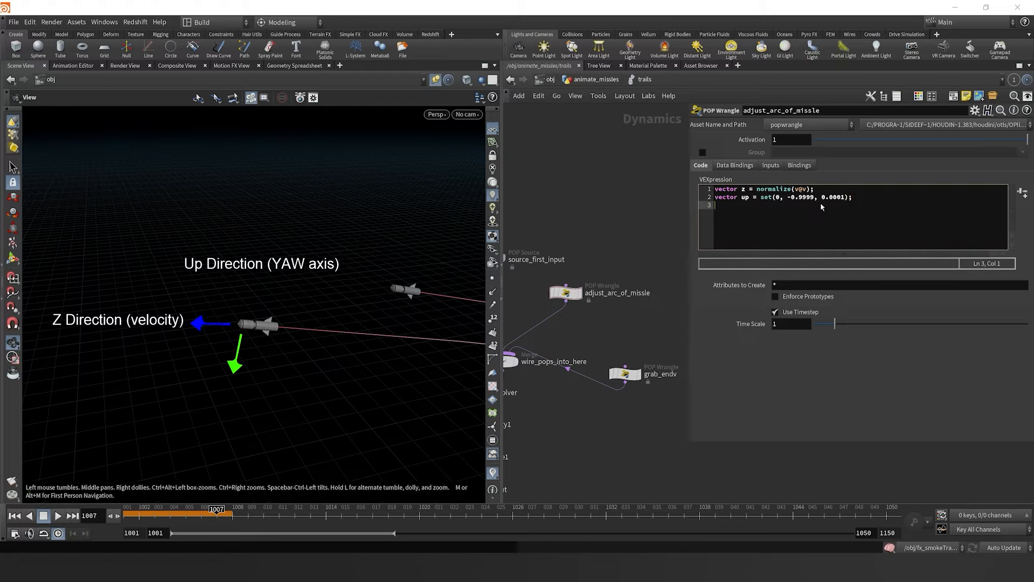
mouse_move(263, 366)
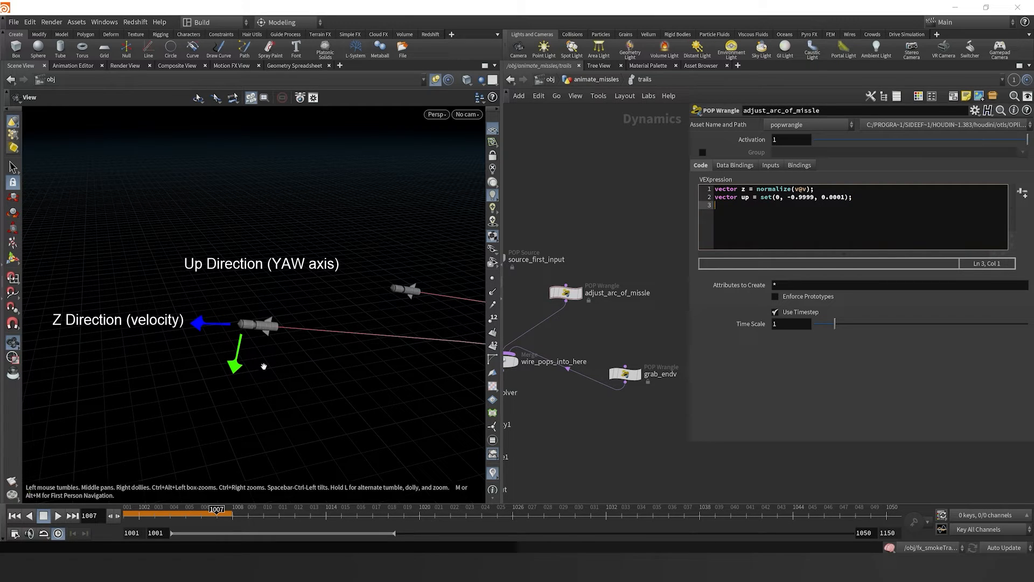
mouse_move(323, 378)
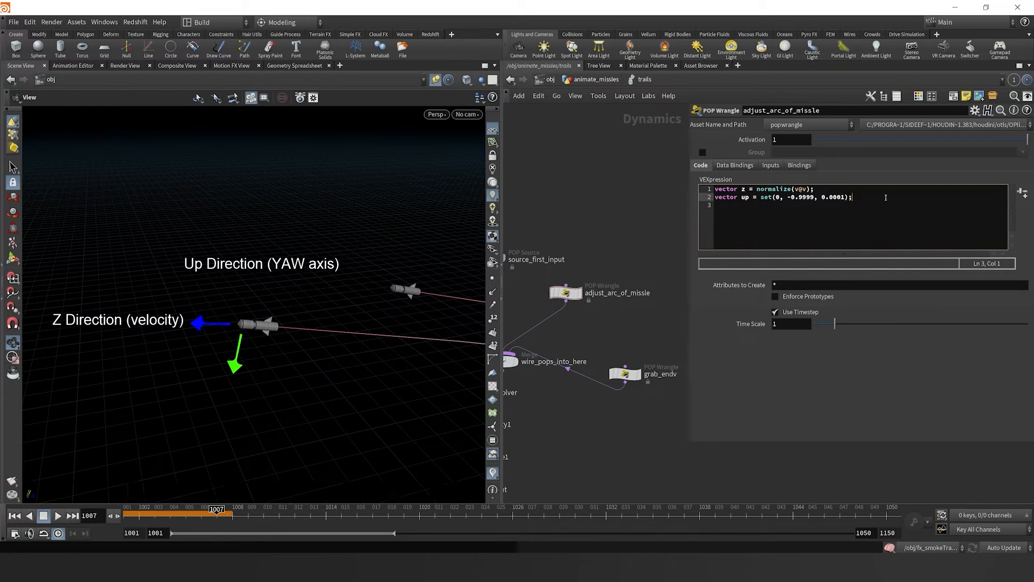
Add vector side = normalize(cross(up,z)); to the wrangle code
type("vector")
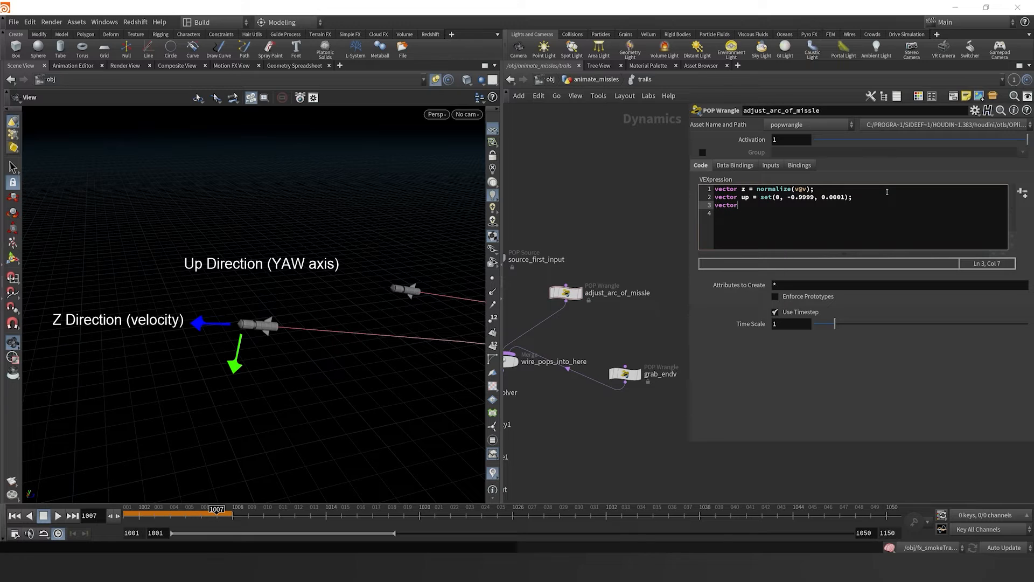
type("side =")
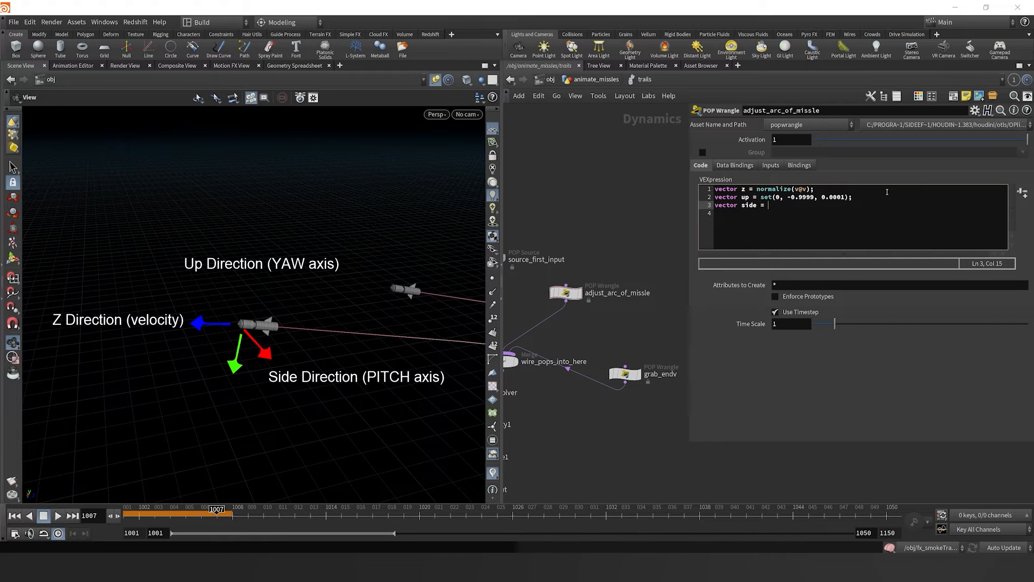
type("cor")
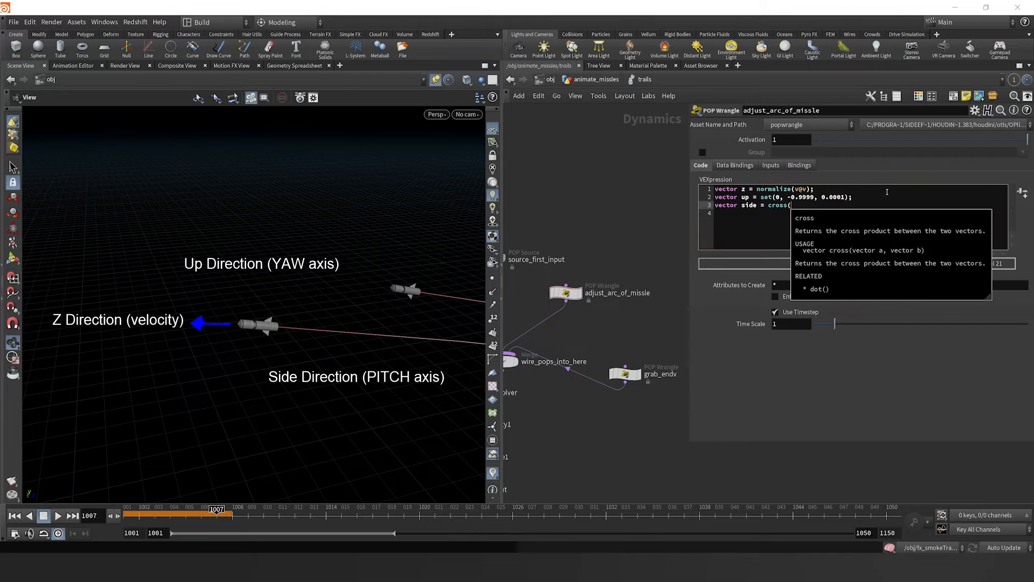
type("up,")
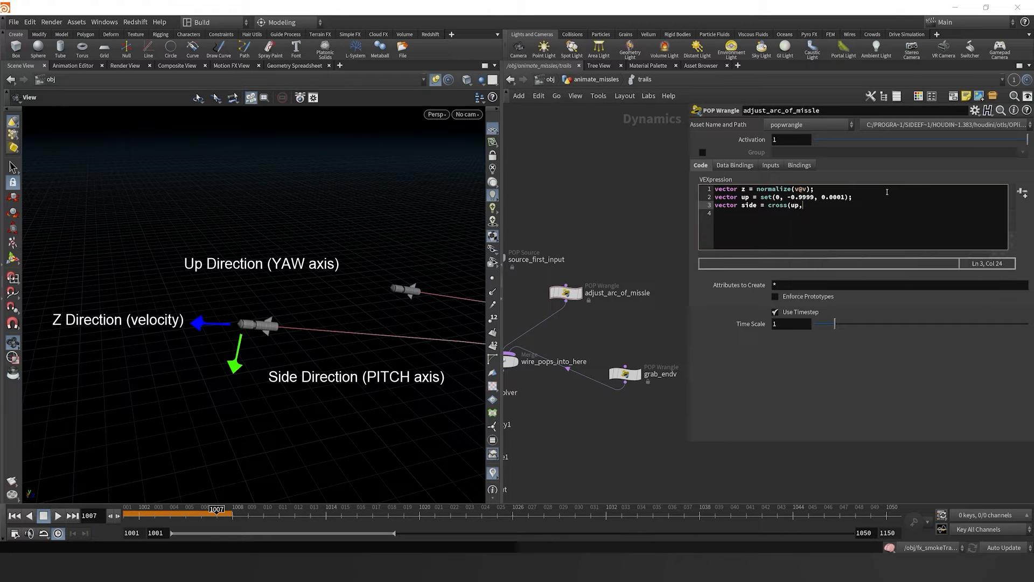
type("z);")
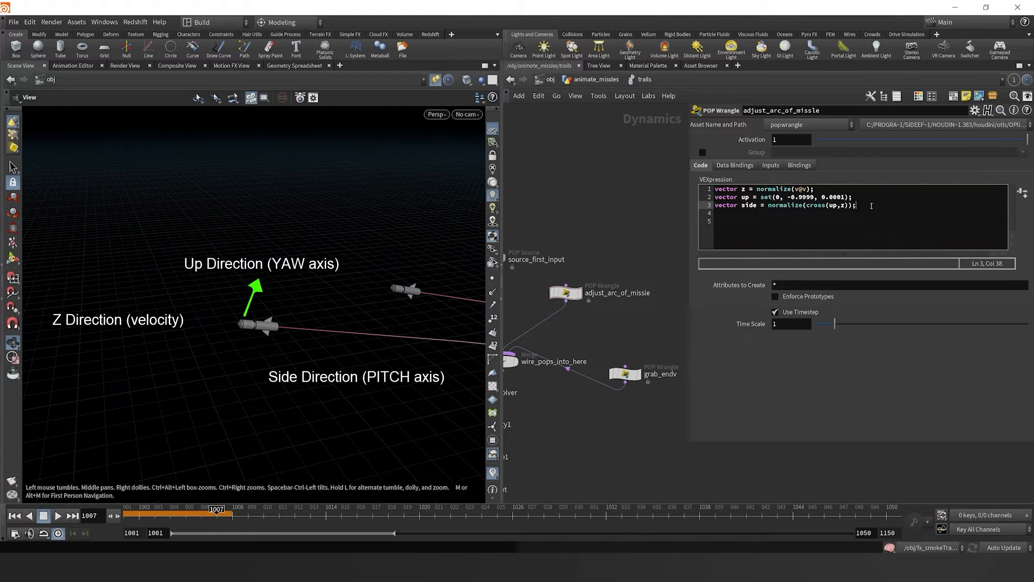
Recompute the up vector as up = normalize(cross(side,z));
type("up =")
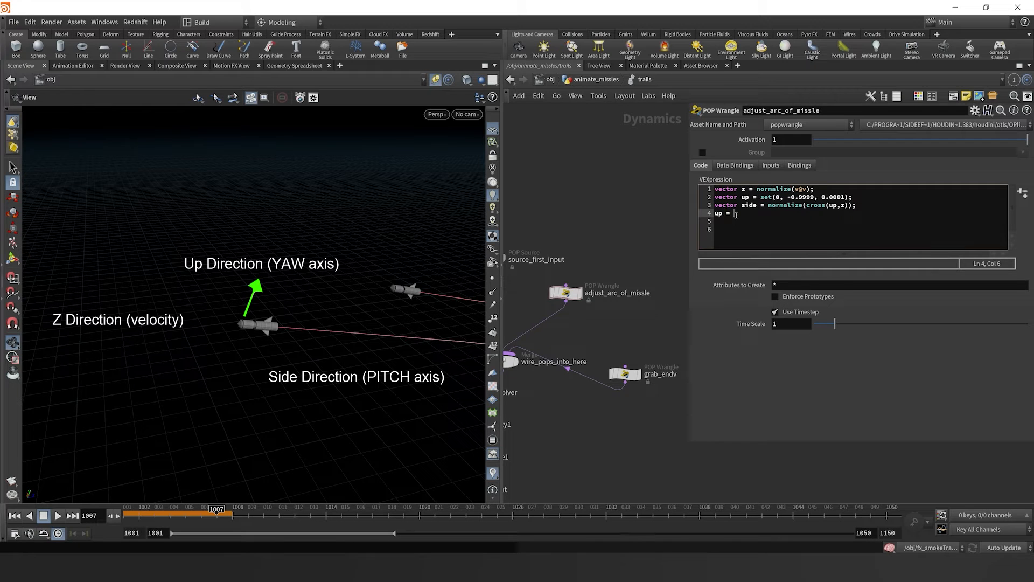
type("cross(")
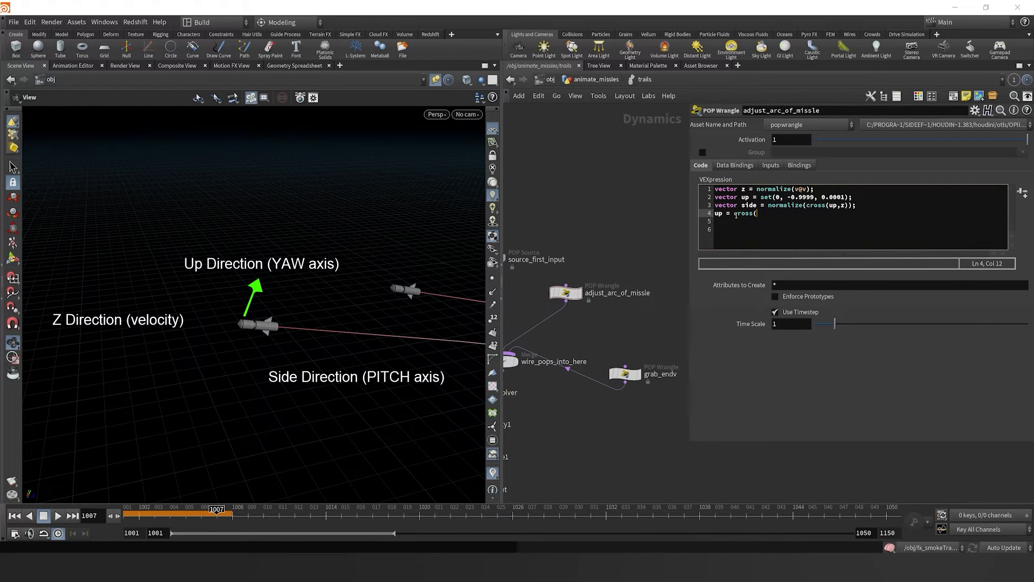
type("s")
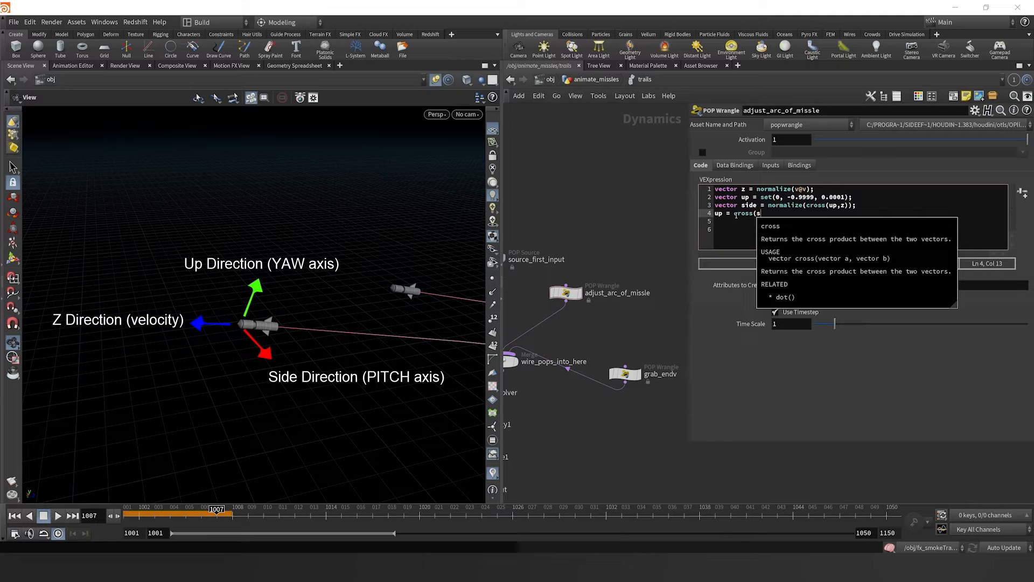
type("ide,z);")
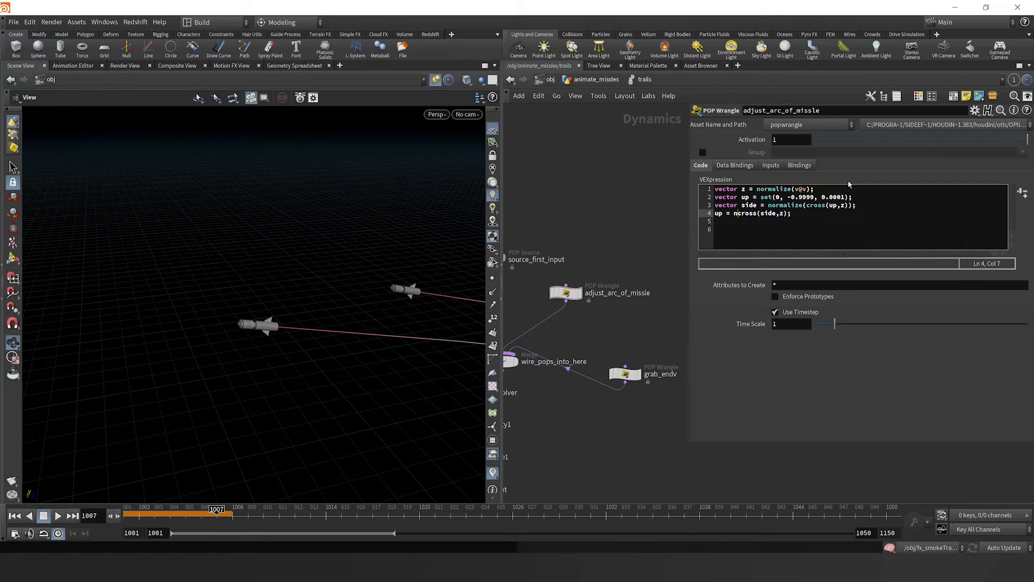
type("ormalize(")
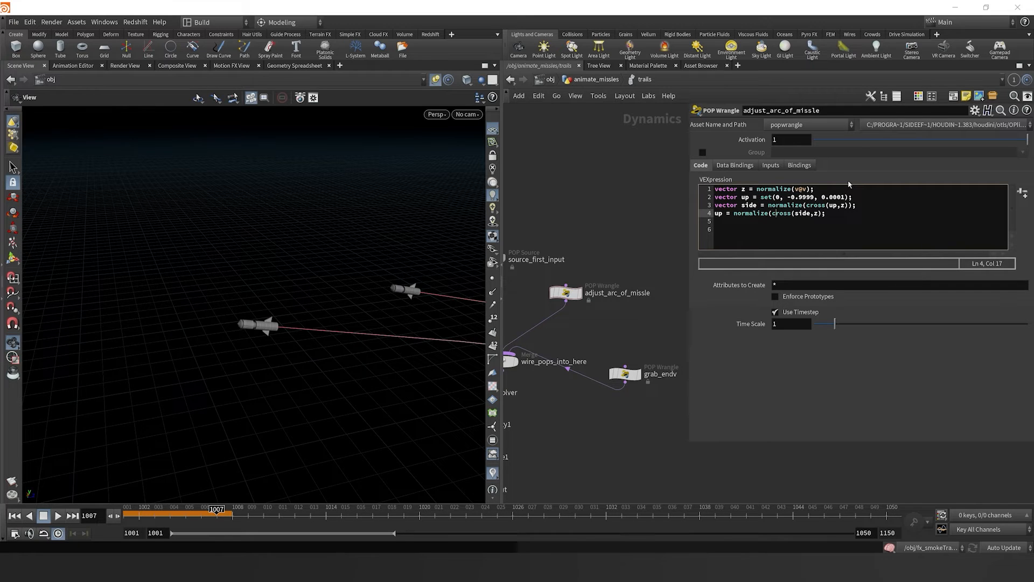
left_click(825, 213)
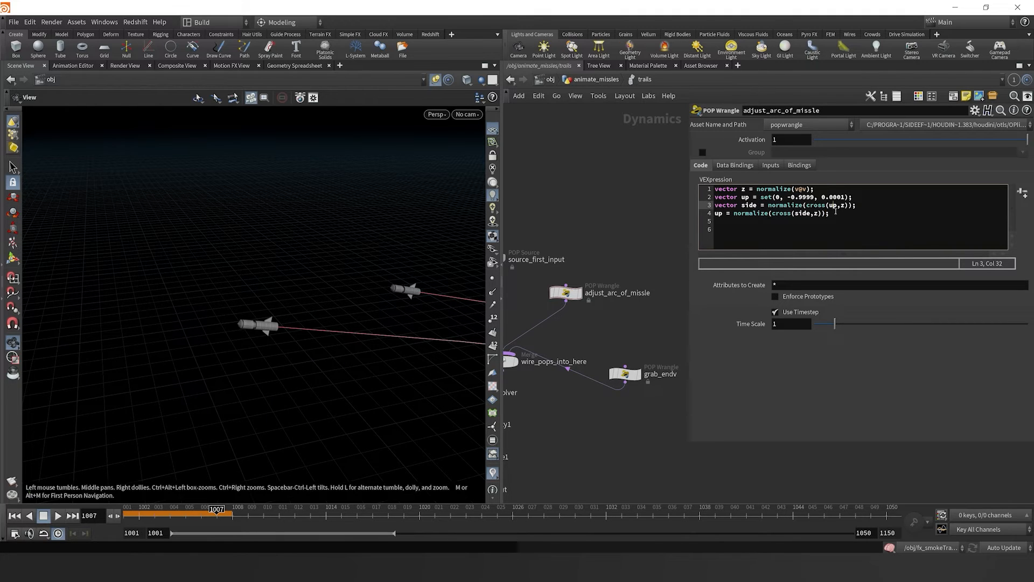
Add the yaw angle line float angle = fit01(rand(i@id + 102), 3, 7);
key("enter")
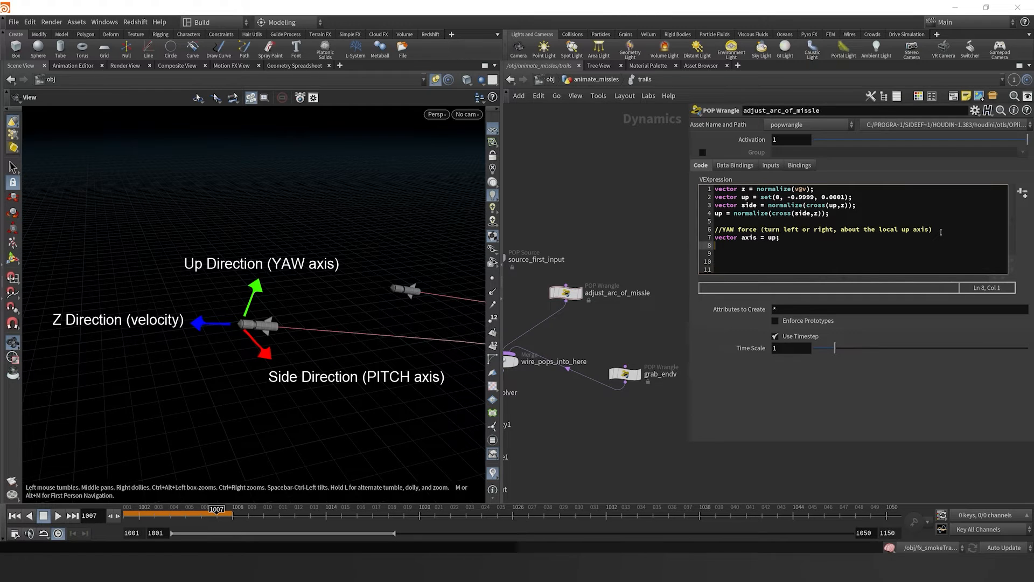
type("float ang")
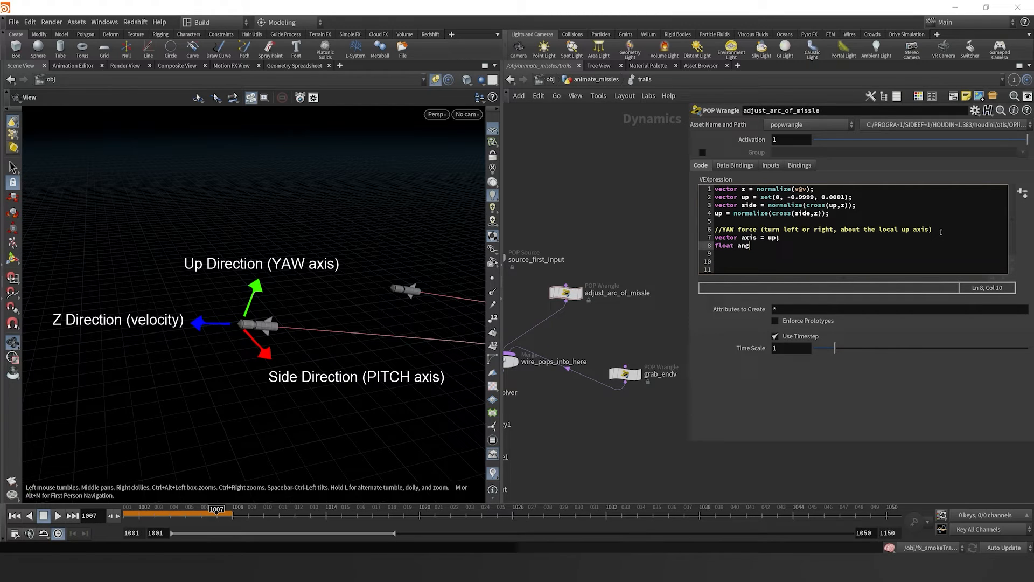
type("le")
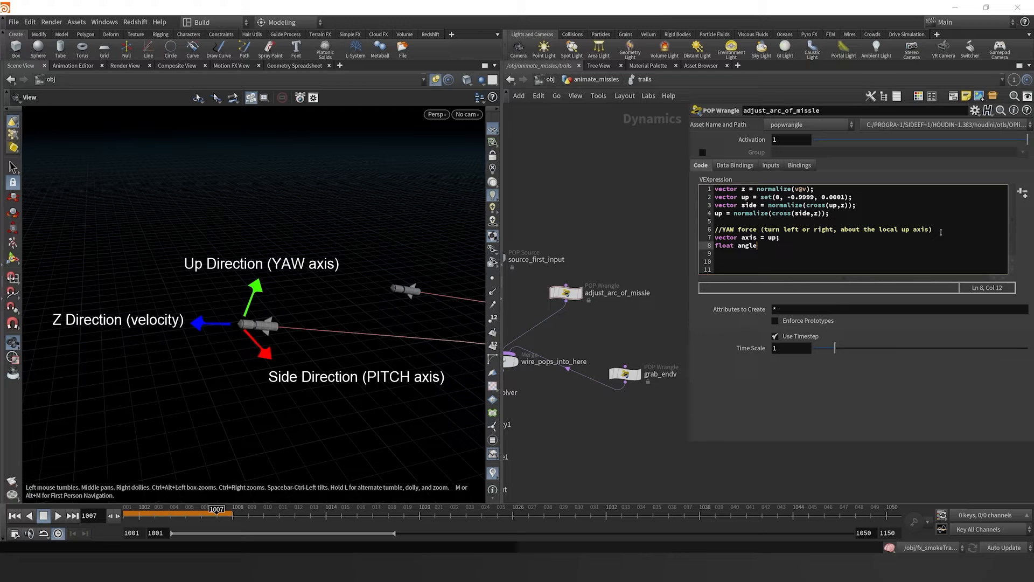
mouse_move(214, 322)
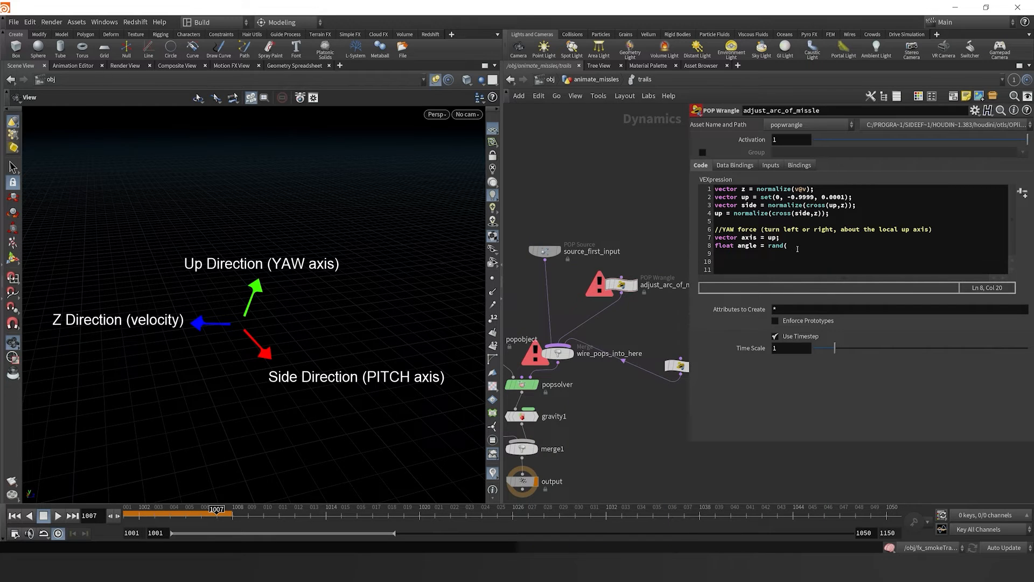
type("i")
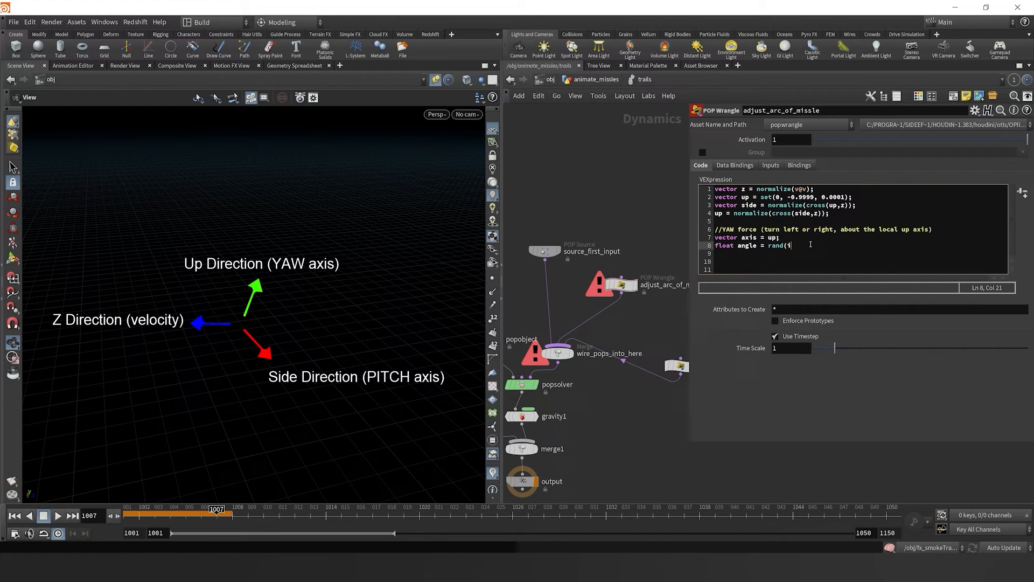
type("@id +")
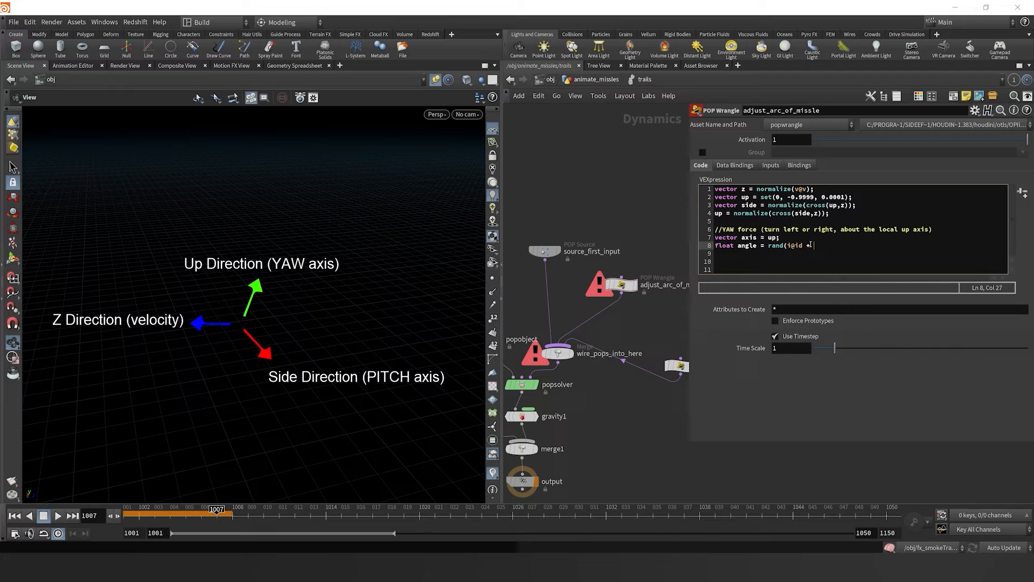
type("102);")
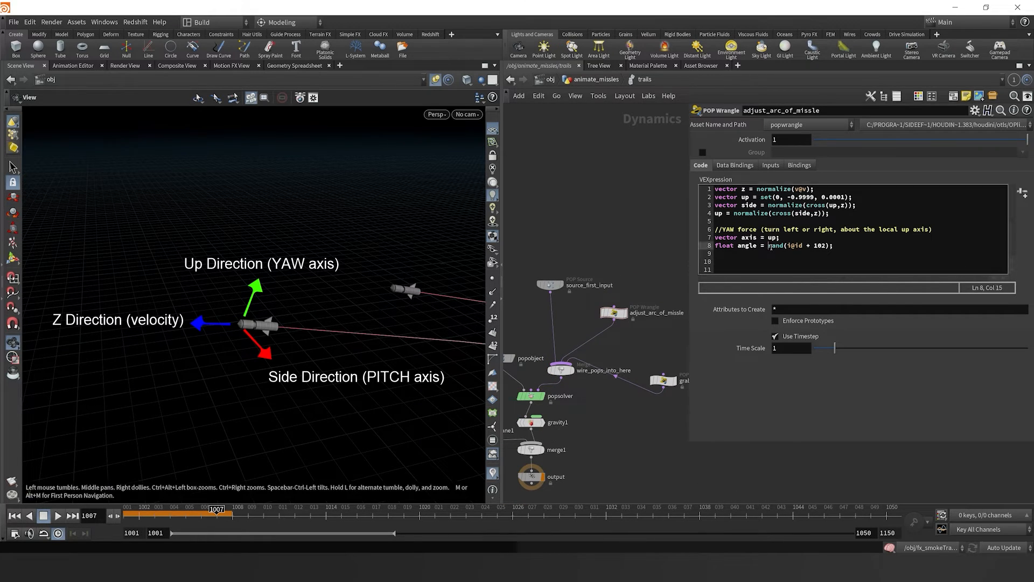
mouse_move(776, 246)
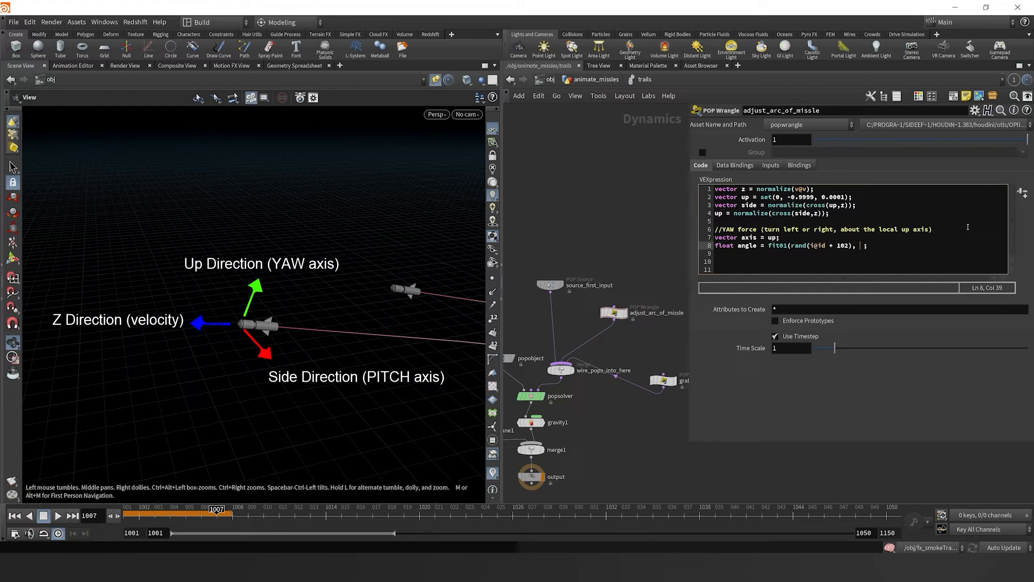
type("3, 7)")
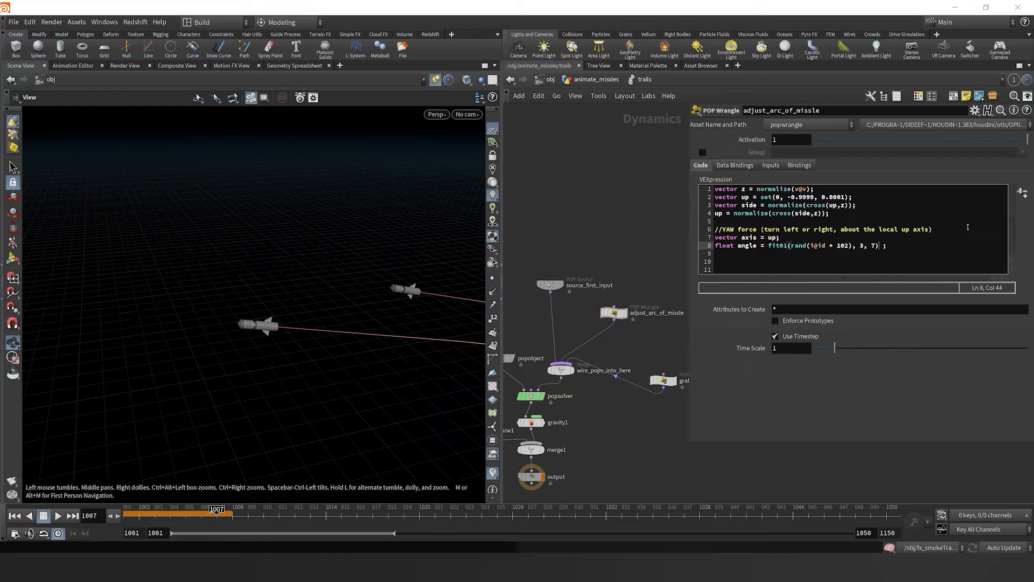
type(";")
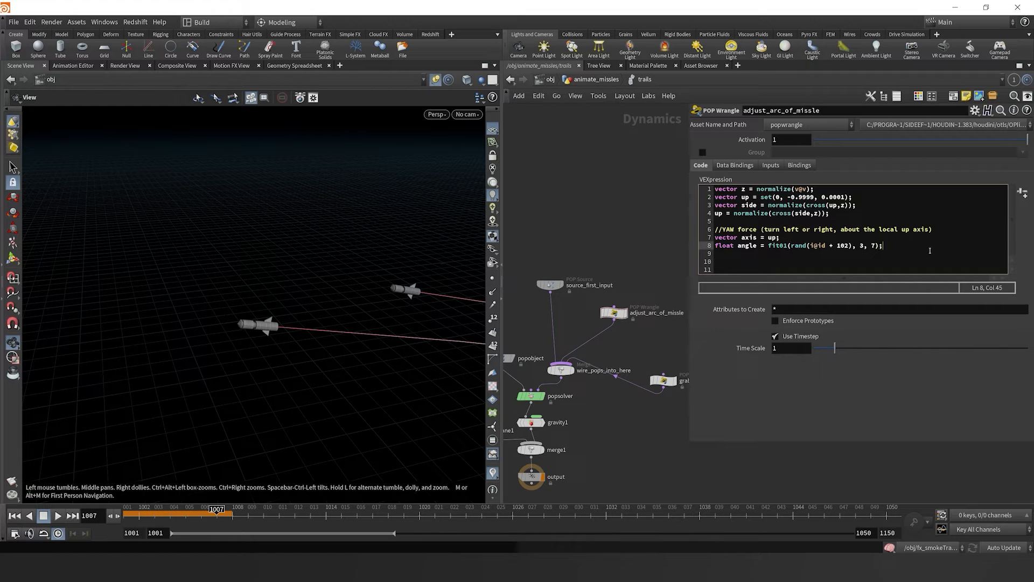
type("quaternion(")
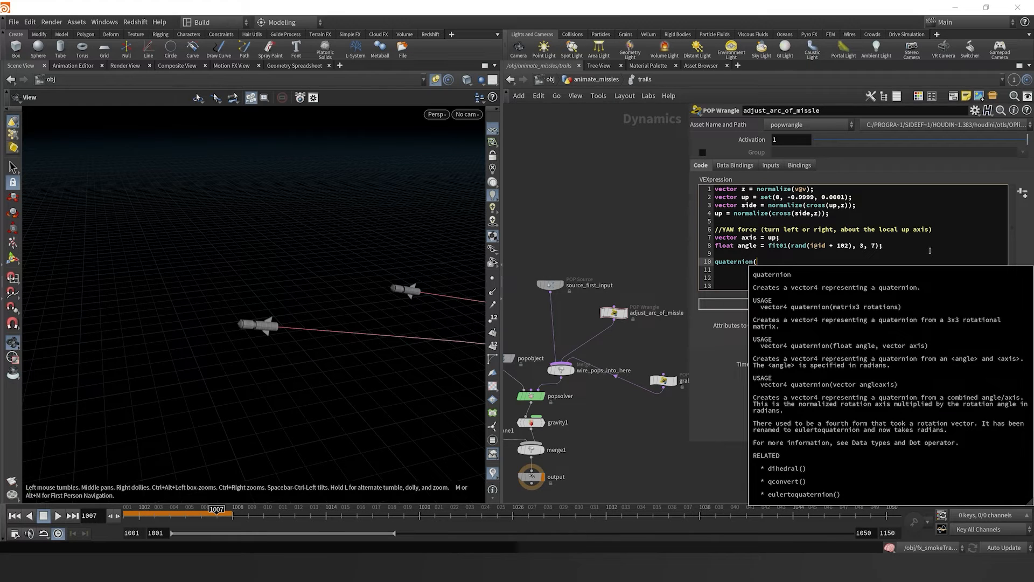
mouse_move(923, 296)
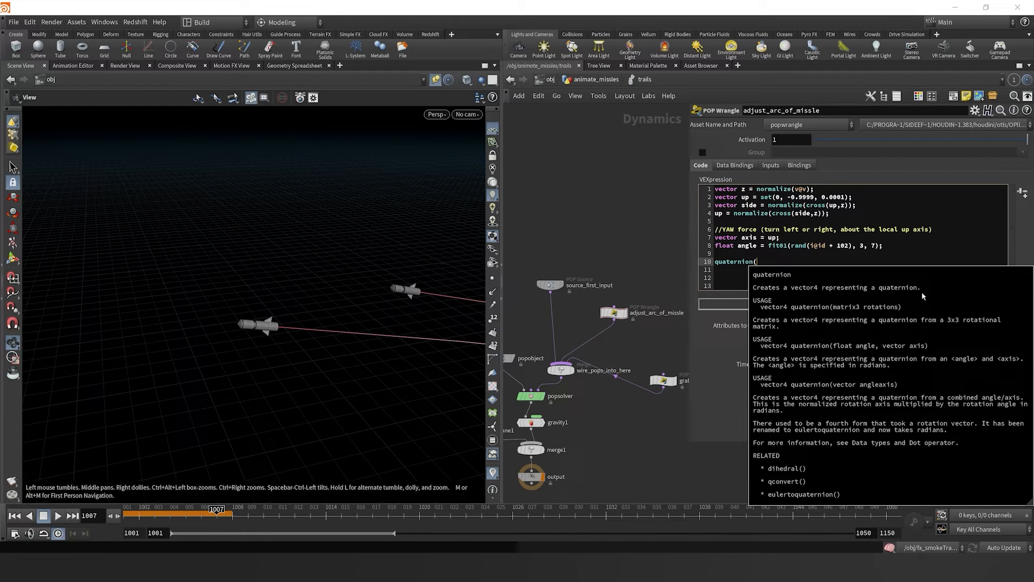
mouse_move(879, 348)
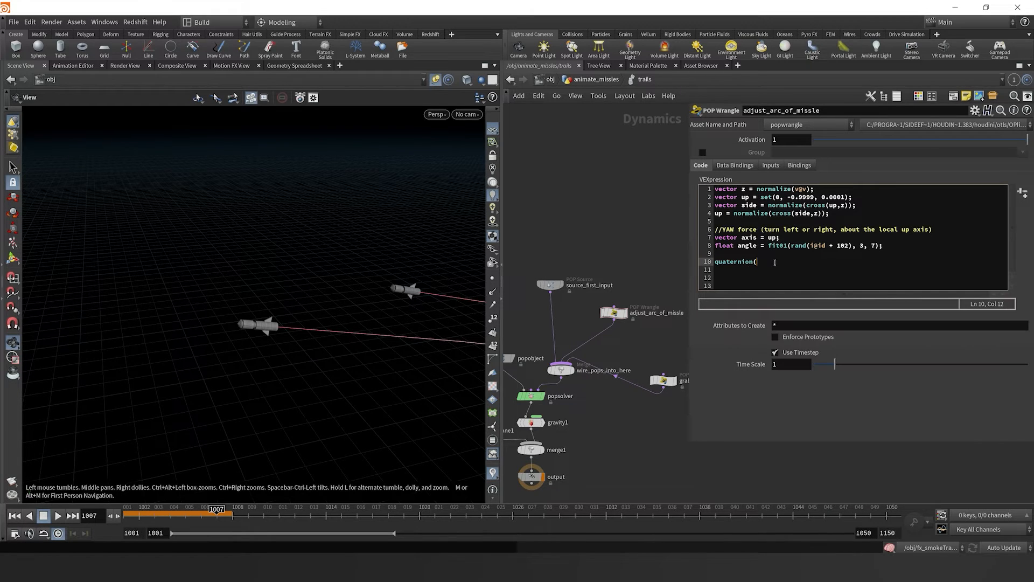
Write vector4 quat = quaternion(radians(angle), axis); for the yaw rotation
type("angle, axis);")
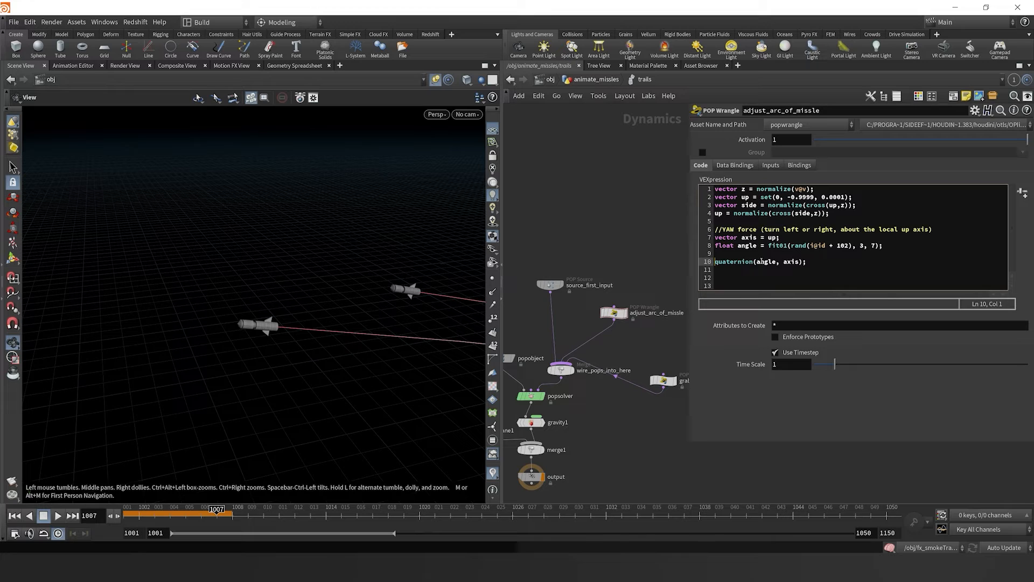
left_click(758, 261)
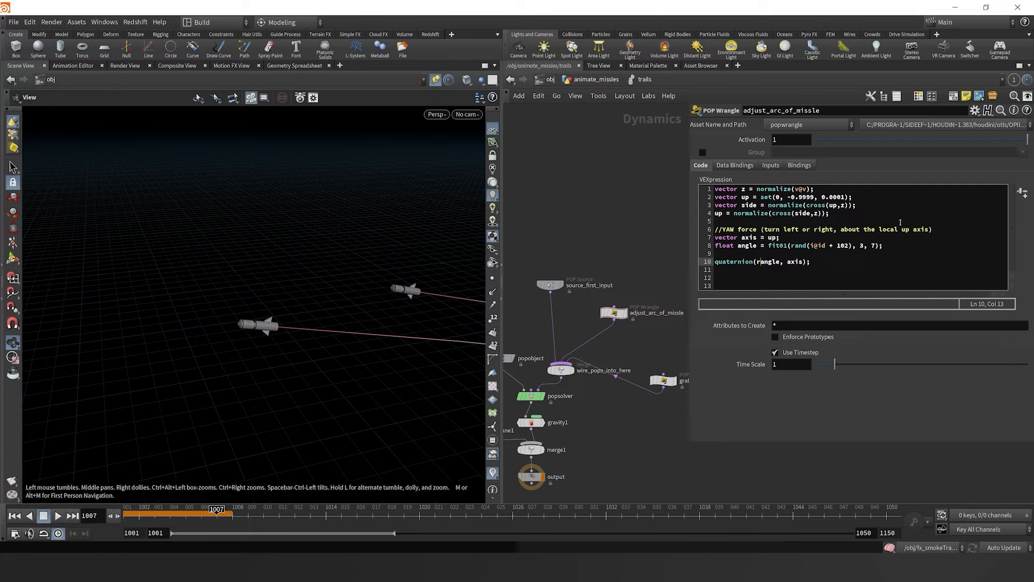
type("radians(a")
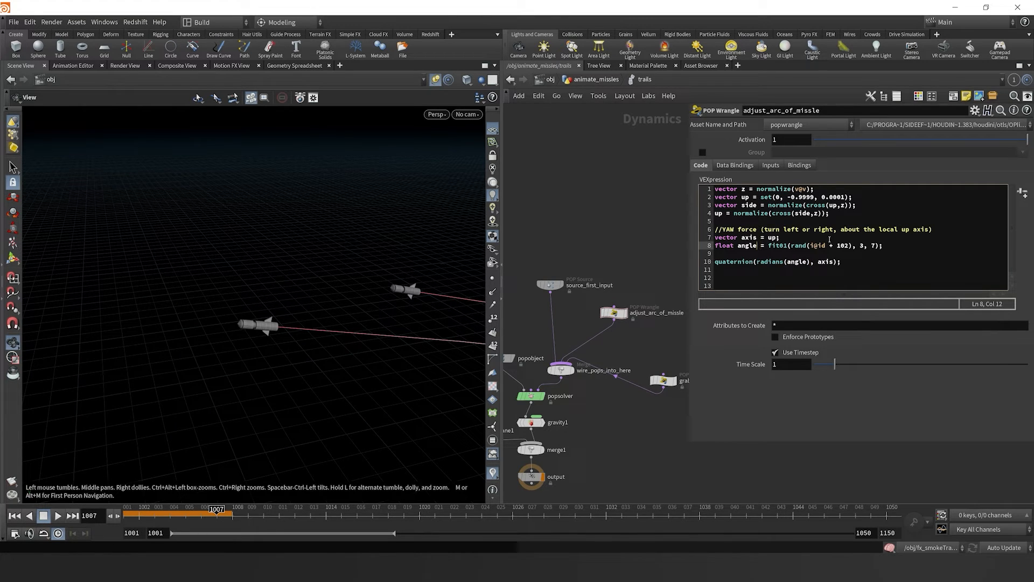
left_click(717, 261)
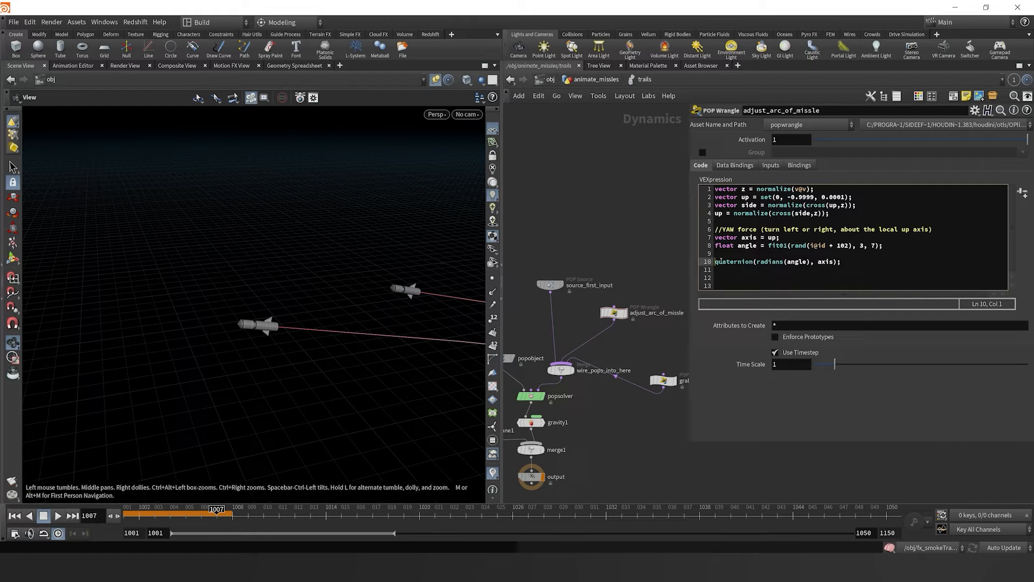
type("vector4 quat =")
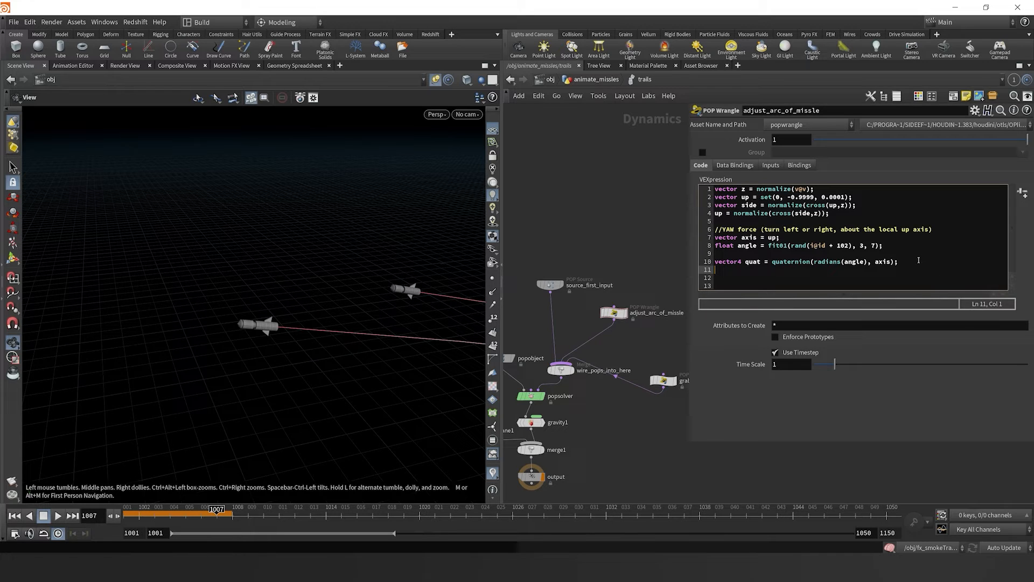
Add matrix3 m = qconvert(quat); and begin the z *= line
type("matir")
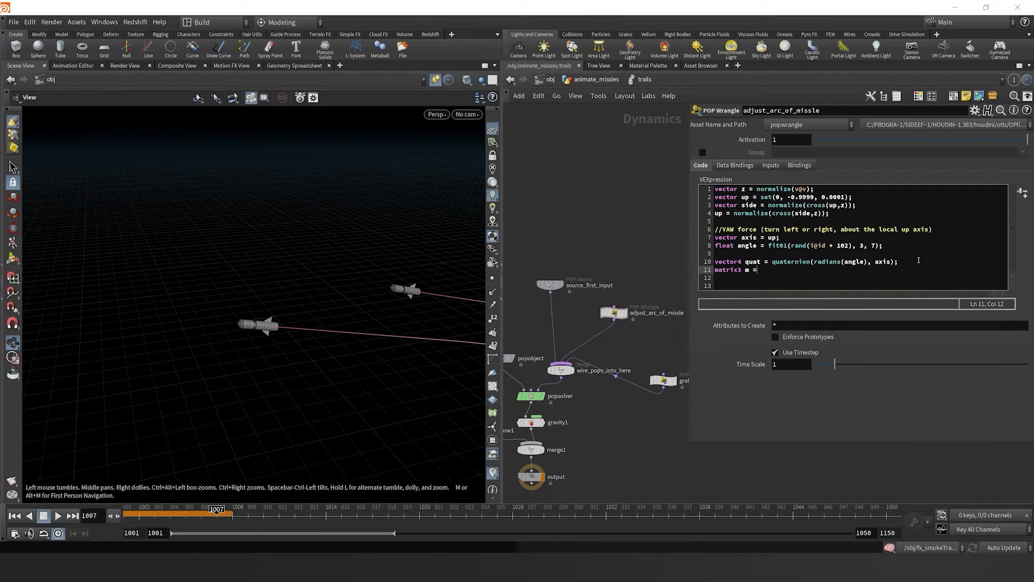
type("qconvert(")
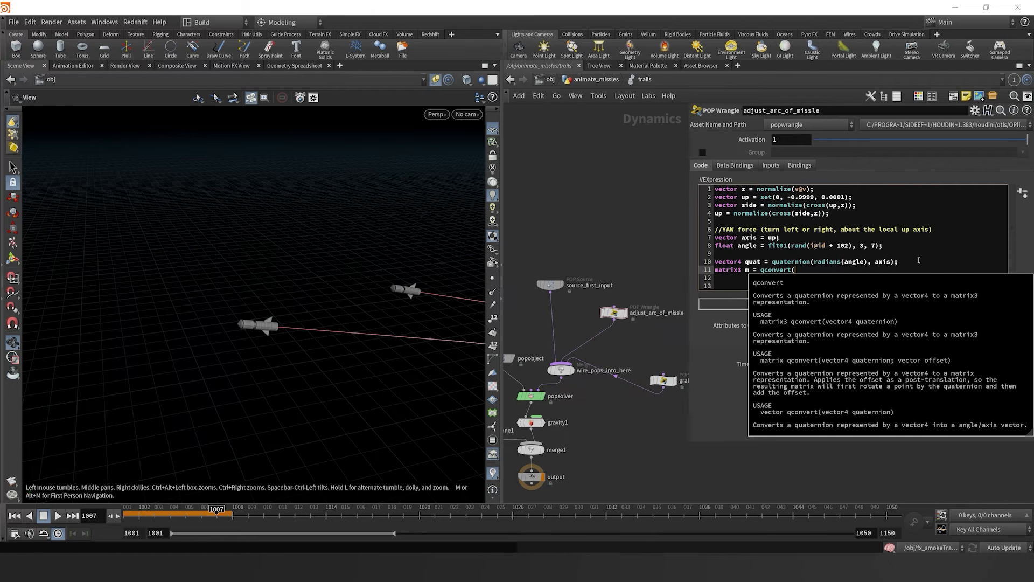
mouse_move(858, 304)
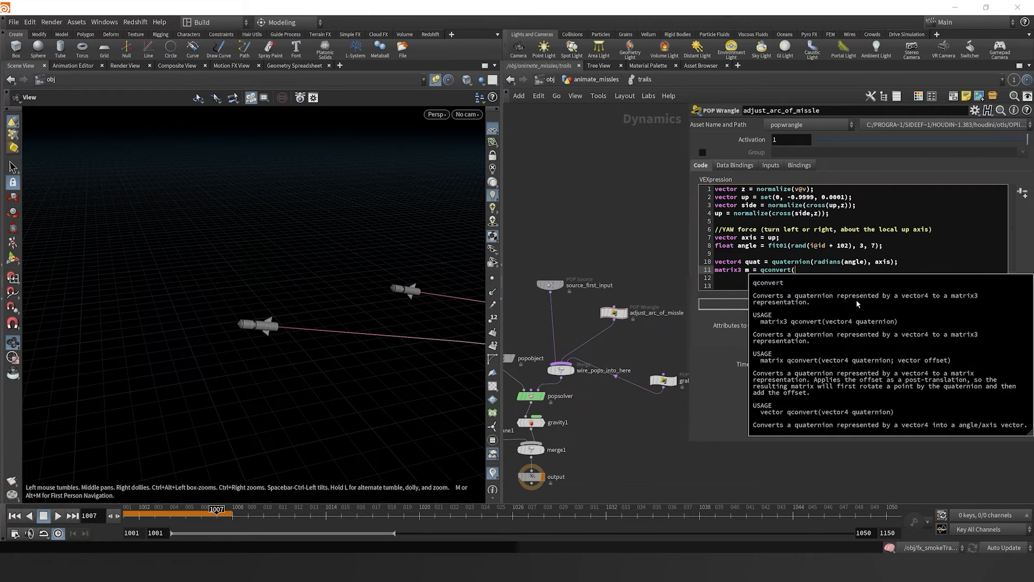
mouse_move(813, 305)
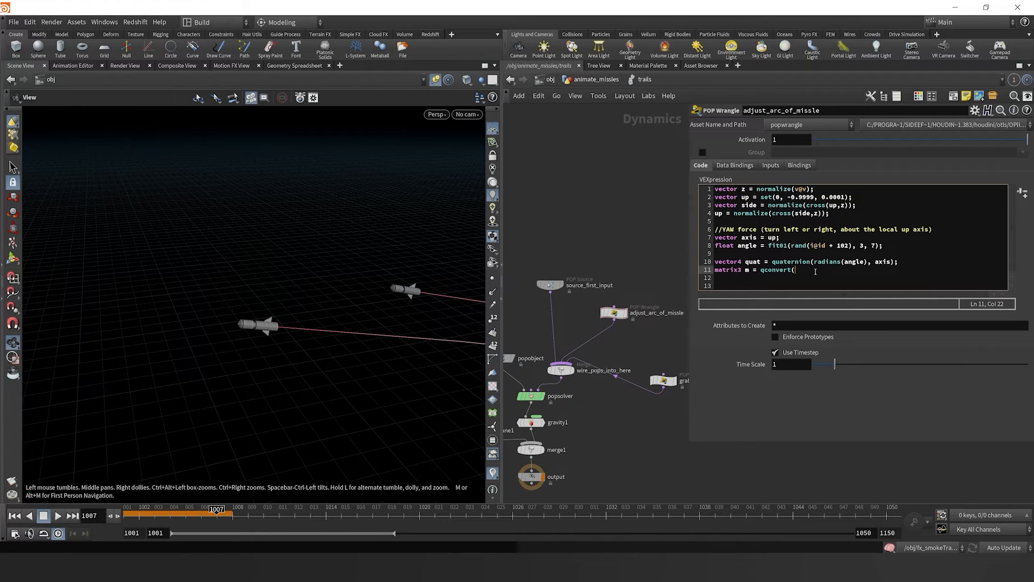
type("quat);")
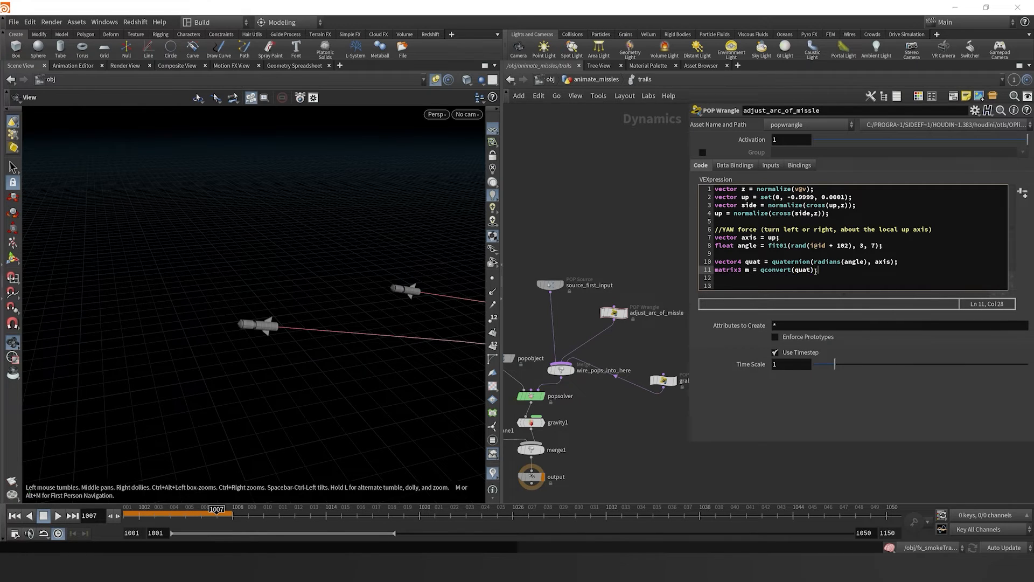
type("z *=")
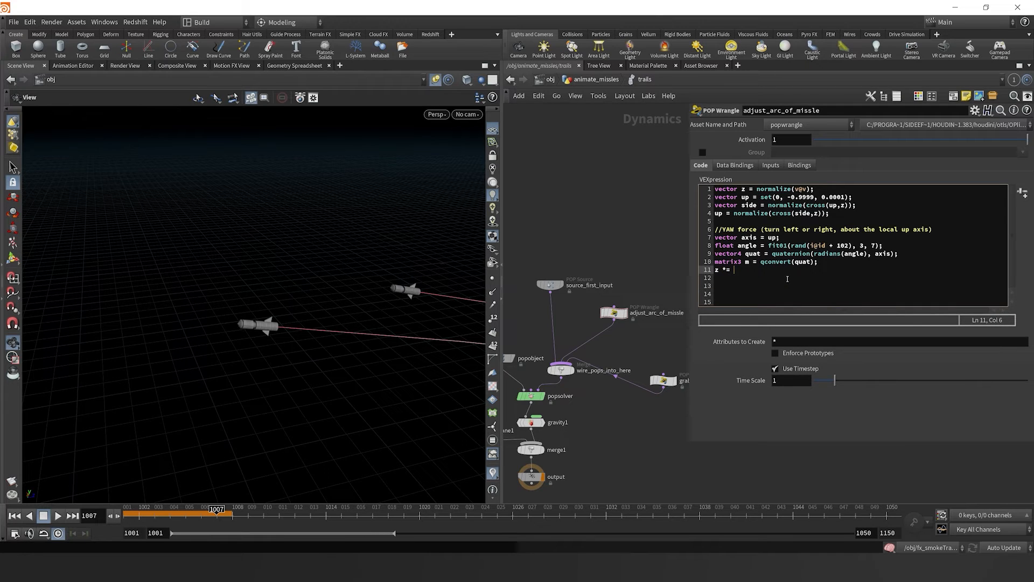
Finish z *= m; and add vector newV = z * speed;
type("m;")
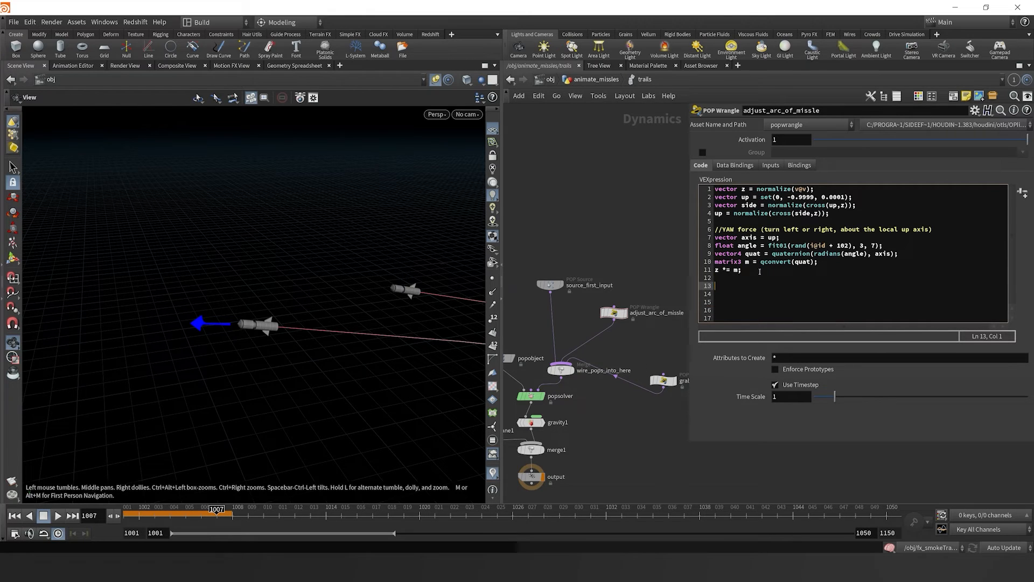
type("vector new")
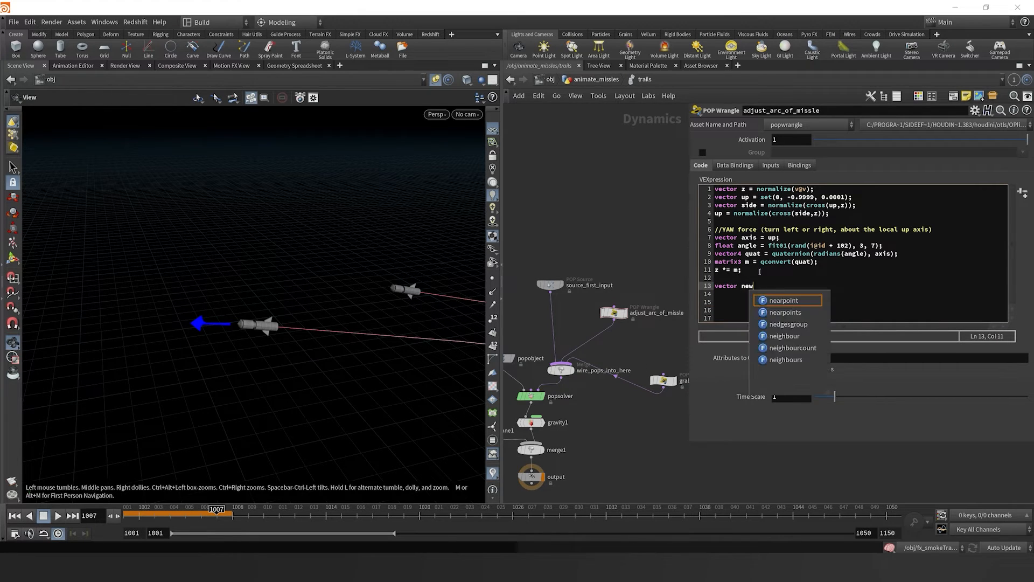
key("Escape")
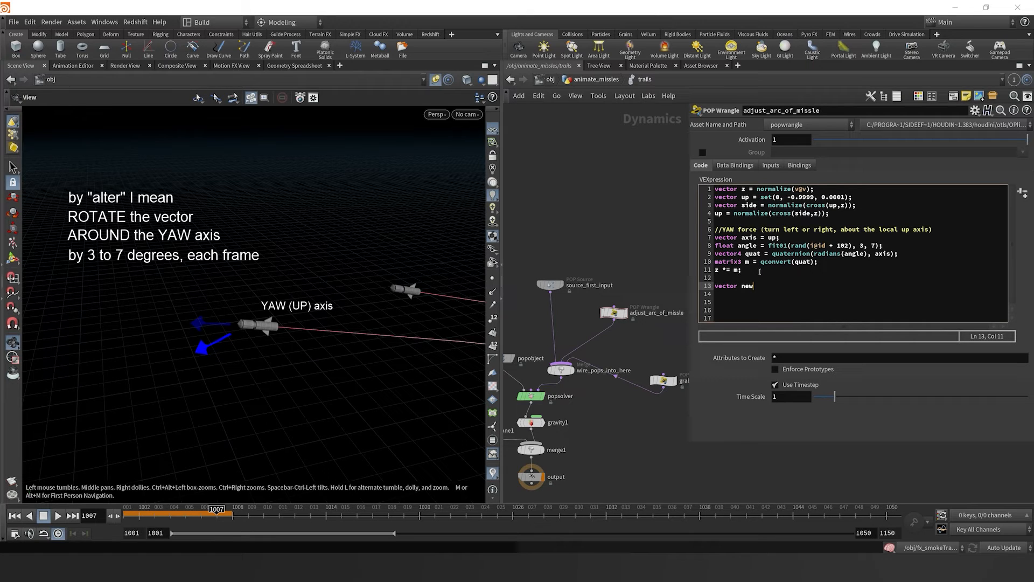
type("Ve")
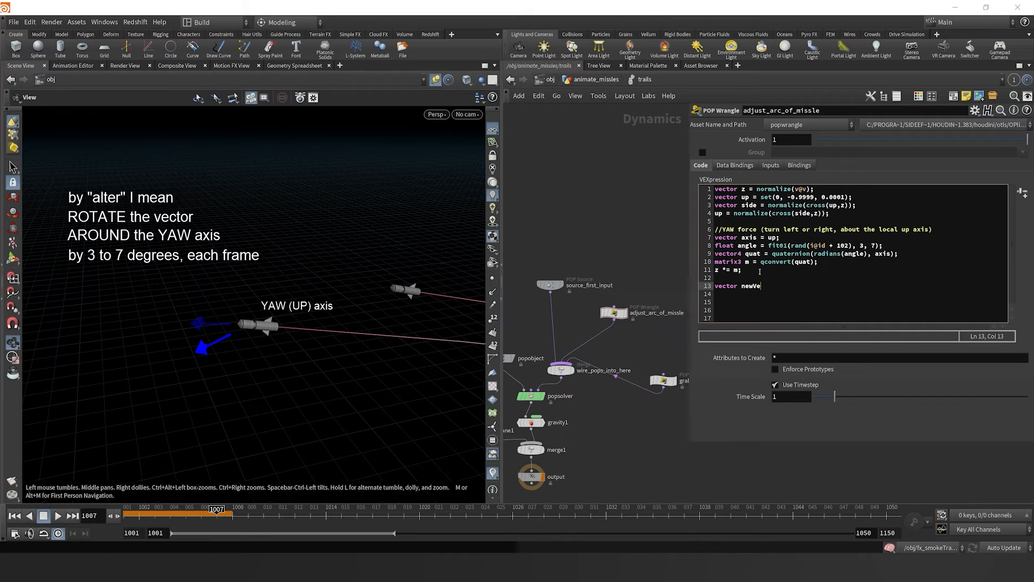
key("Backspace")
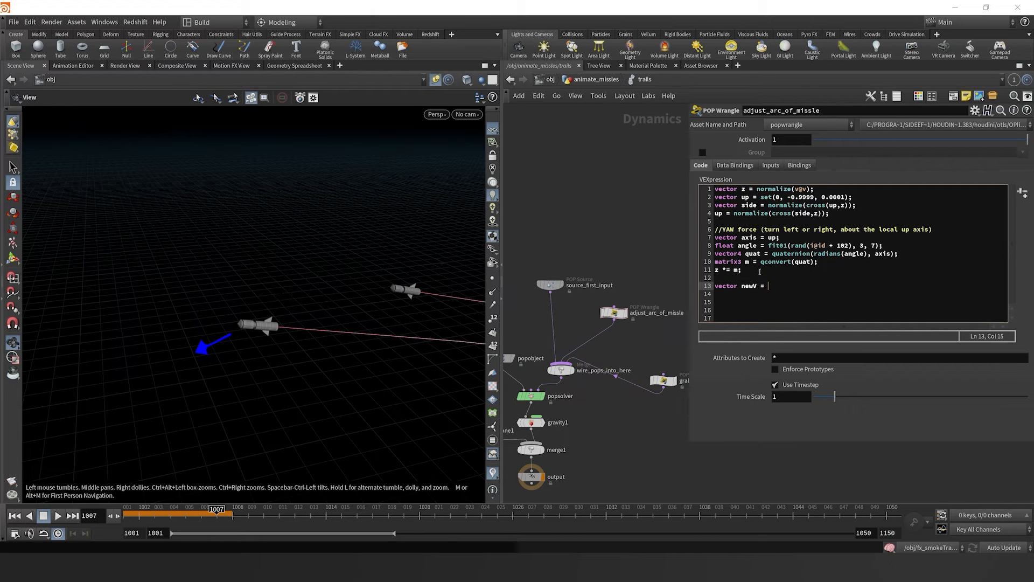
type("z *")
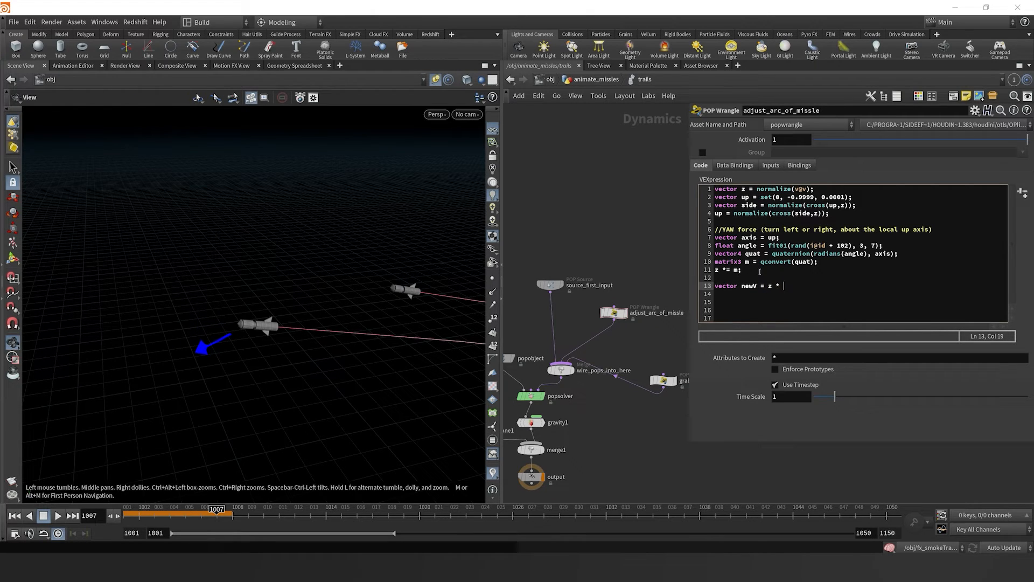
type("sp")
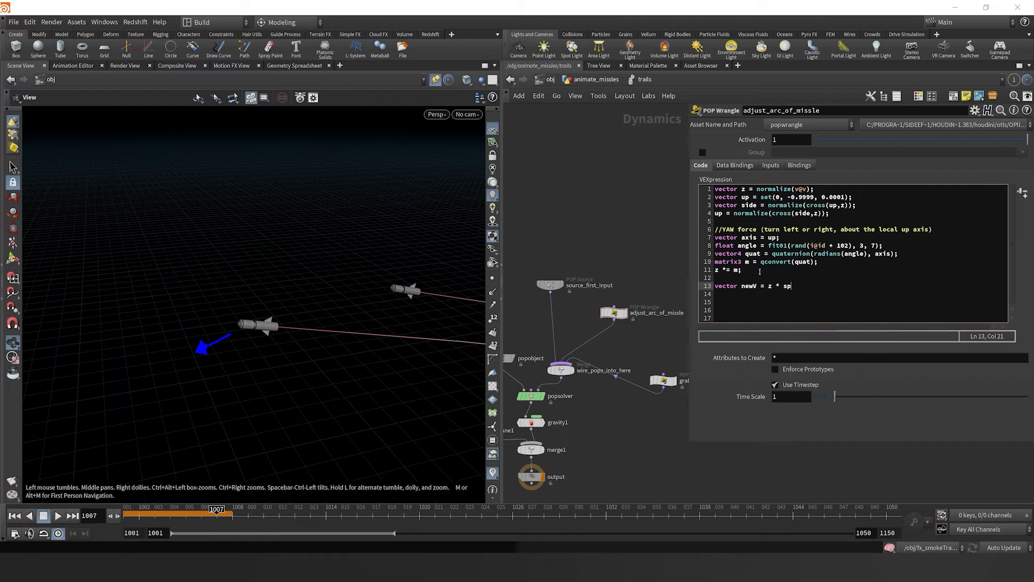
type("eed;")
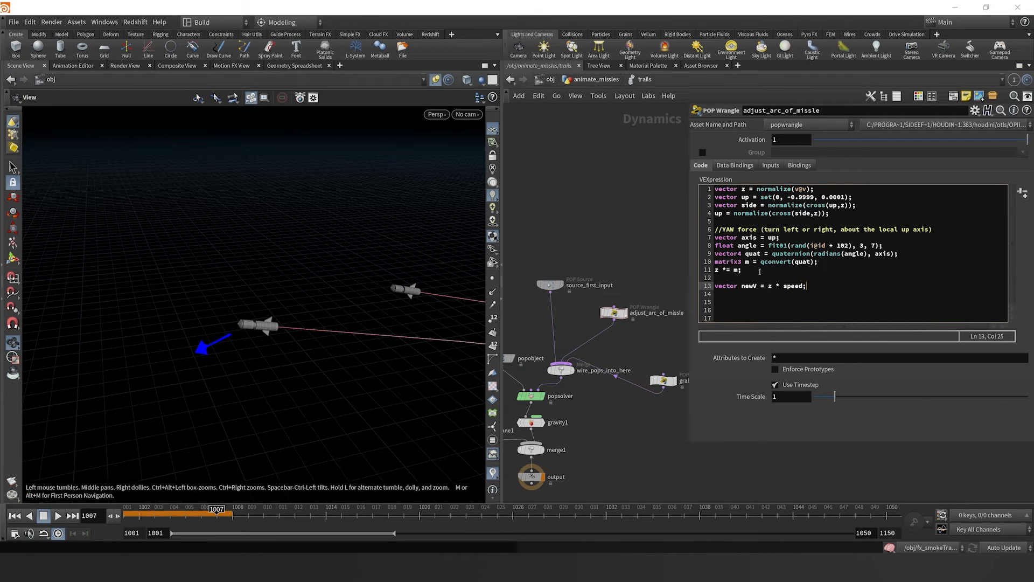
Insert float speed = length(v@v); into the wrangle code
type("float s")
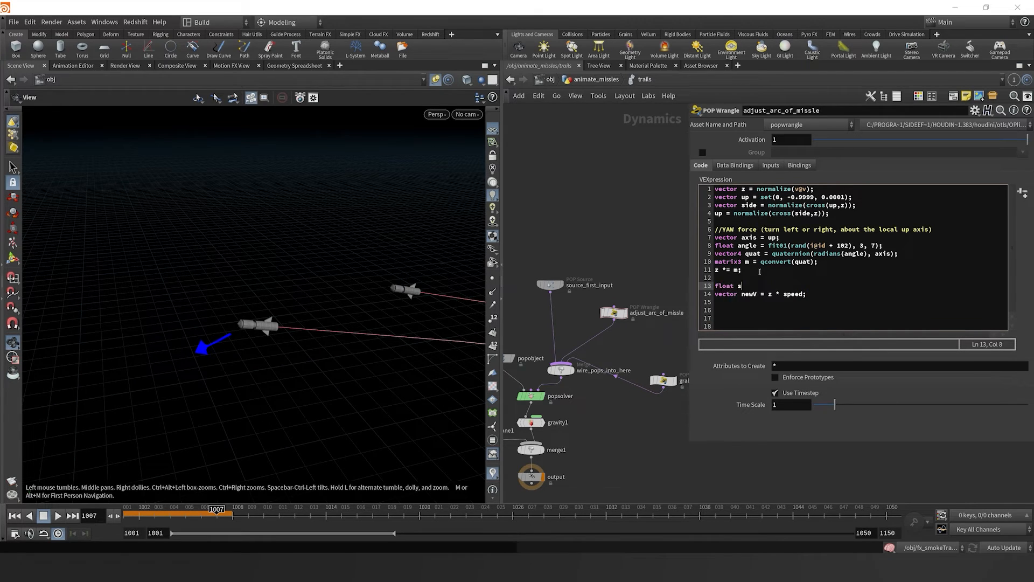
type("peed =")
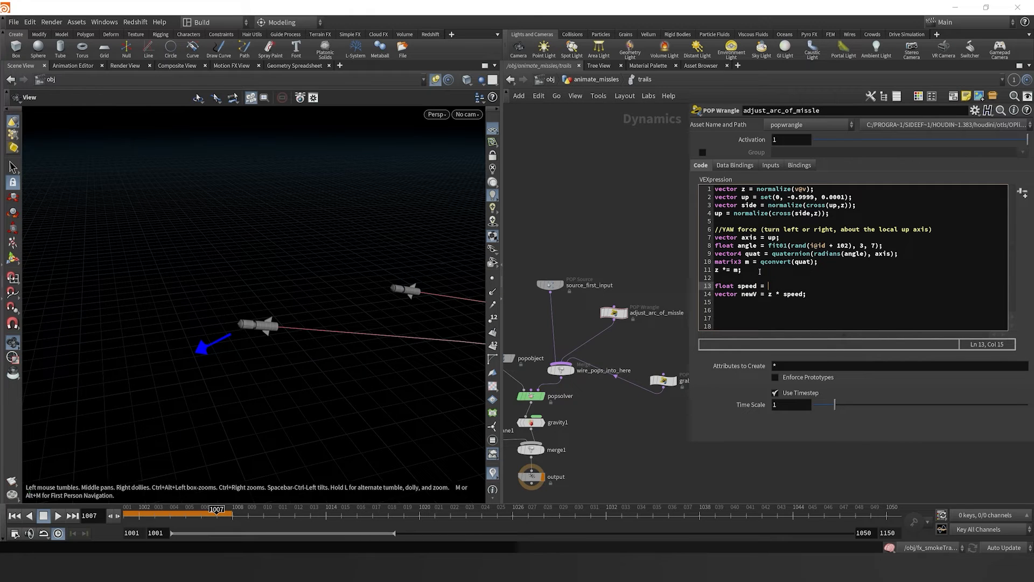
type("length(v@v)")
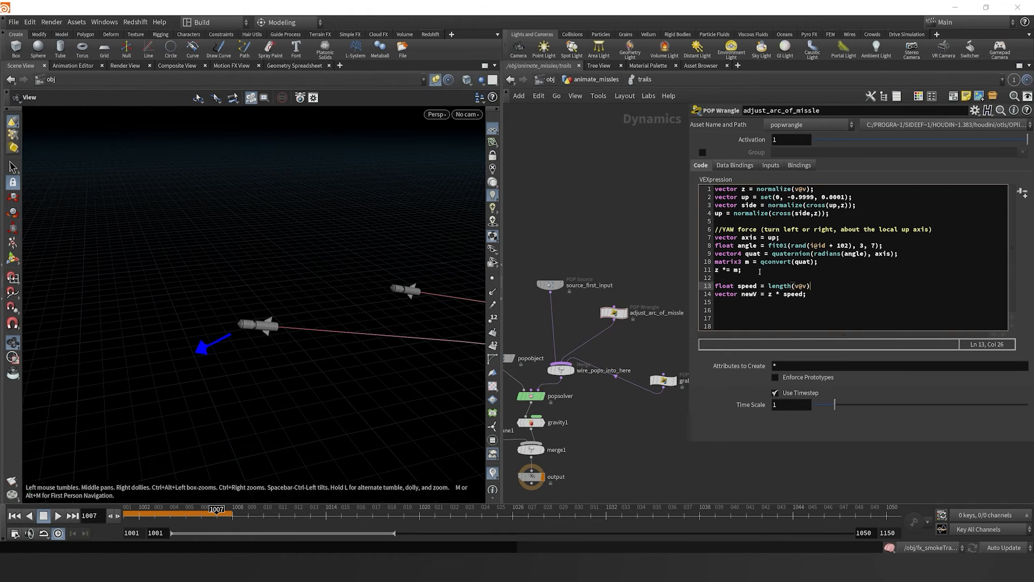
type(";")
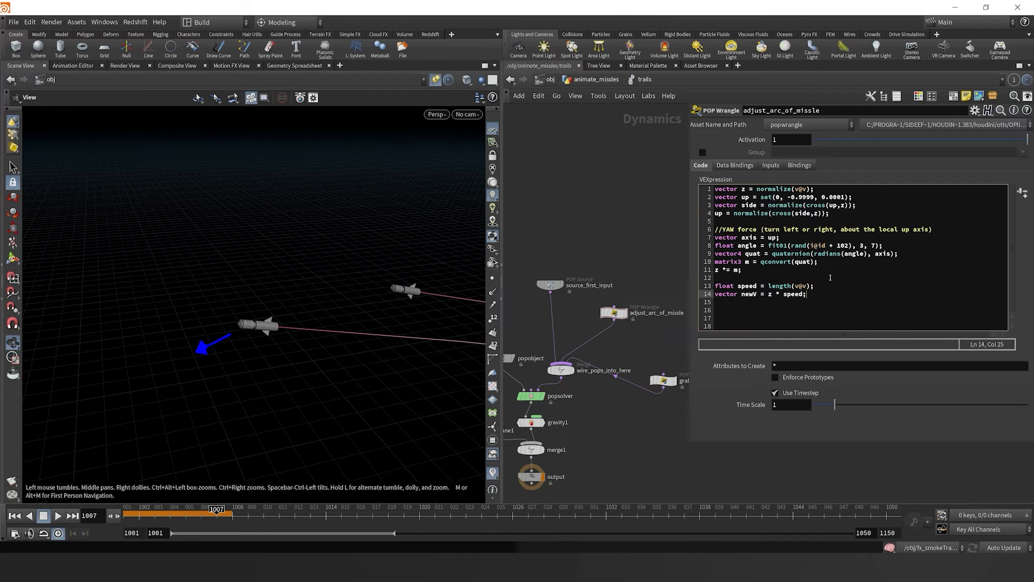
type("v")
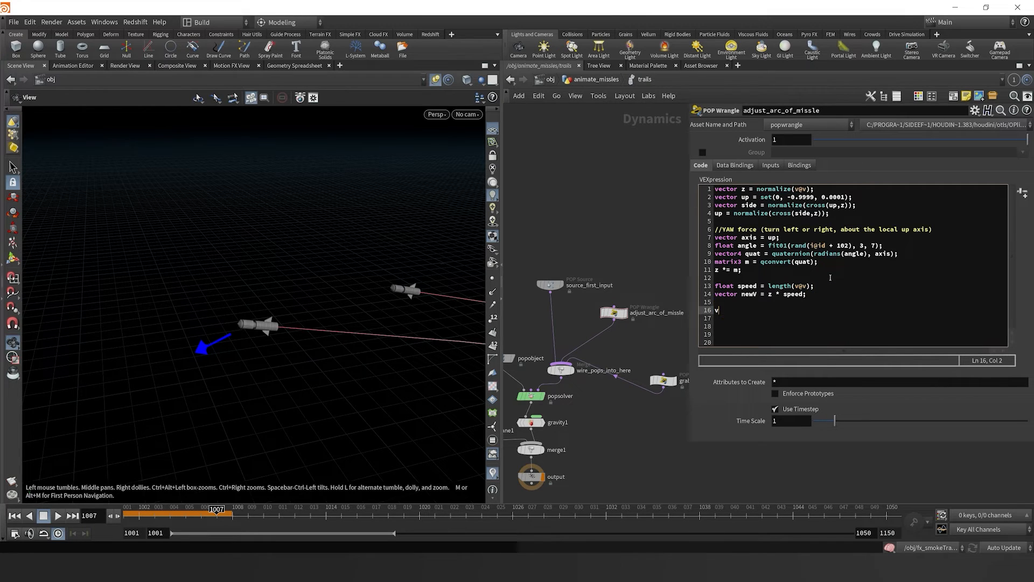
Set the velocity with v@v = lerp(v@v, newV, blendValue);
type("@v =")
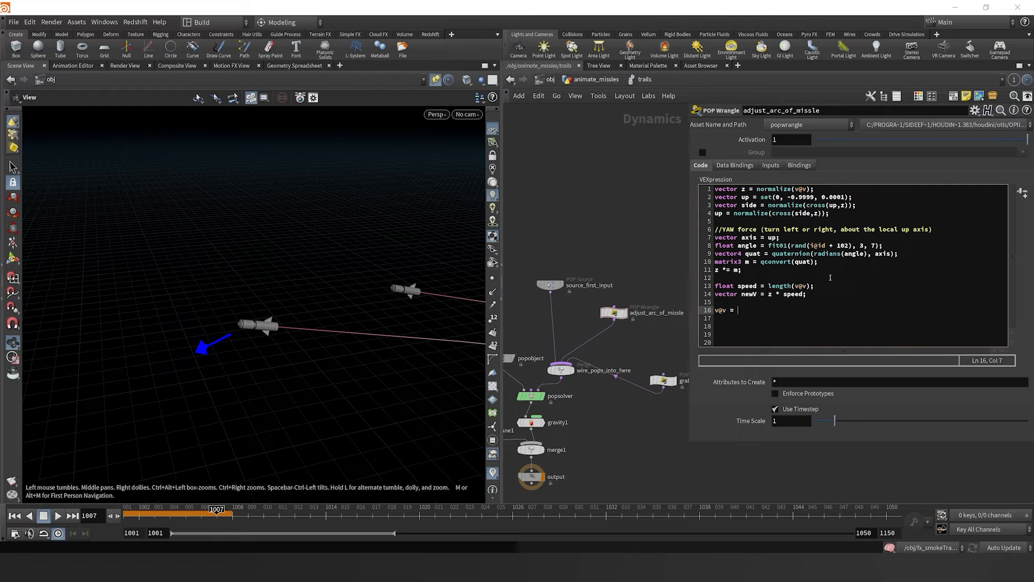
type("lerp(")
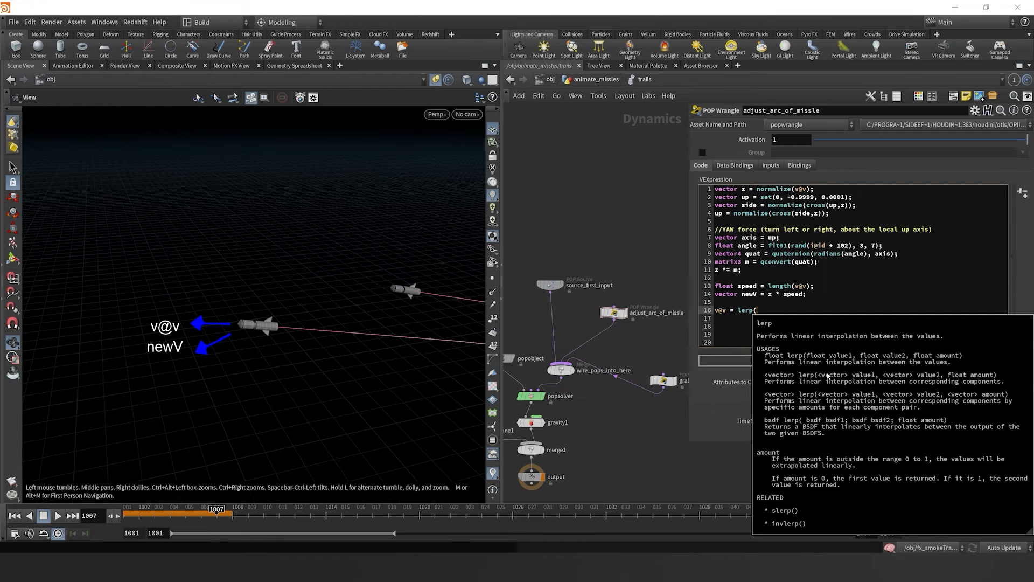
left_click(765, 311)
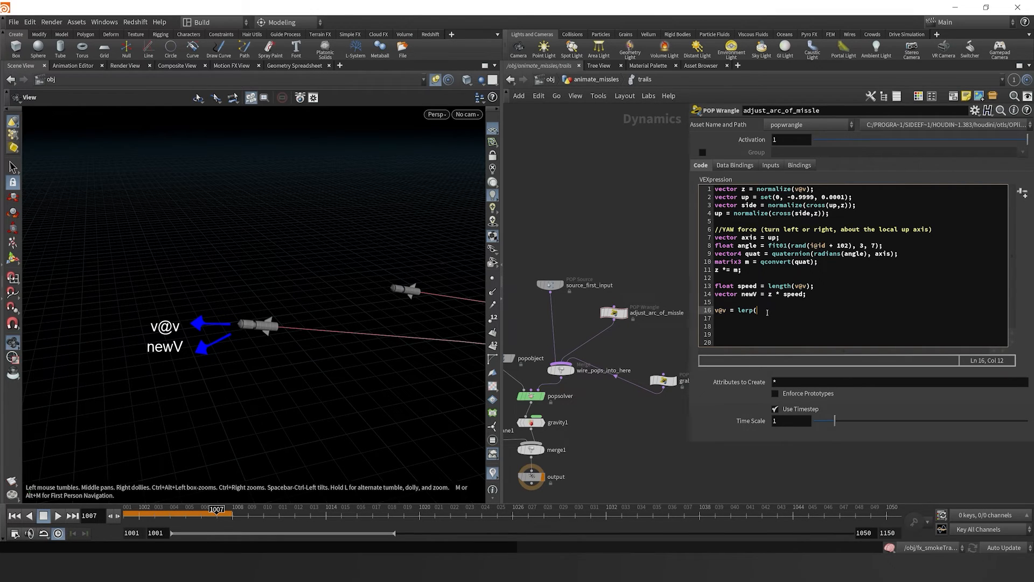
type("v@v, newV, blendValue);")
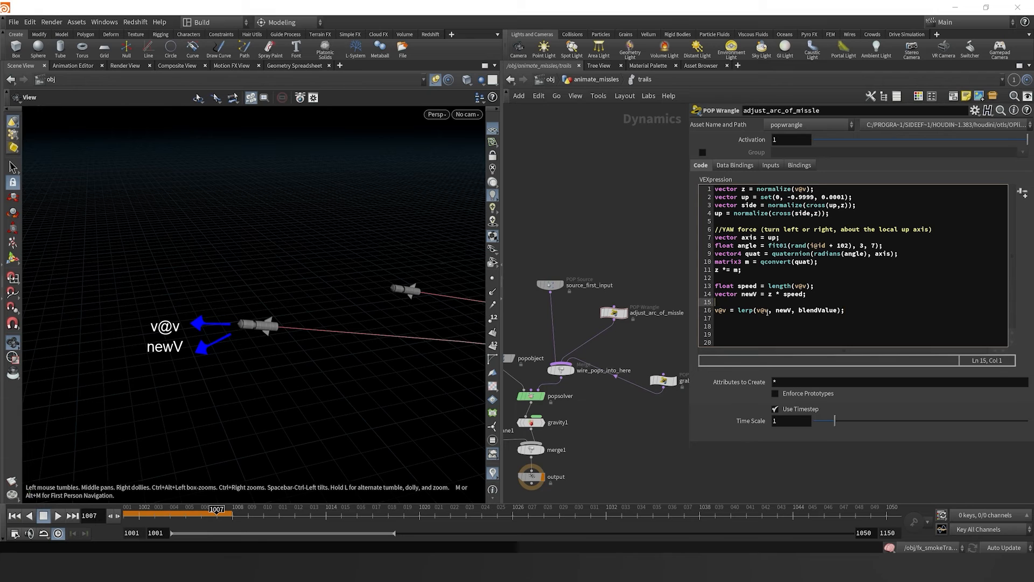
Define float blendValue = fit(f@age, 0, 10*(1.0/24.0), 0, 1);
type("float bl")
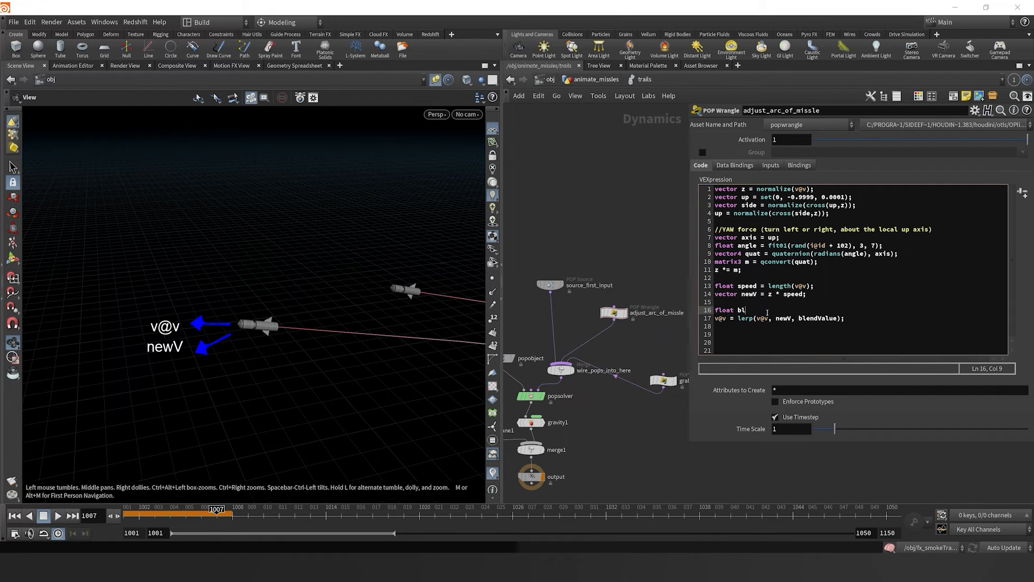
type("endValue = fit(f")
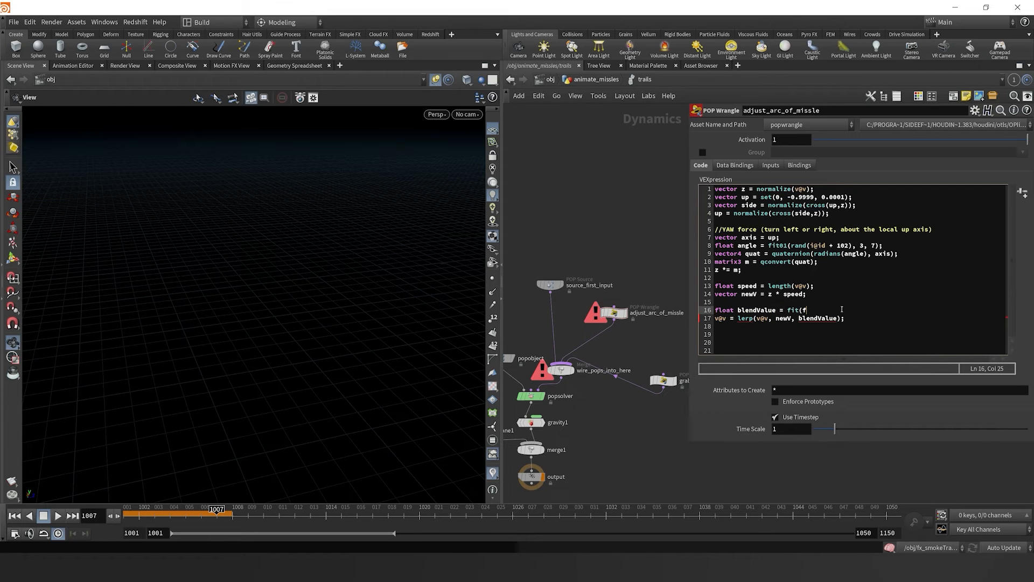
type("@age")
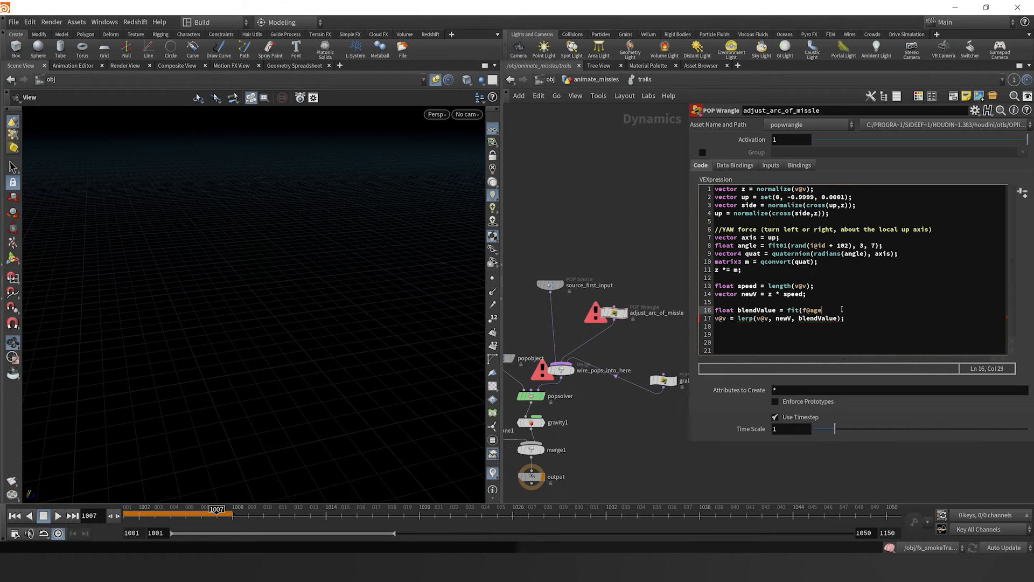
type(", 0,")
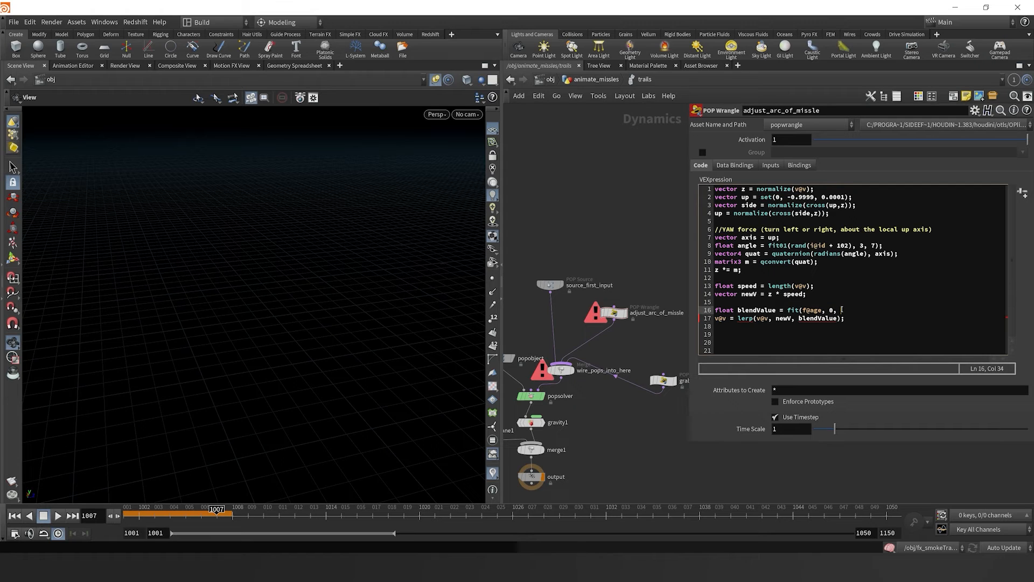
type("1.0/24")
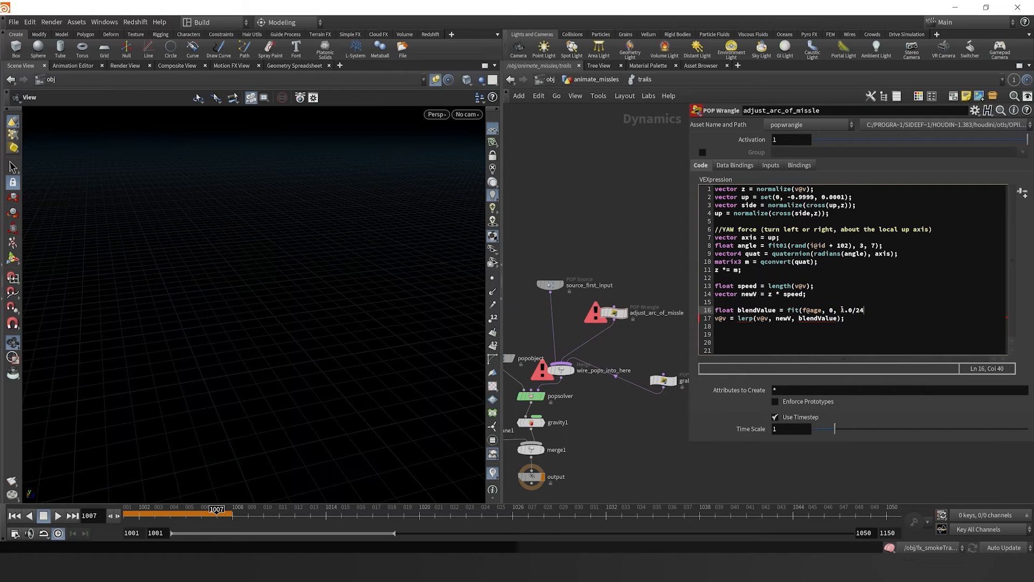
type(".0)")
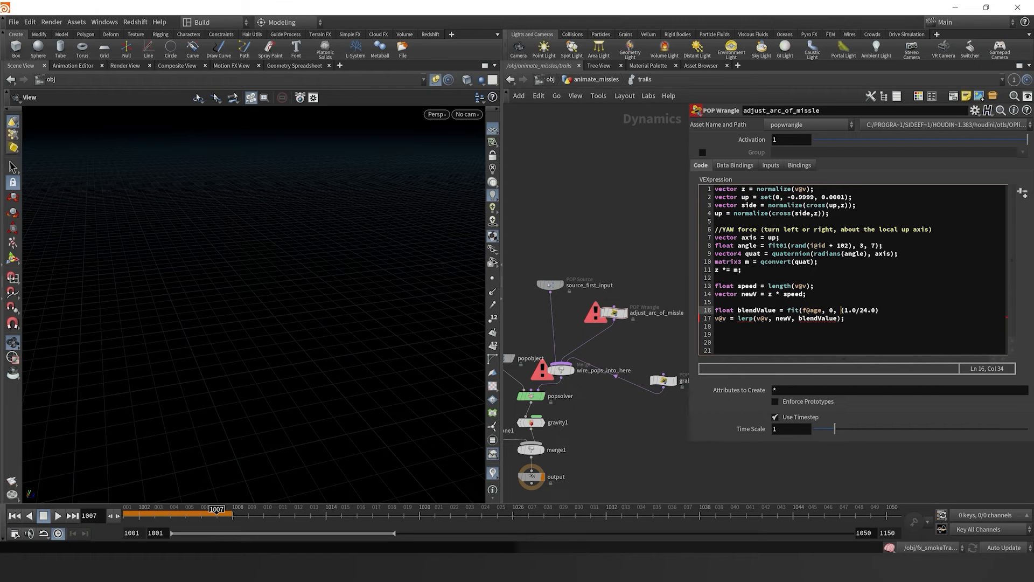
type("10 *")
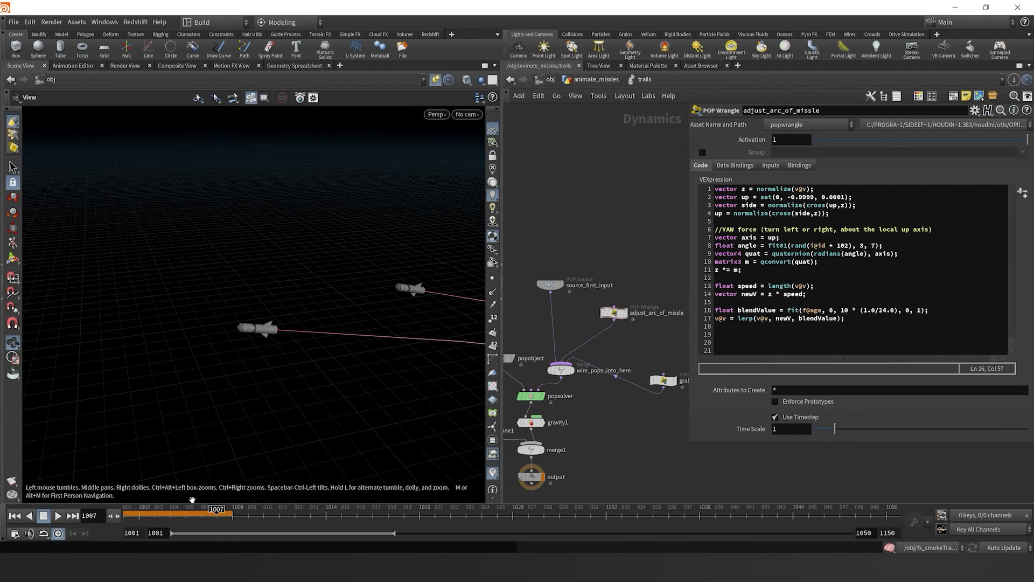
left_click(129, 509)
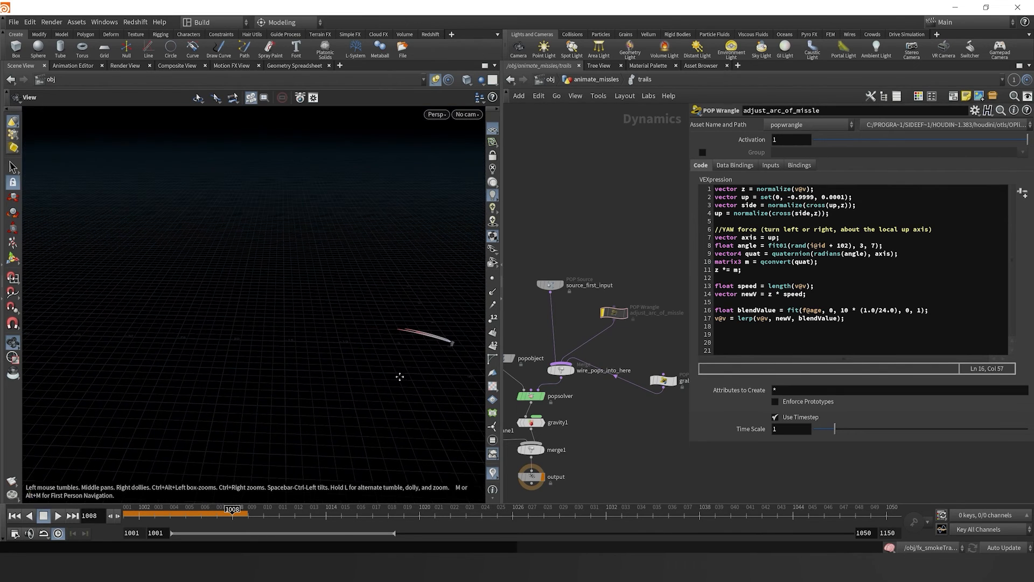
mouse_move(59, 511)
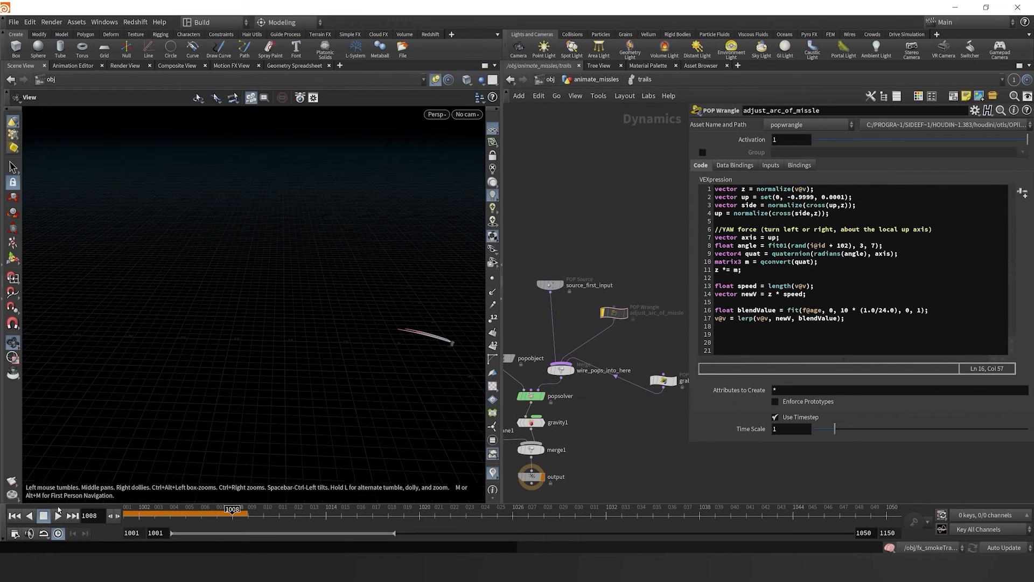
Play and stop the simulation to preview the yaw-curved missile trail
left_click(58, 516)
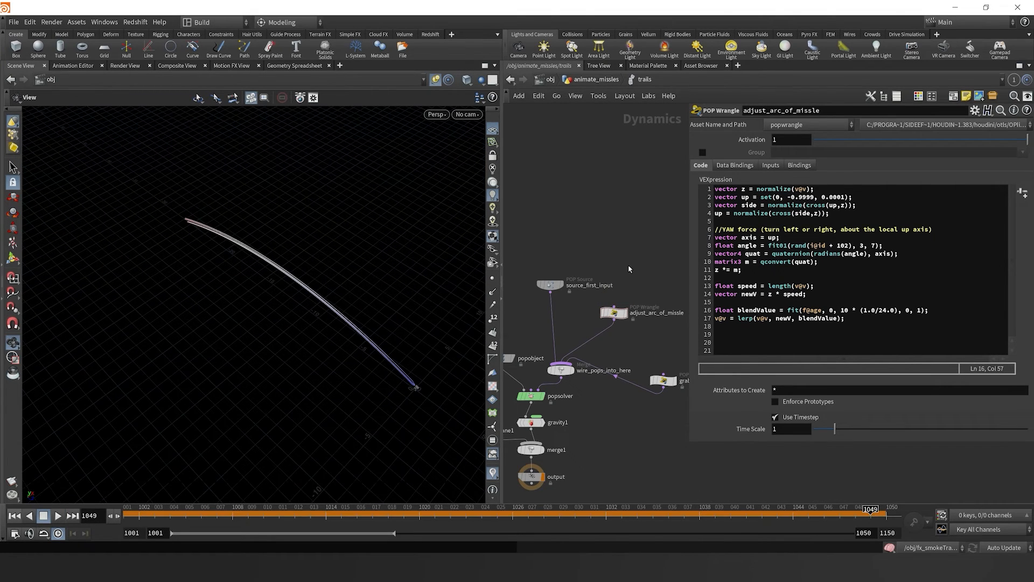
left_click(58, 516)
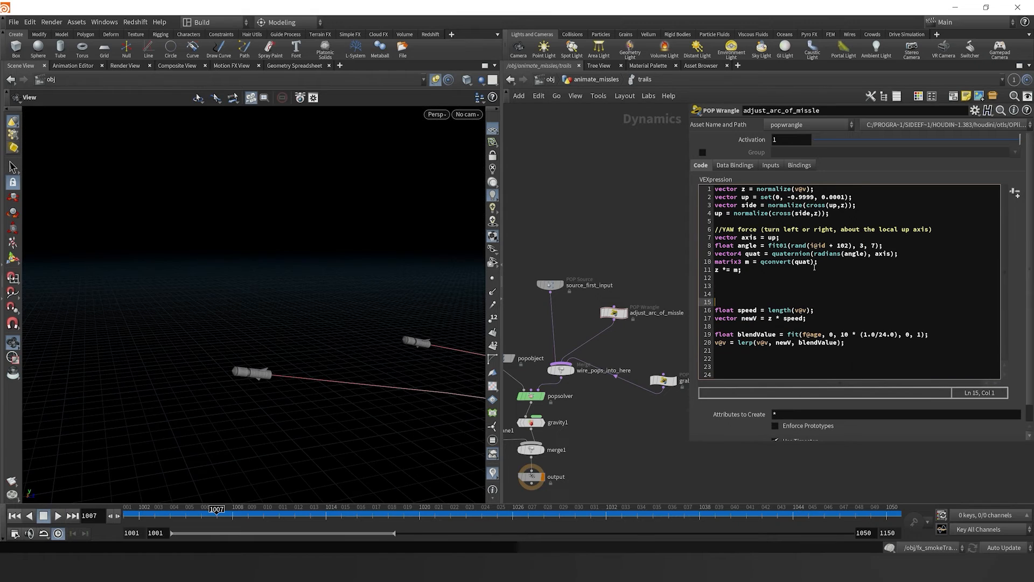
type("//Final velocity settings")
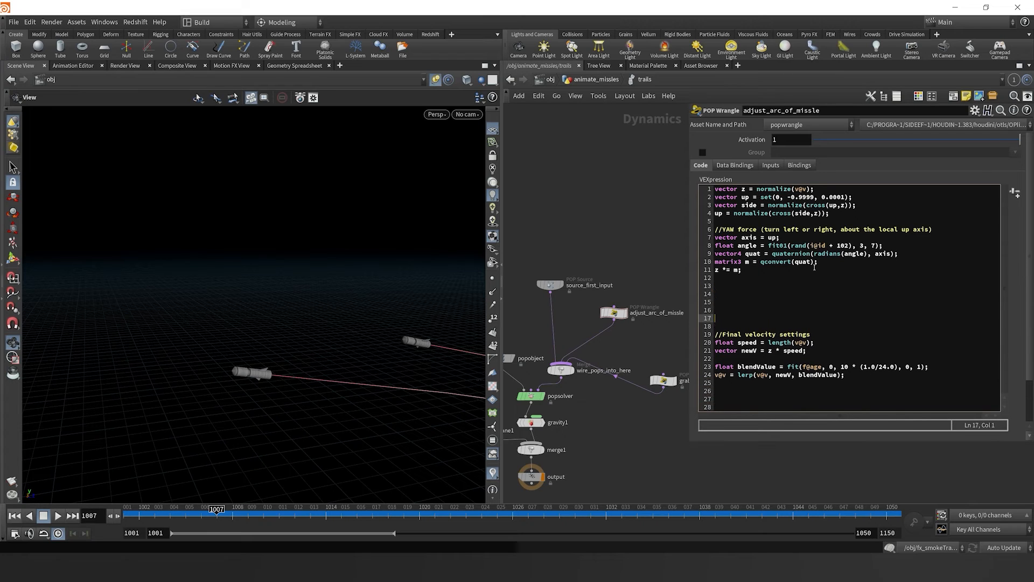
type("//PITCH force")
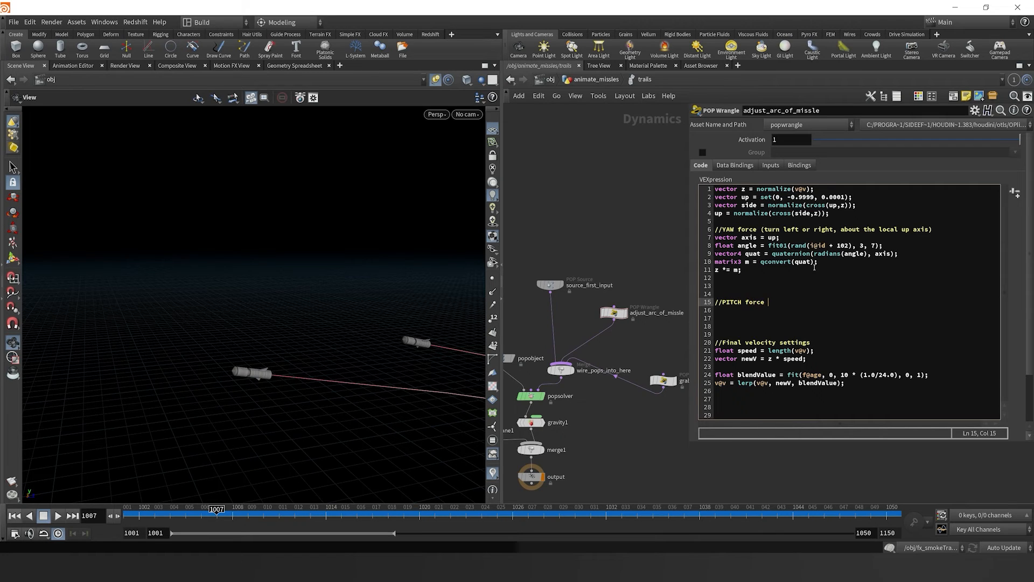
type("(up or down about the local side axis);")
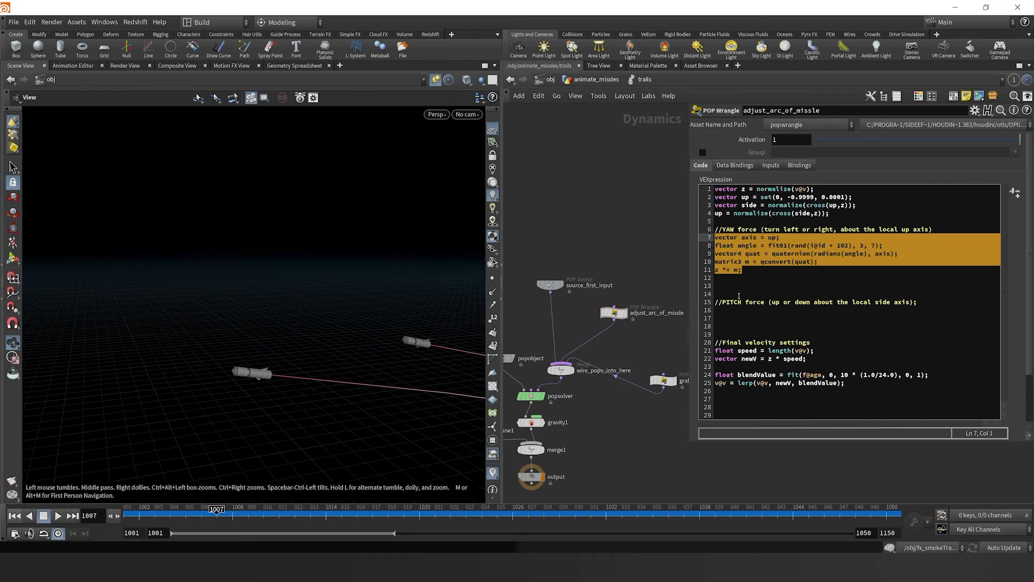
left_click(757, 310)
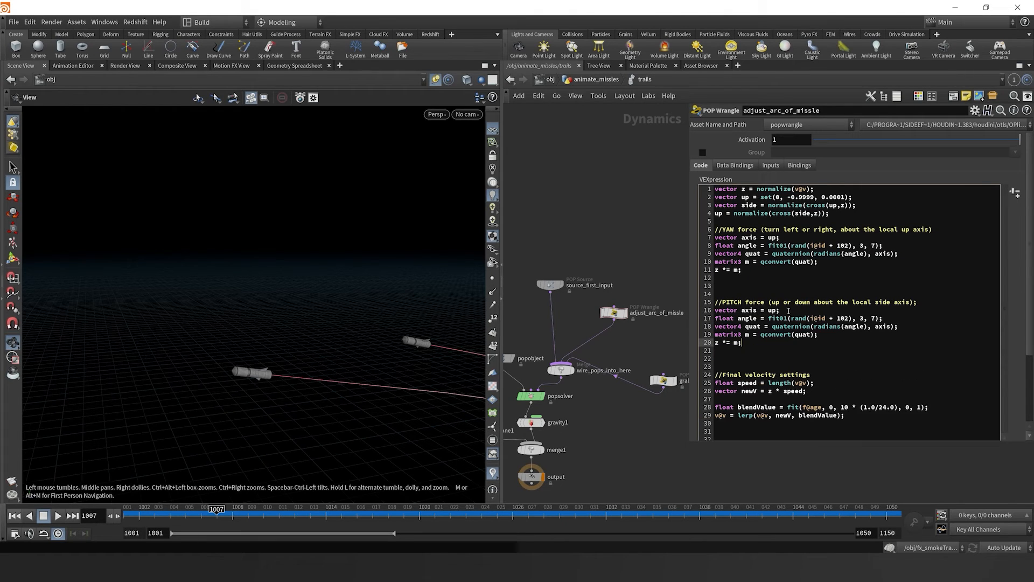
double_click(723, 310)
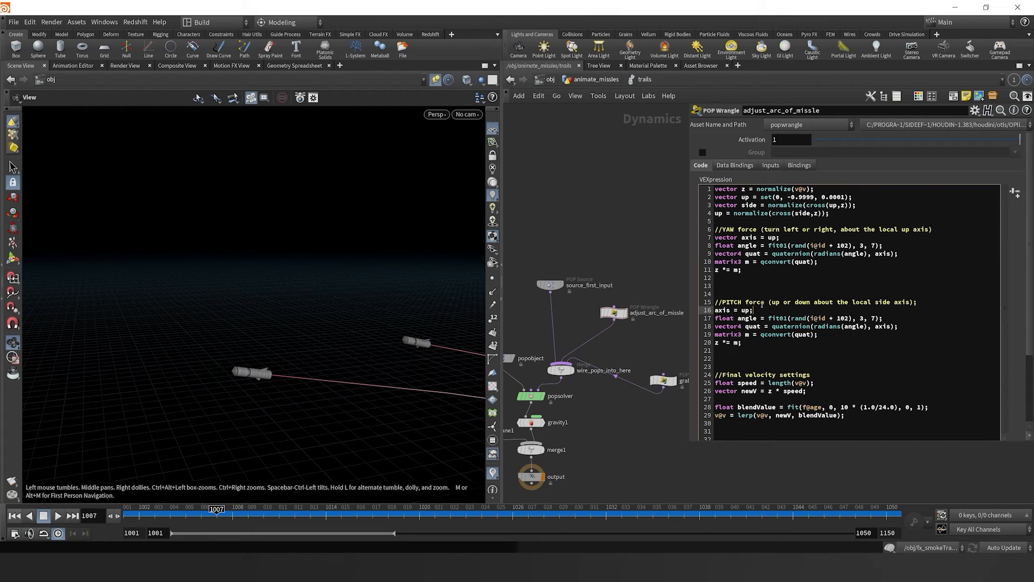
type("side")
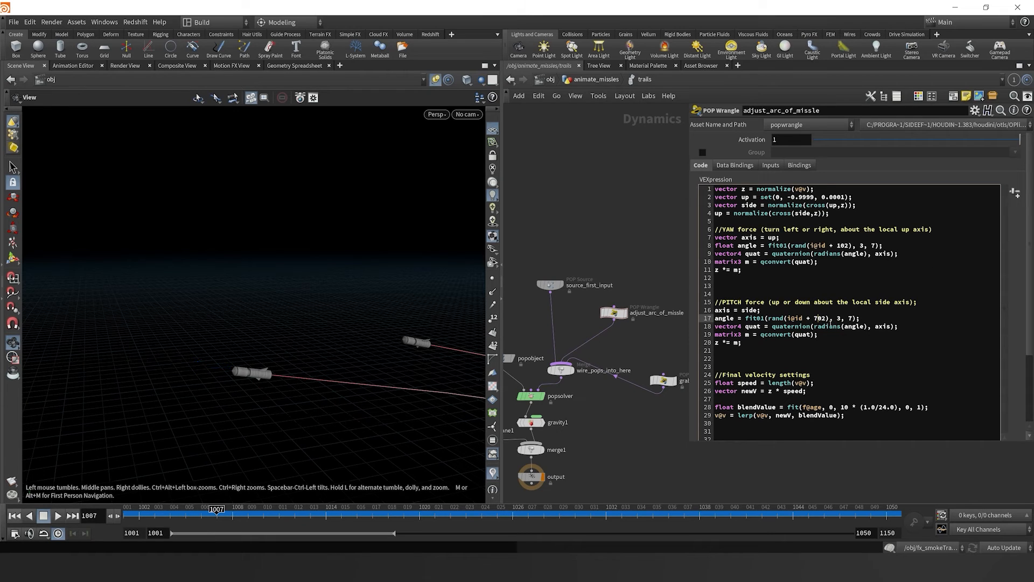
type("10")
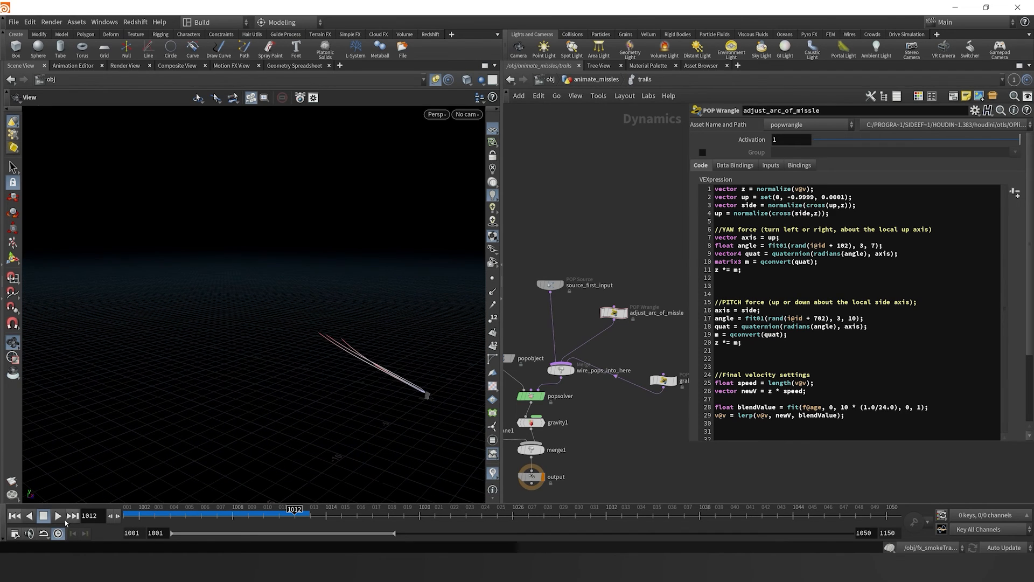
Play the simulation to preview missiles pitching upward as well as turning
left_click(58, 516)
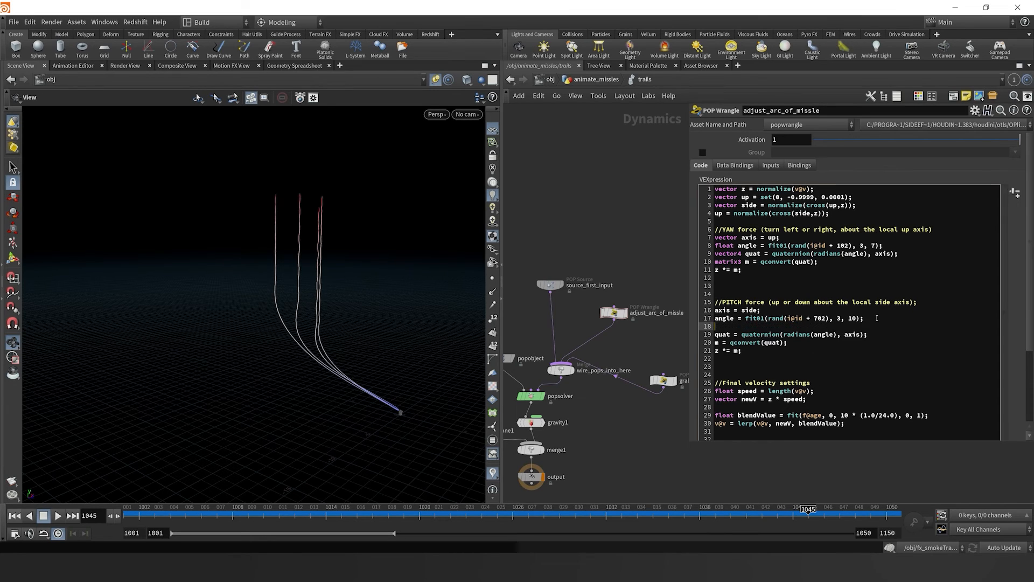
Scale the pitch angle by fit(f@age, 0, 20/24, 1, 0) and replay the looping trails
type("angle")
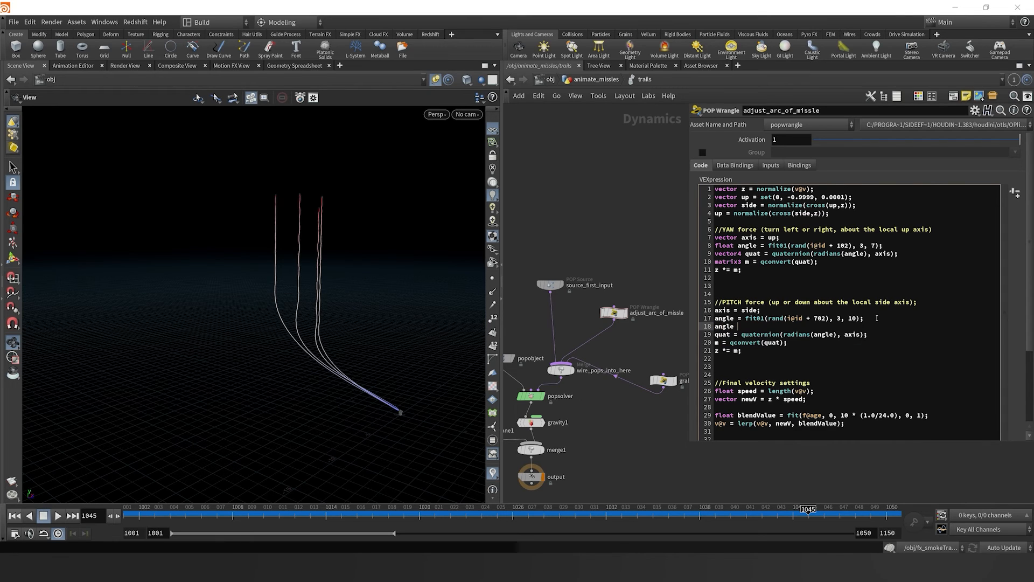
type("*")
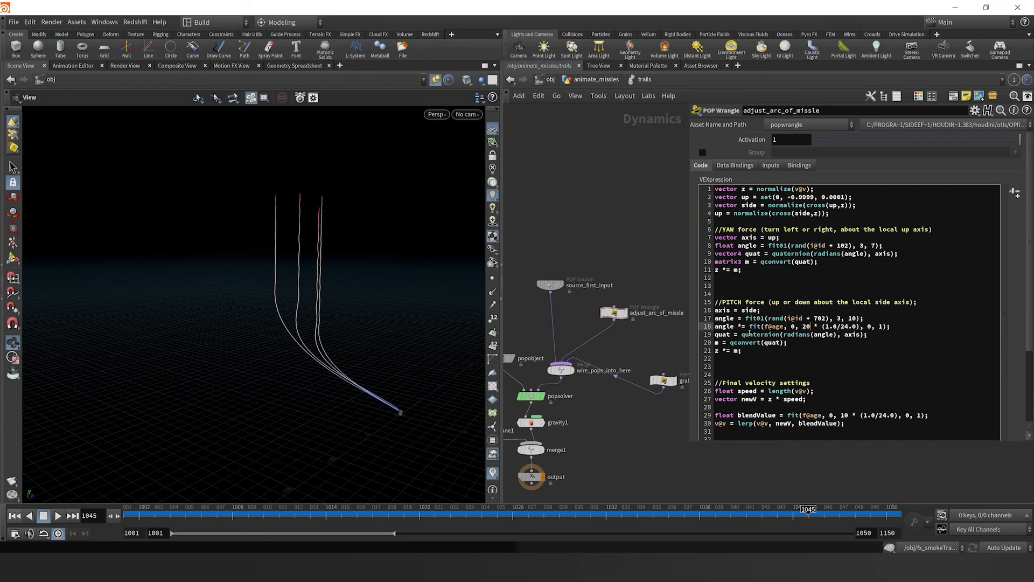
left_click(58, 515)
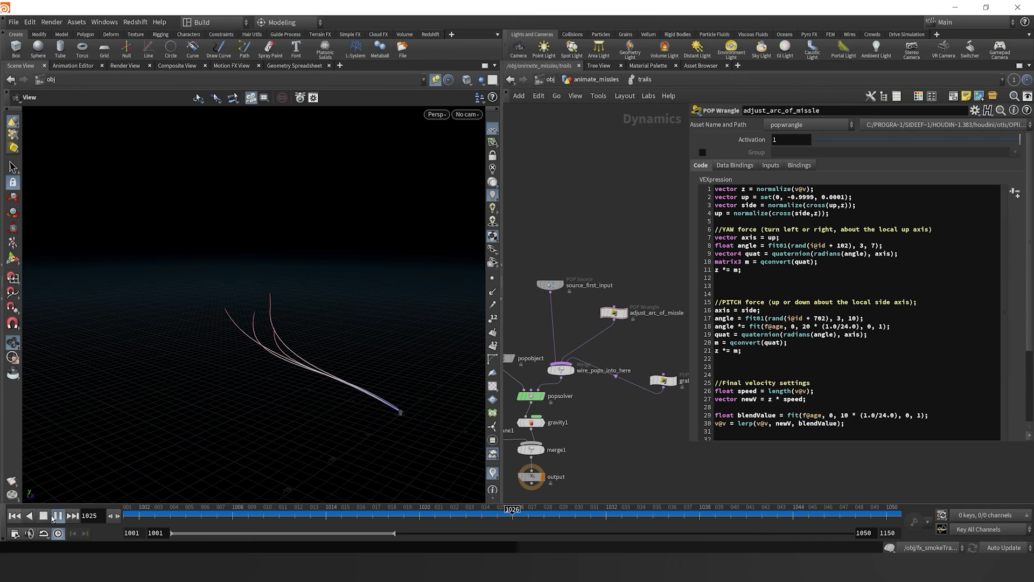
left_click(58, 515)
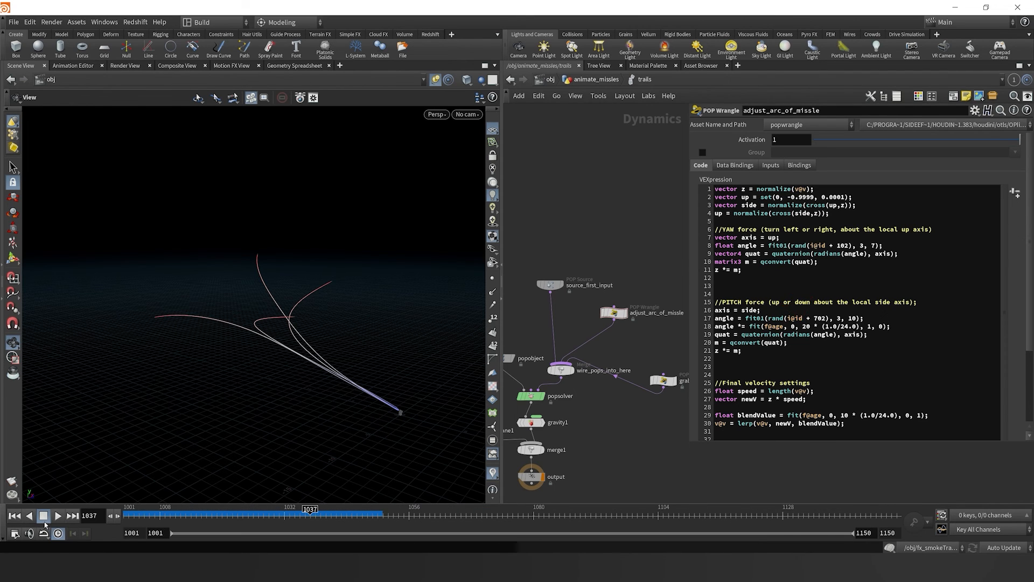
left_click(58, 515)
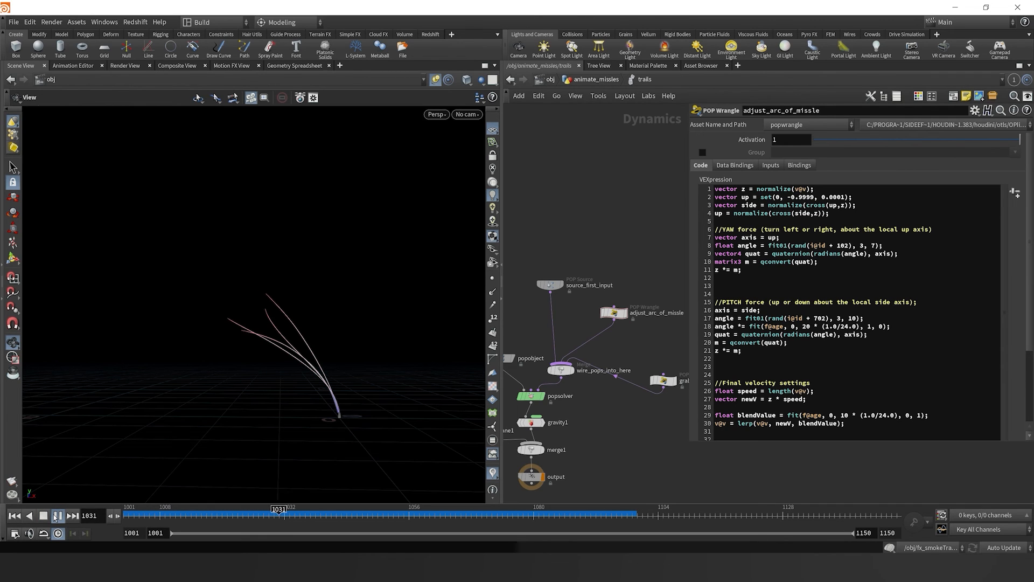
left_click(530, 515)
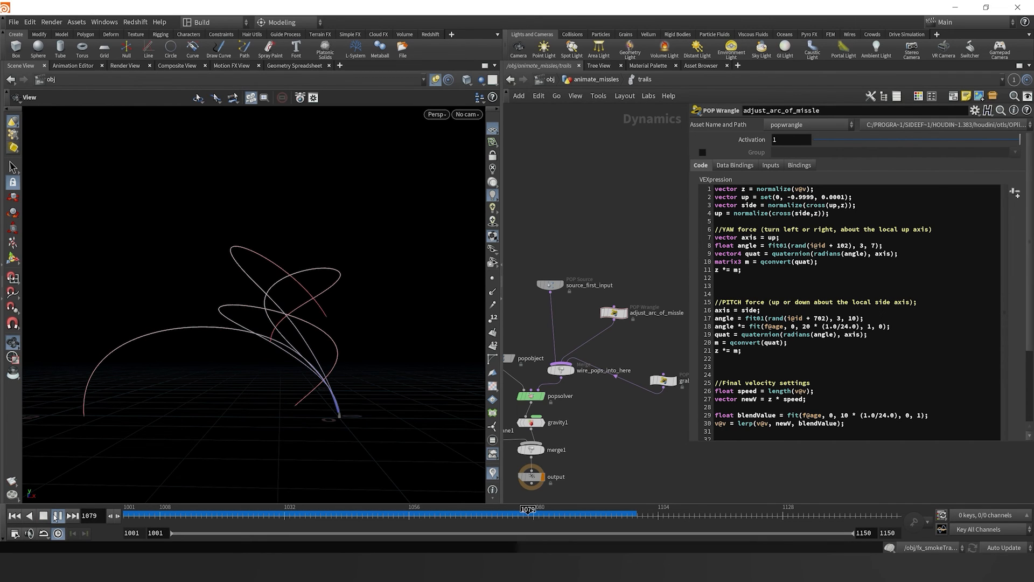
left_click(58, 516)
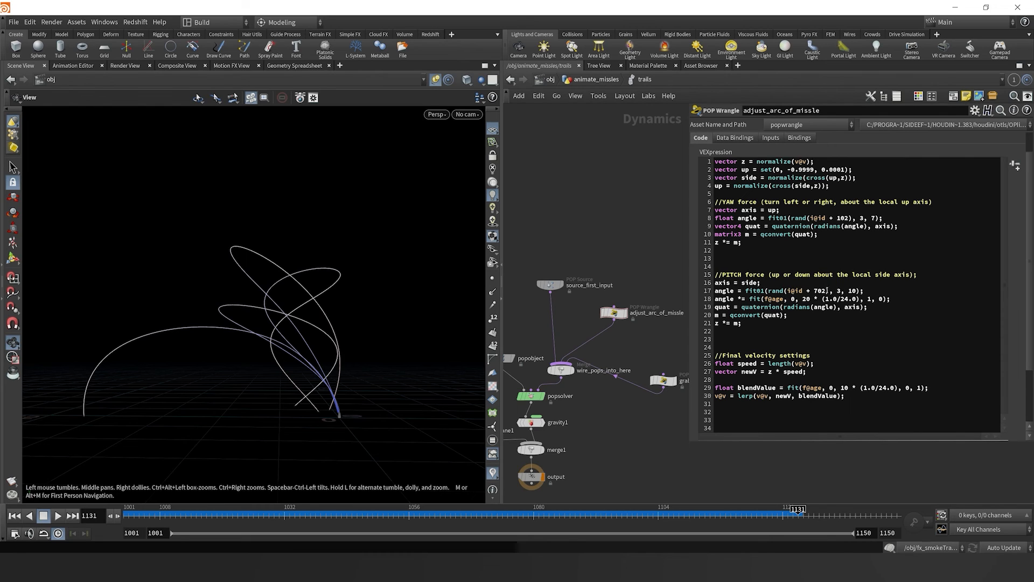
Add a chf("seed") offset to both rand() calls and replay with new seeds
type("+ chf(\"seed")
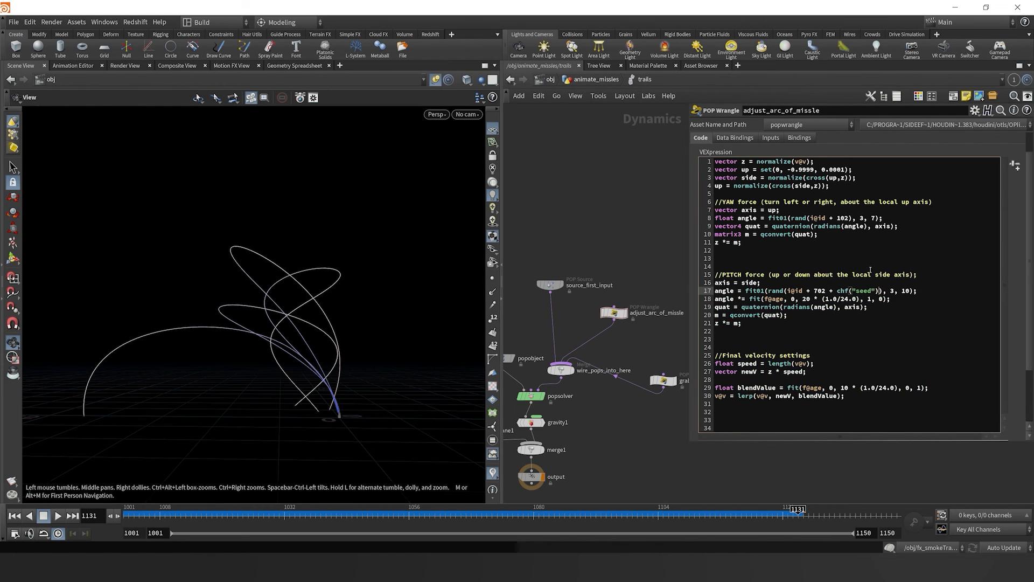
double_click(859, 291)
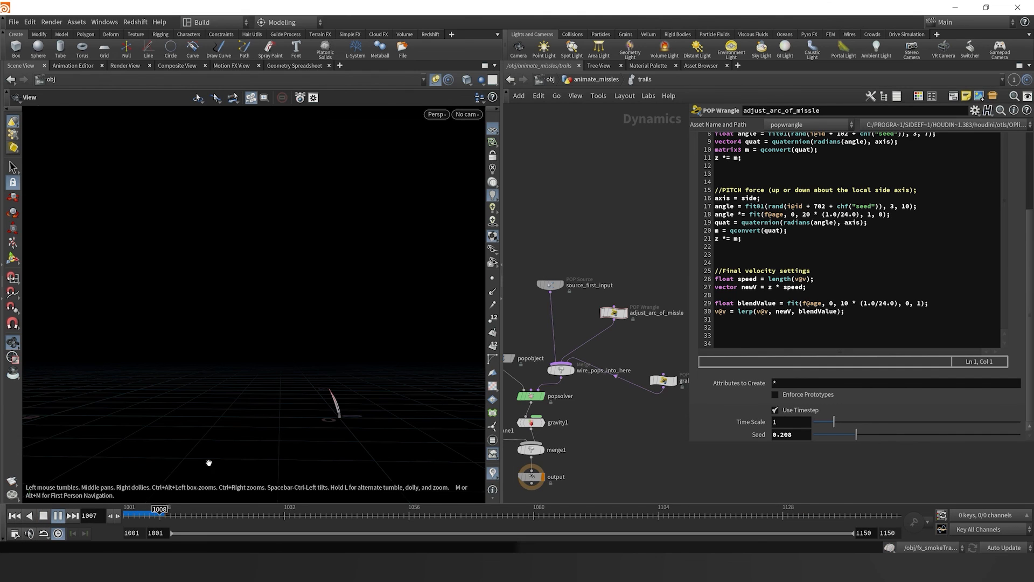
left_click(58, 516)
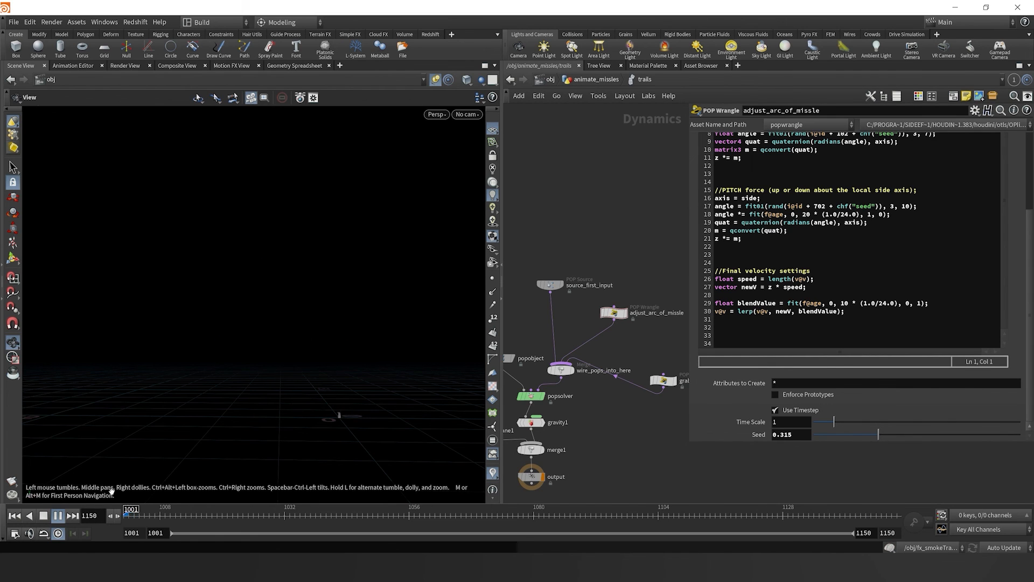
left_click(71, 515)
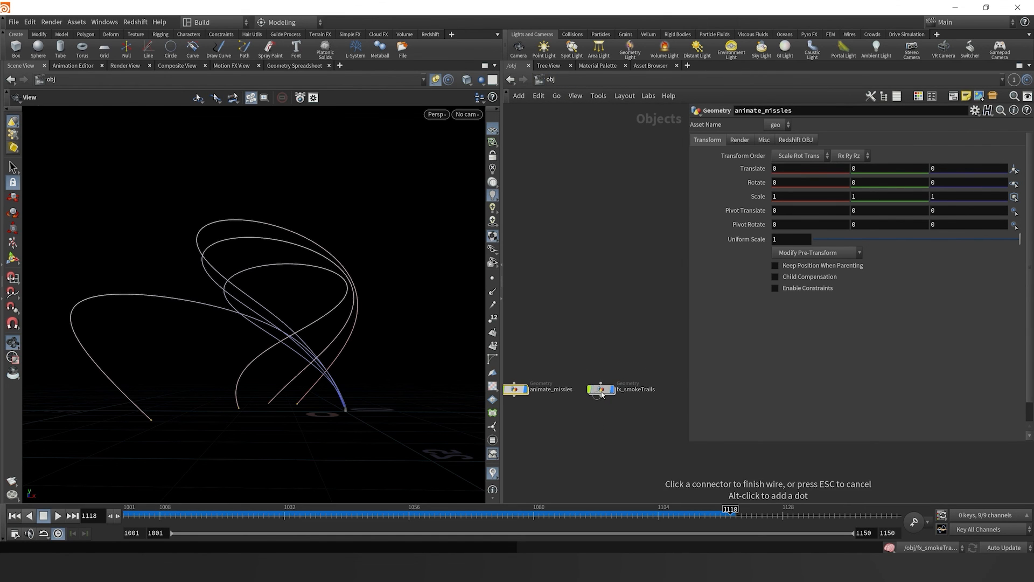
Dive into the fx_smokeTrails Geometry node from /obj
double_click(600, 389)
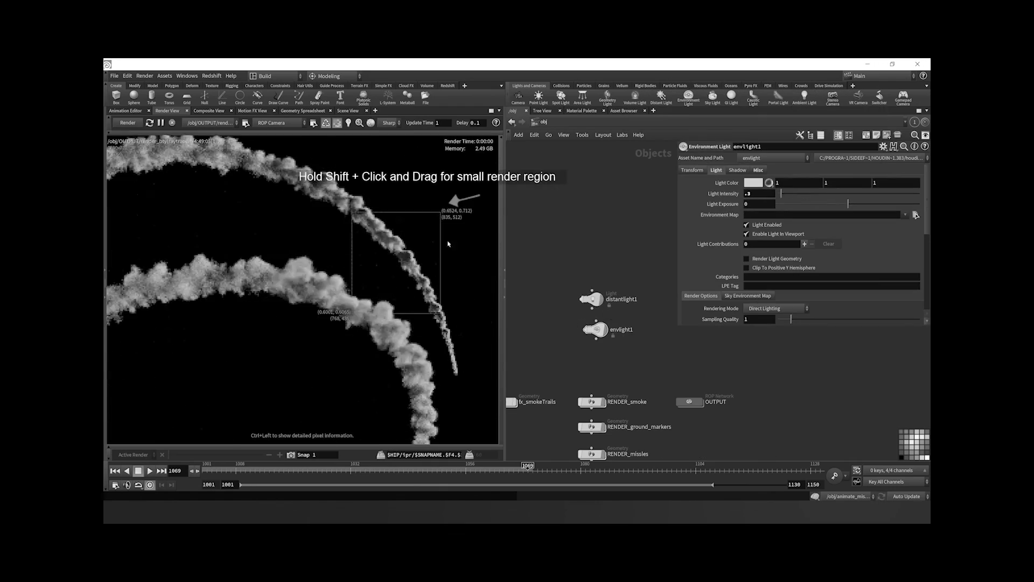
Select distantlight1 and view its Shadow settings
left_click(620, 297)
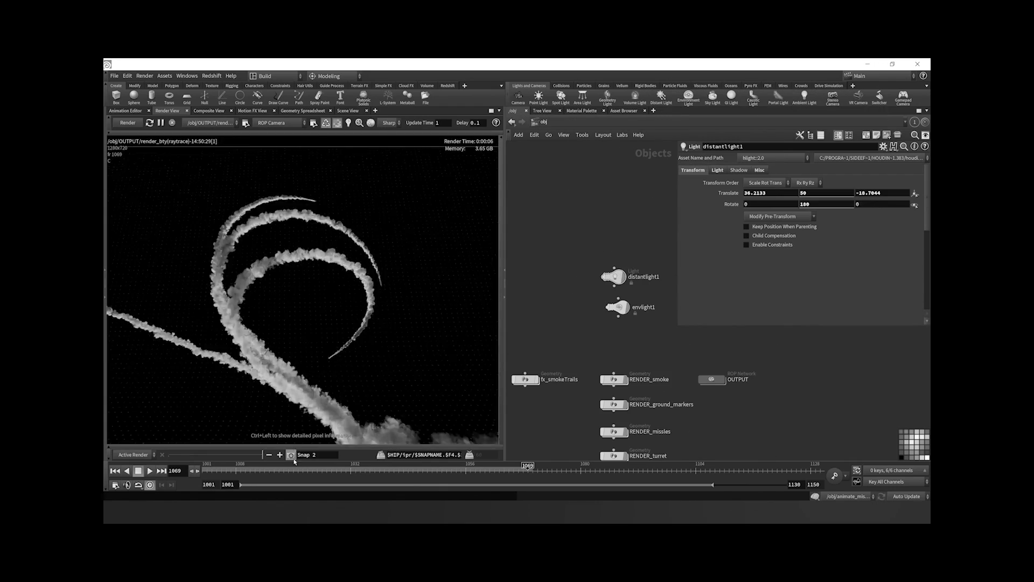
left_click(738, 170)
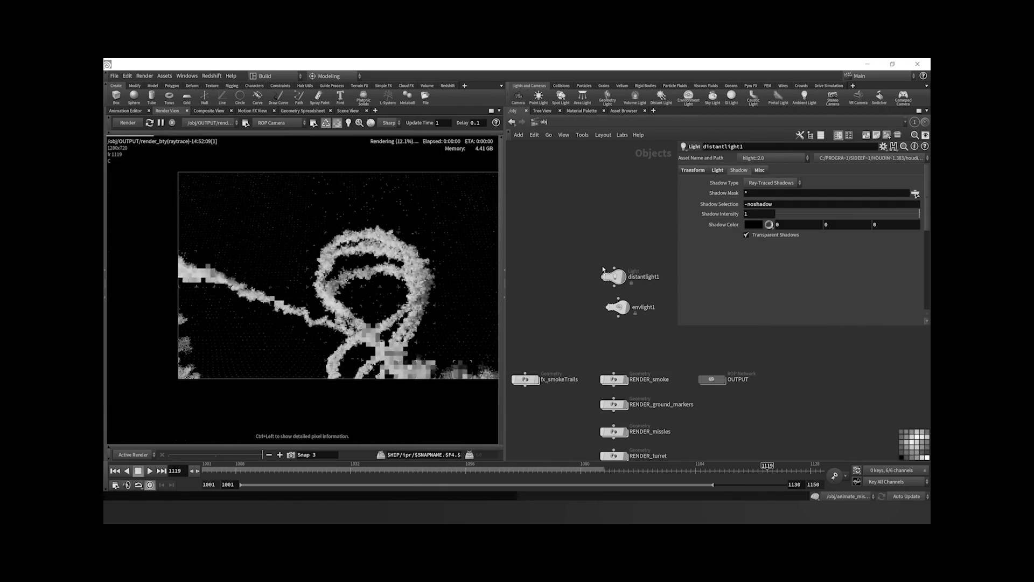